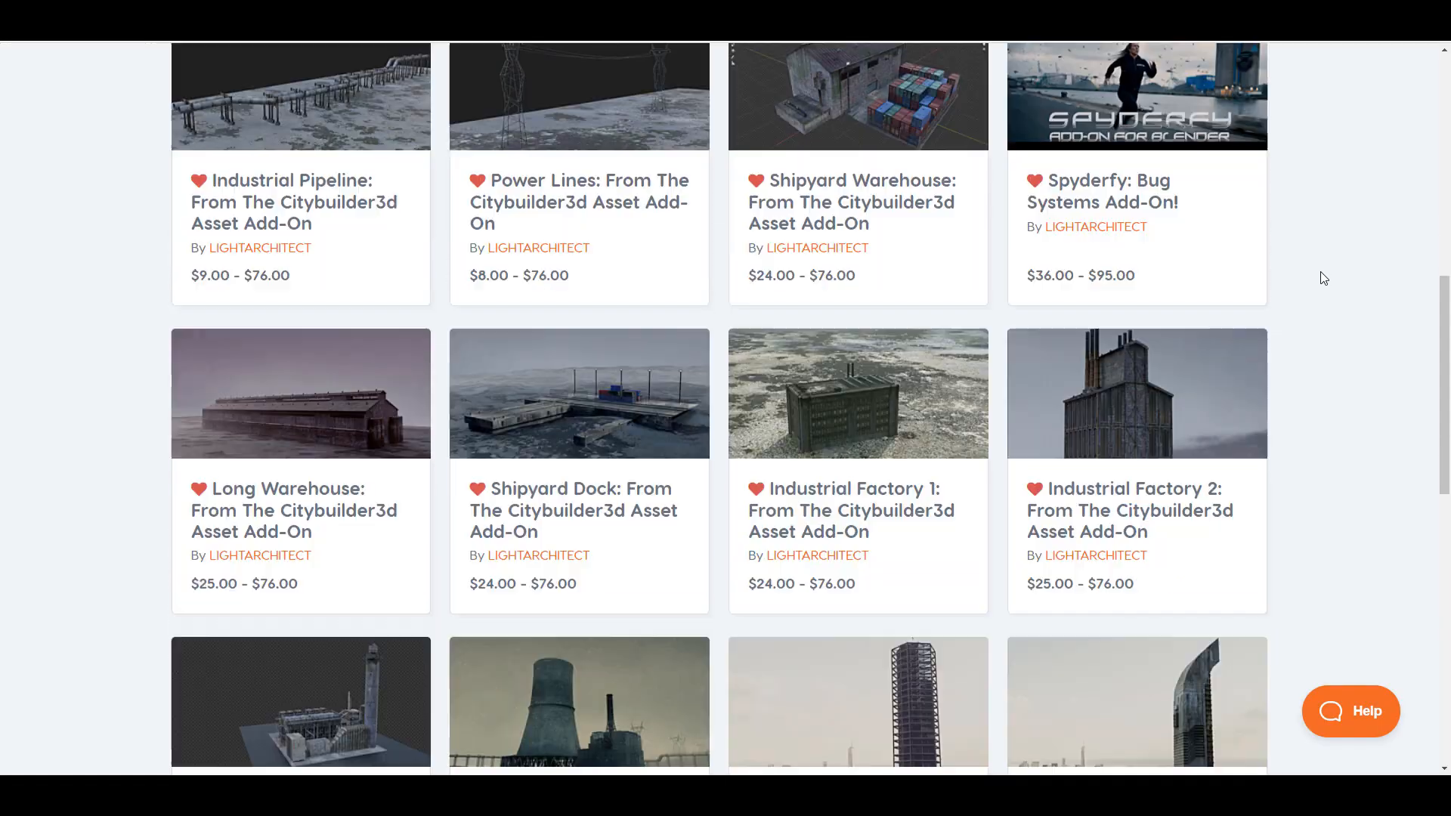
# Scroll down through the Spyderfy: Bug Systems add-on description and back up to the top.
pyautogui.scroll(-3)
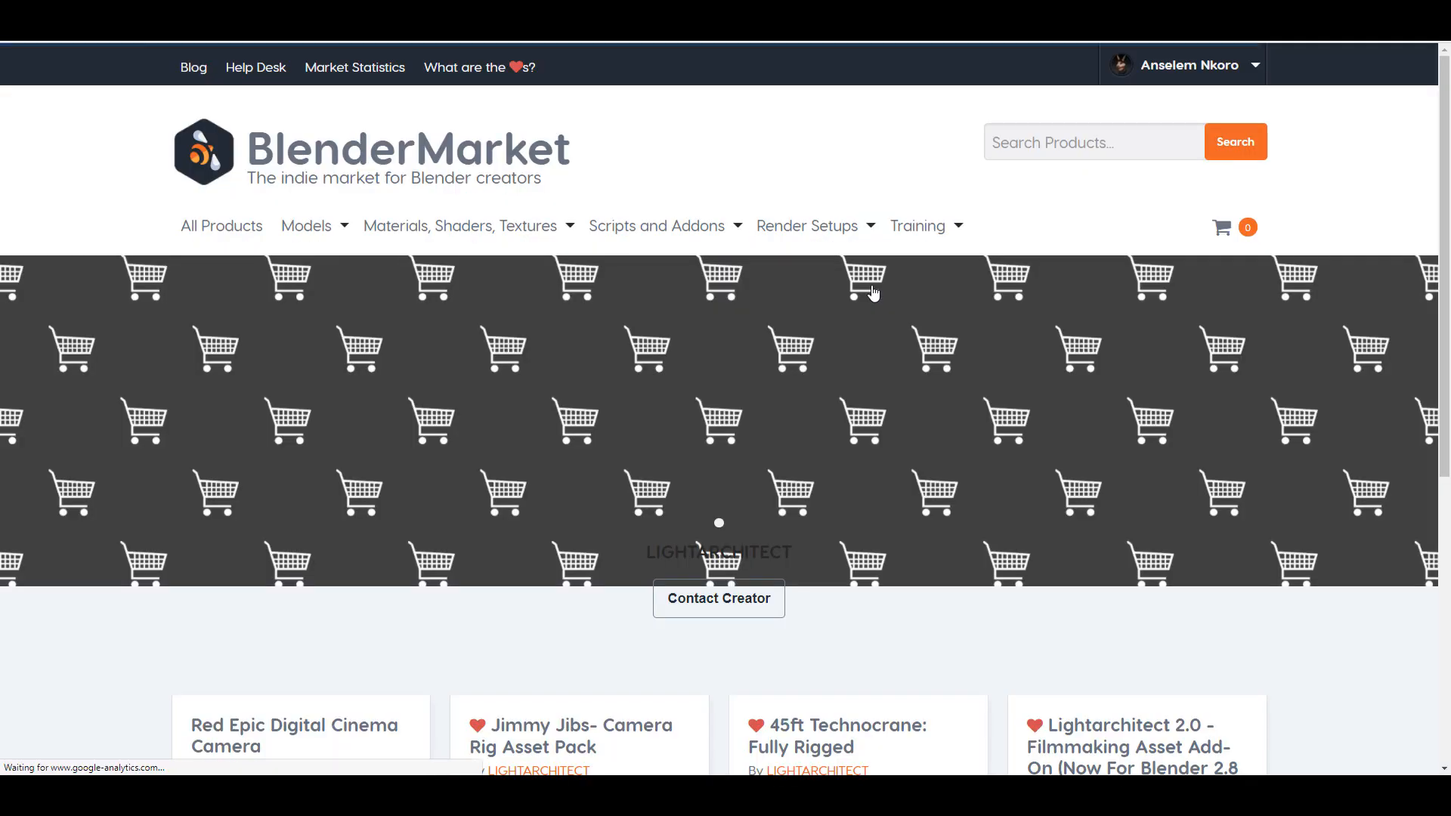
pyautogui.scroll(-3)
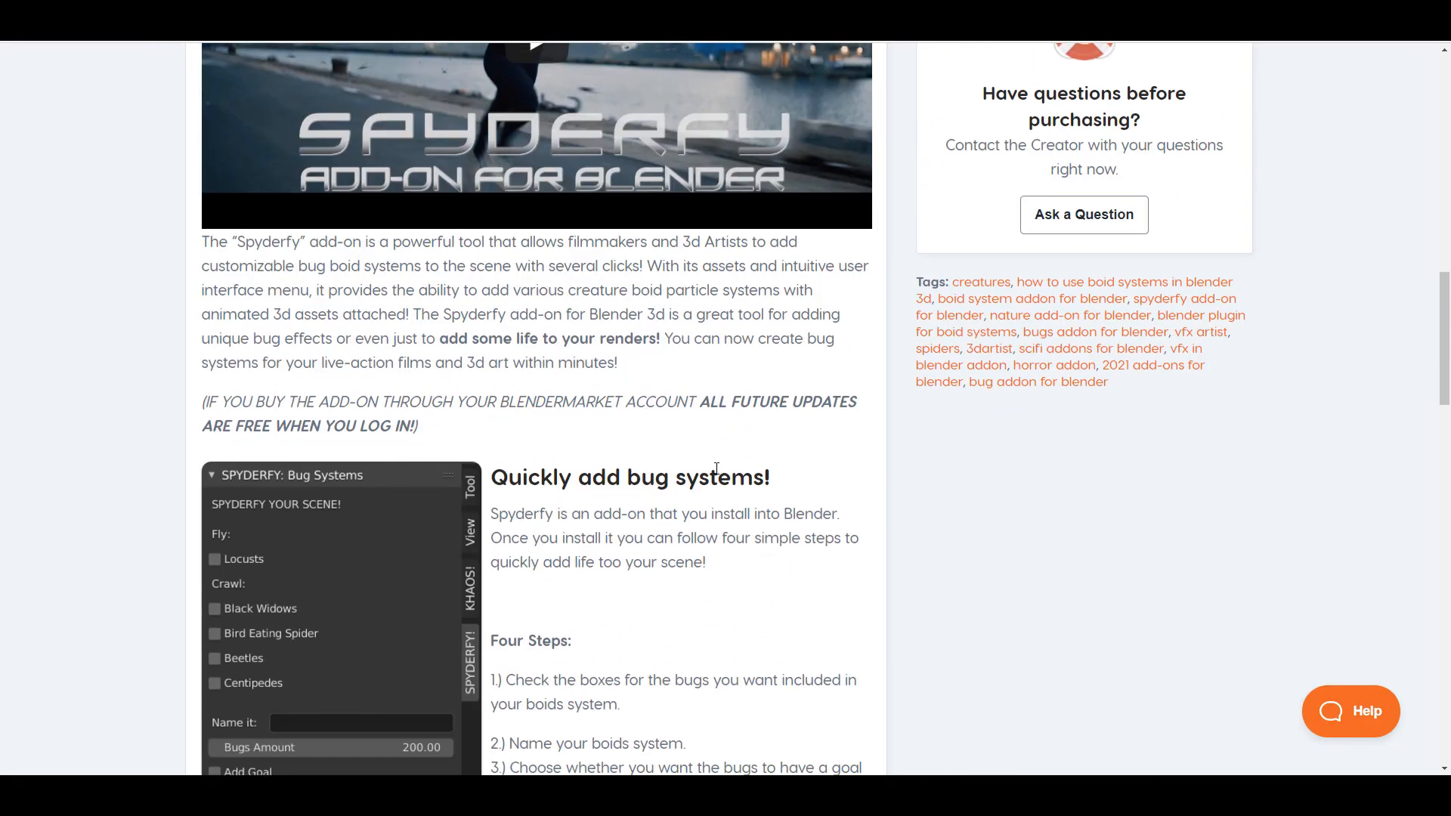
pyautogui.scroll(-3)
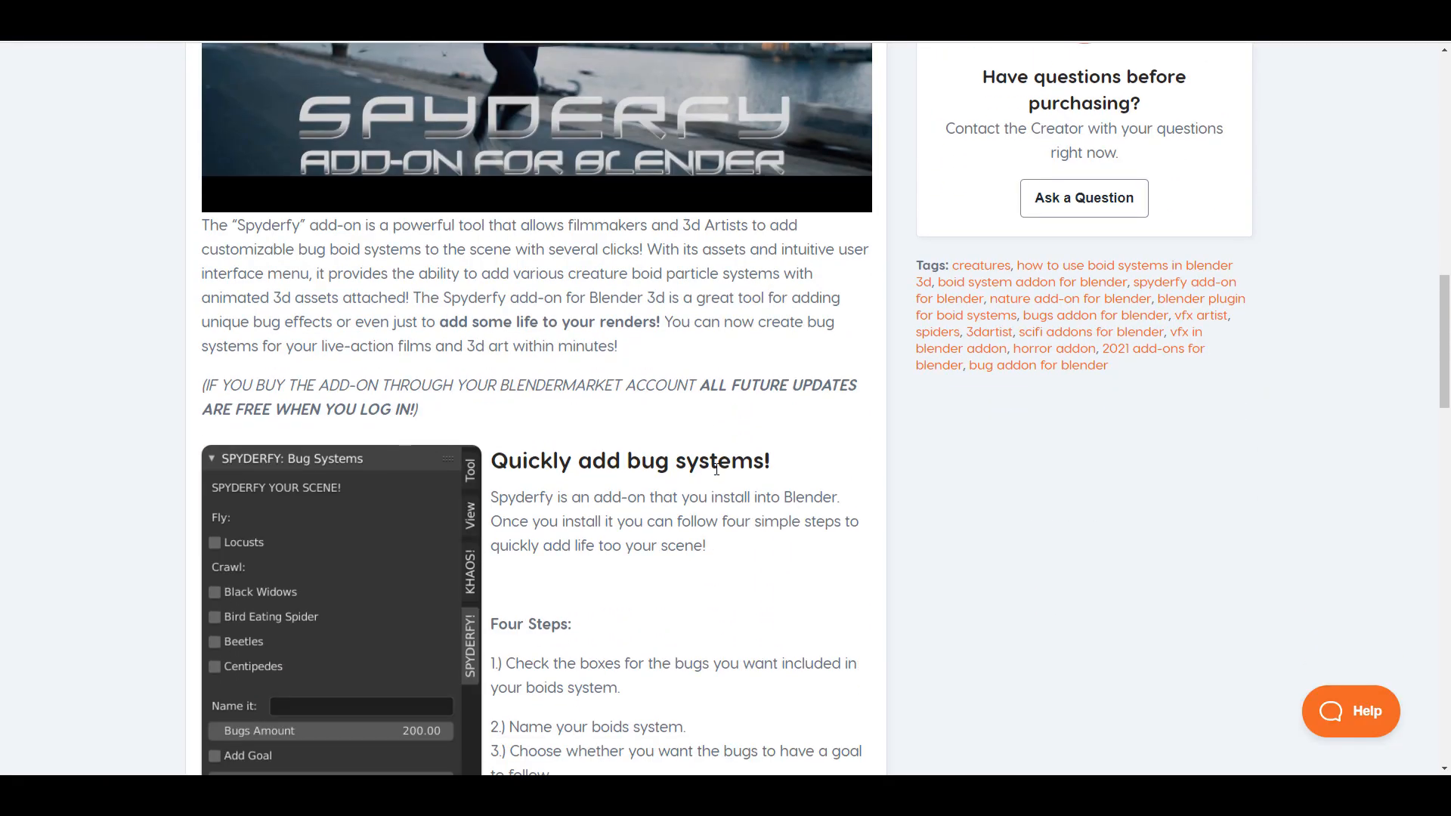
pyautogui.scroll(-3)
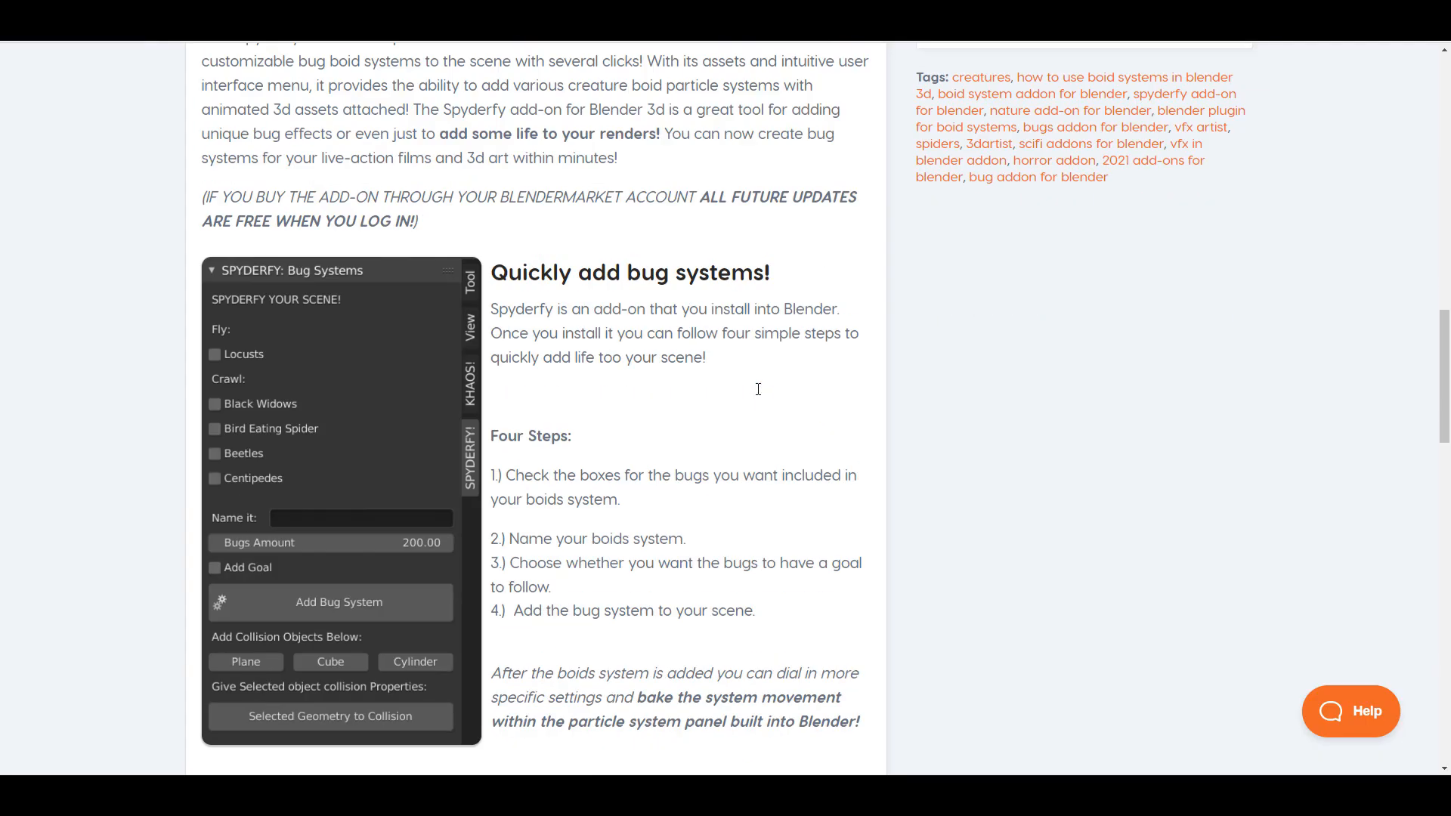
pyautogui.scroll(-3)
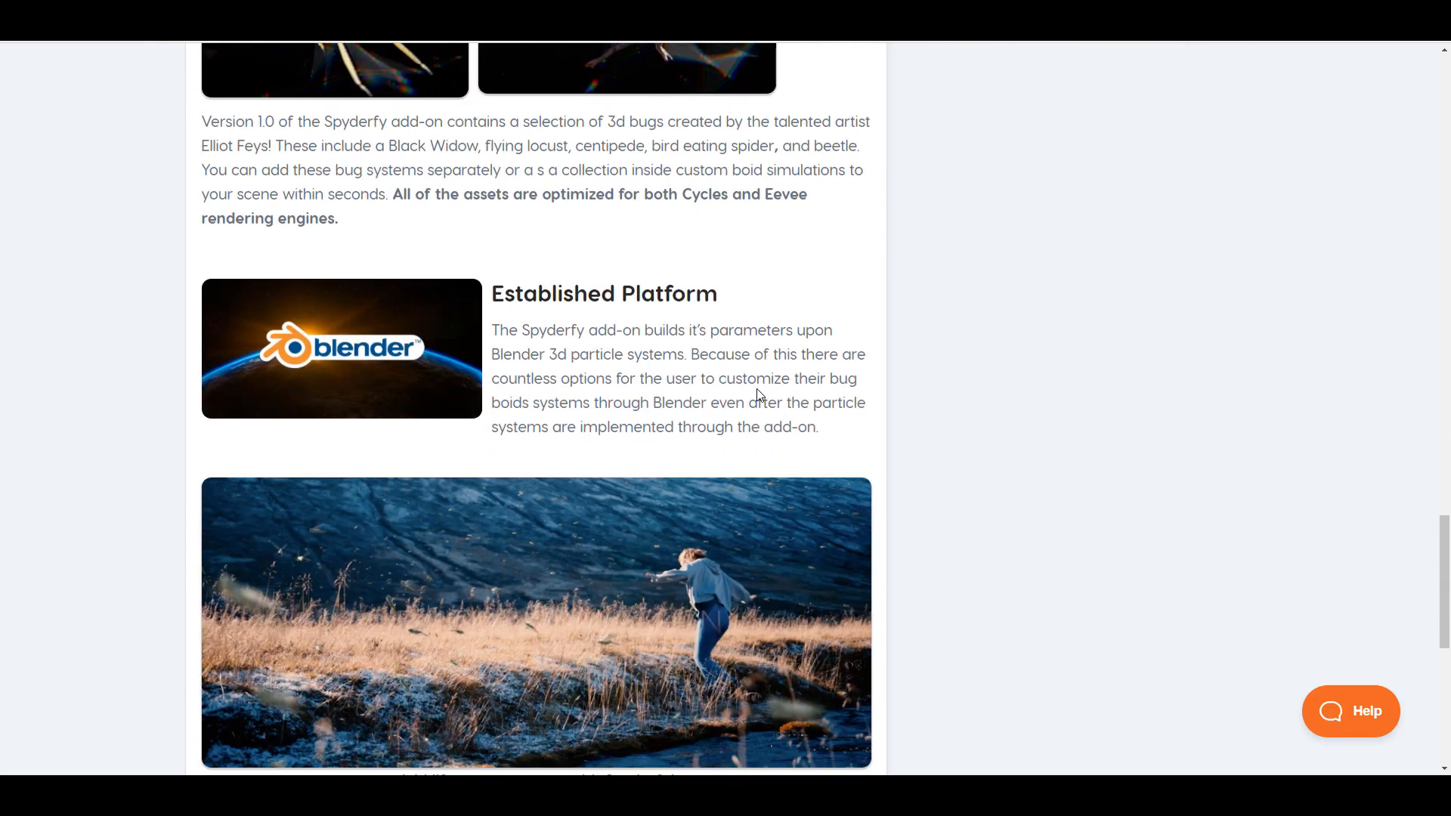
pyautogui.scroll(-3)
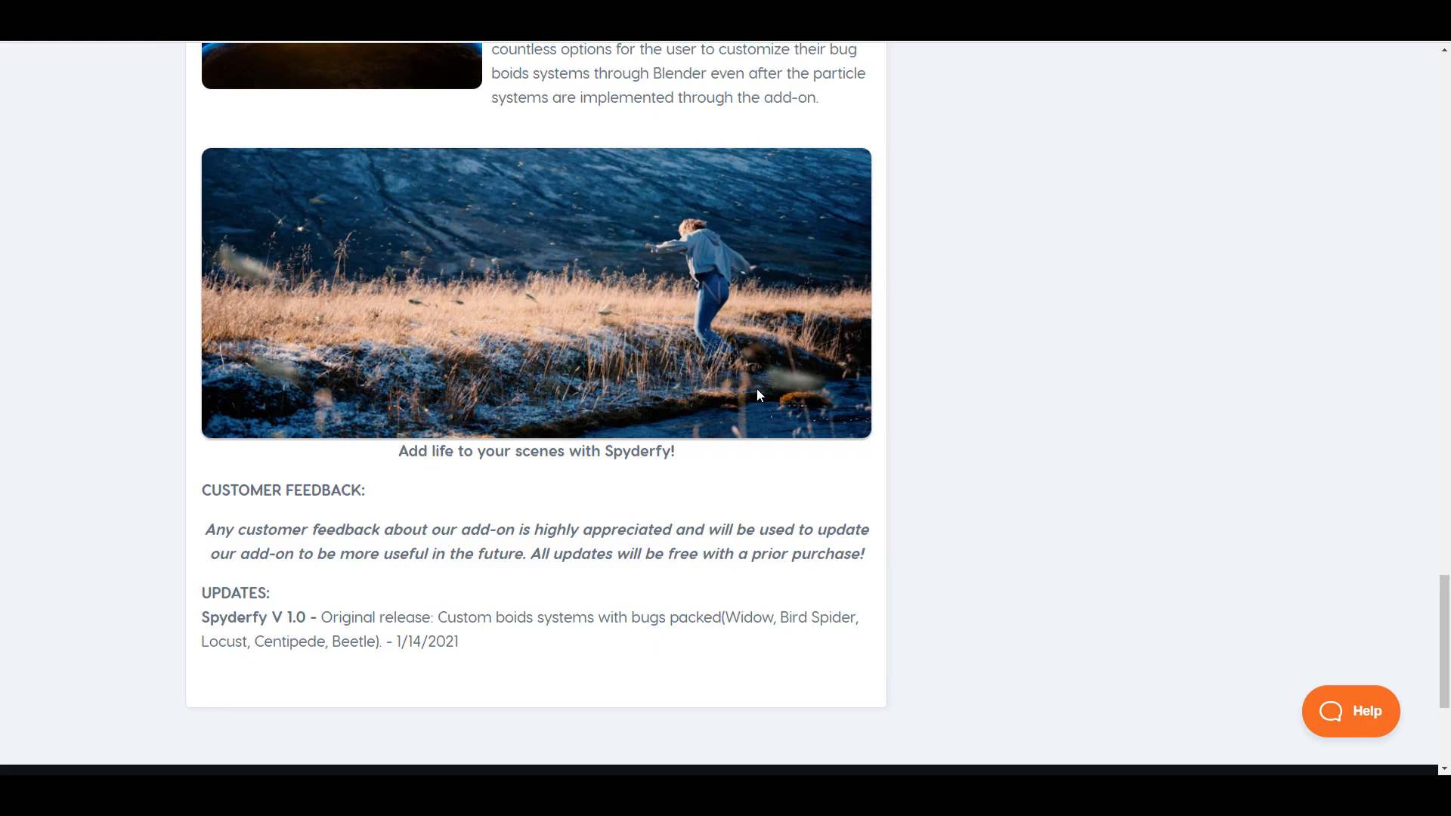
pyautogui.scroll(3)
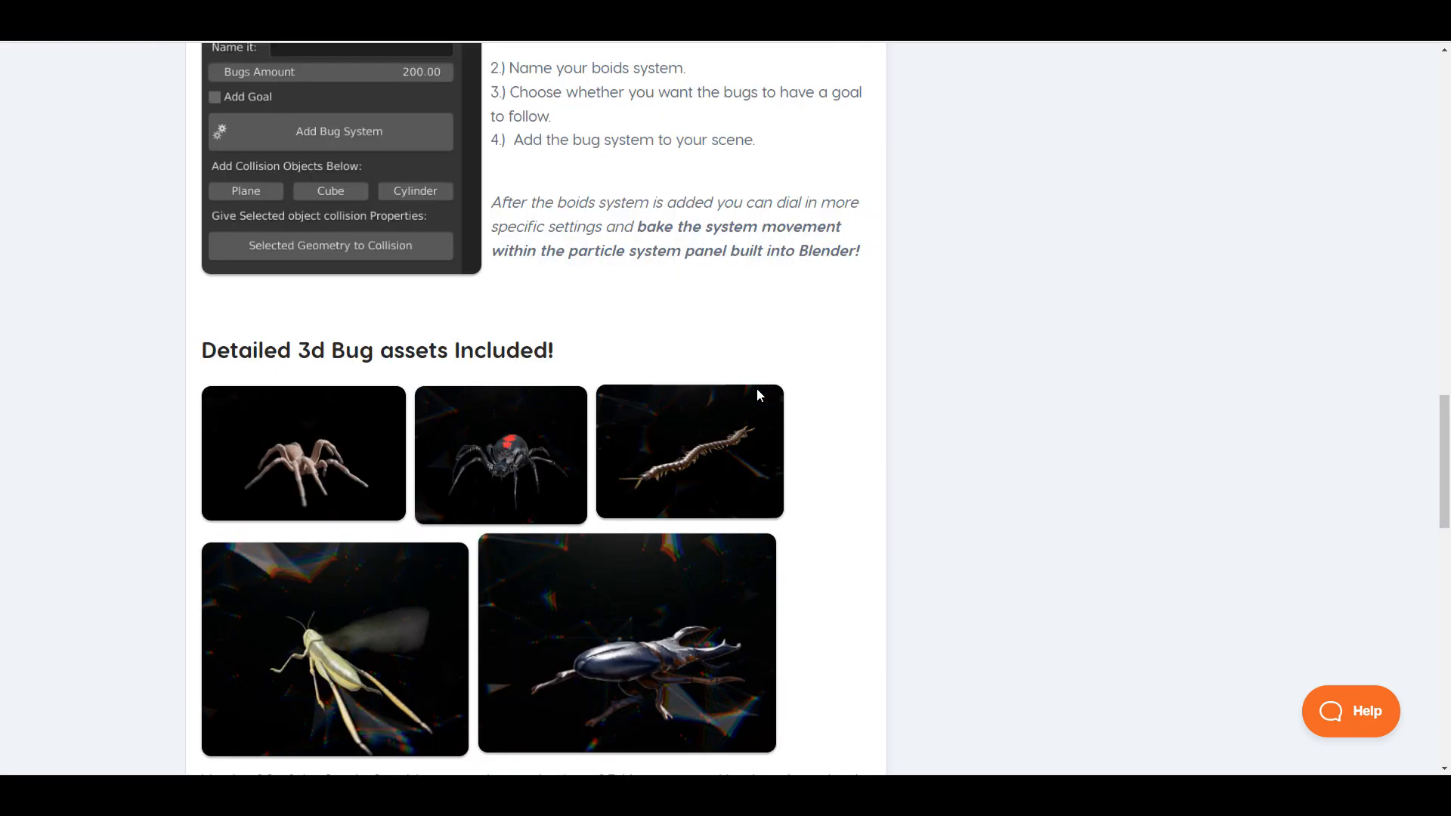
pyautogui.scroll(3)
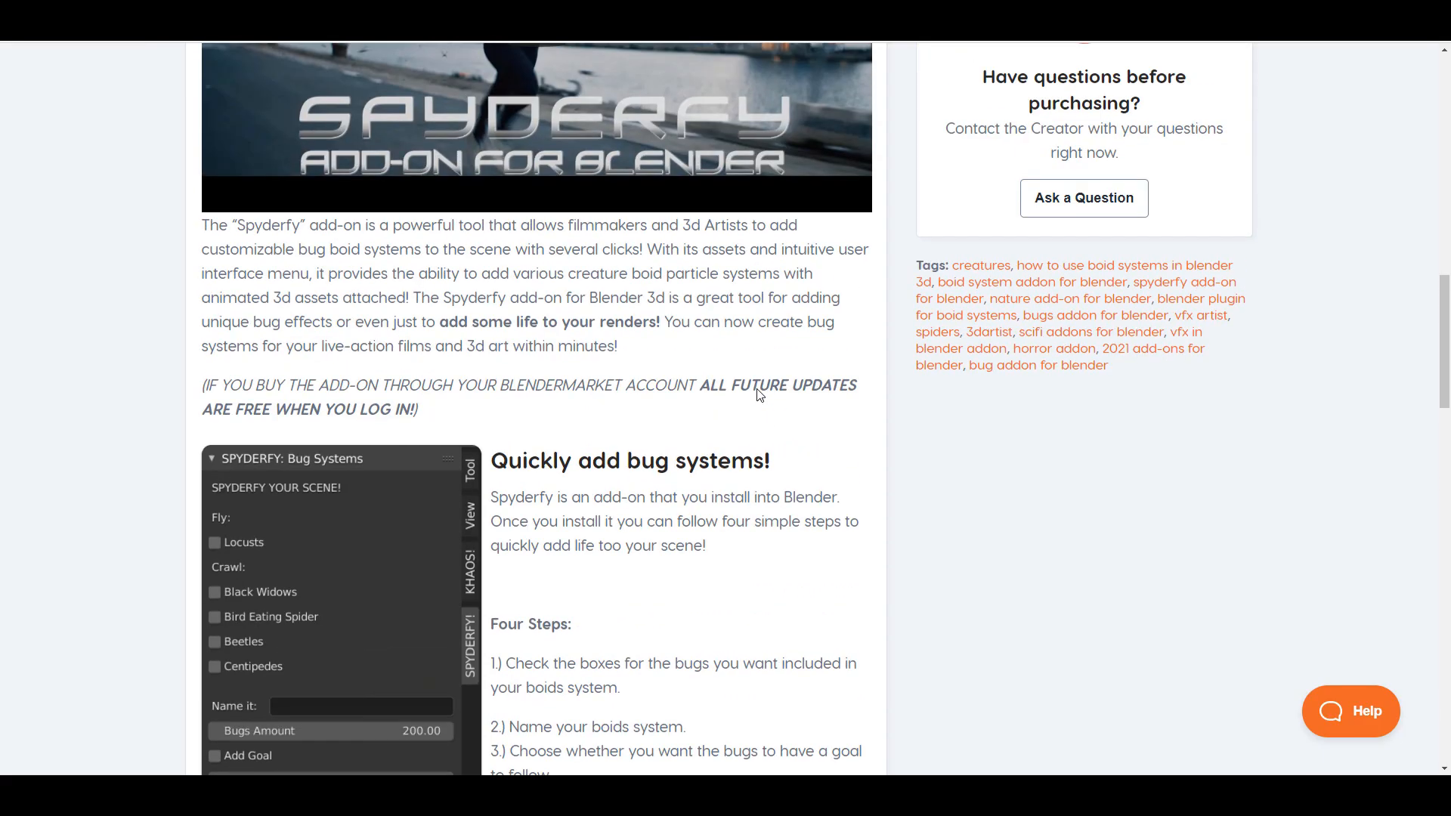
pyautogui.scroll(3)
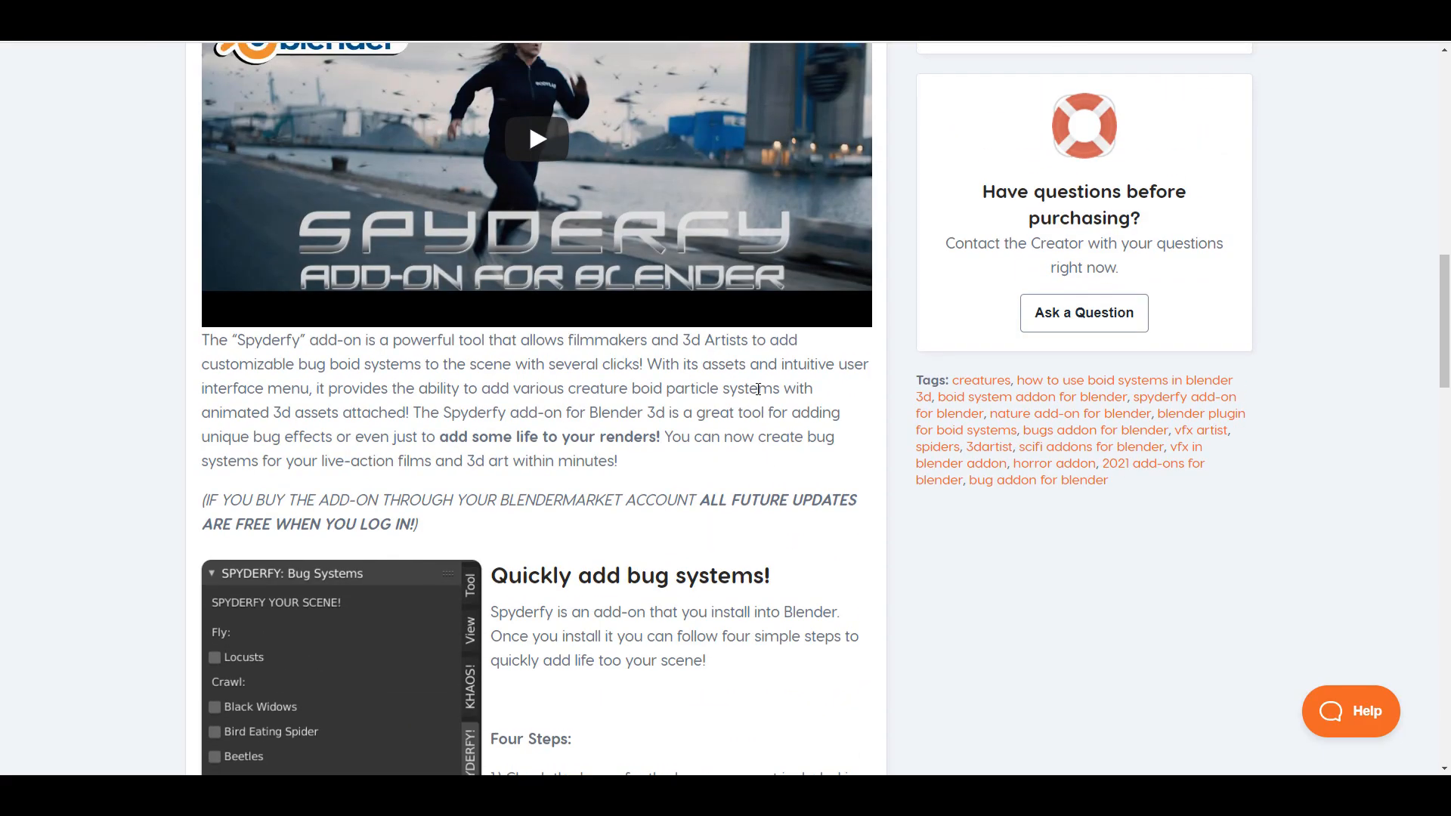
pyautogui.scroll(3)
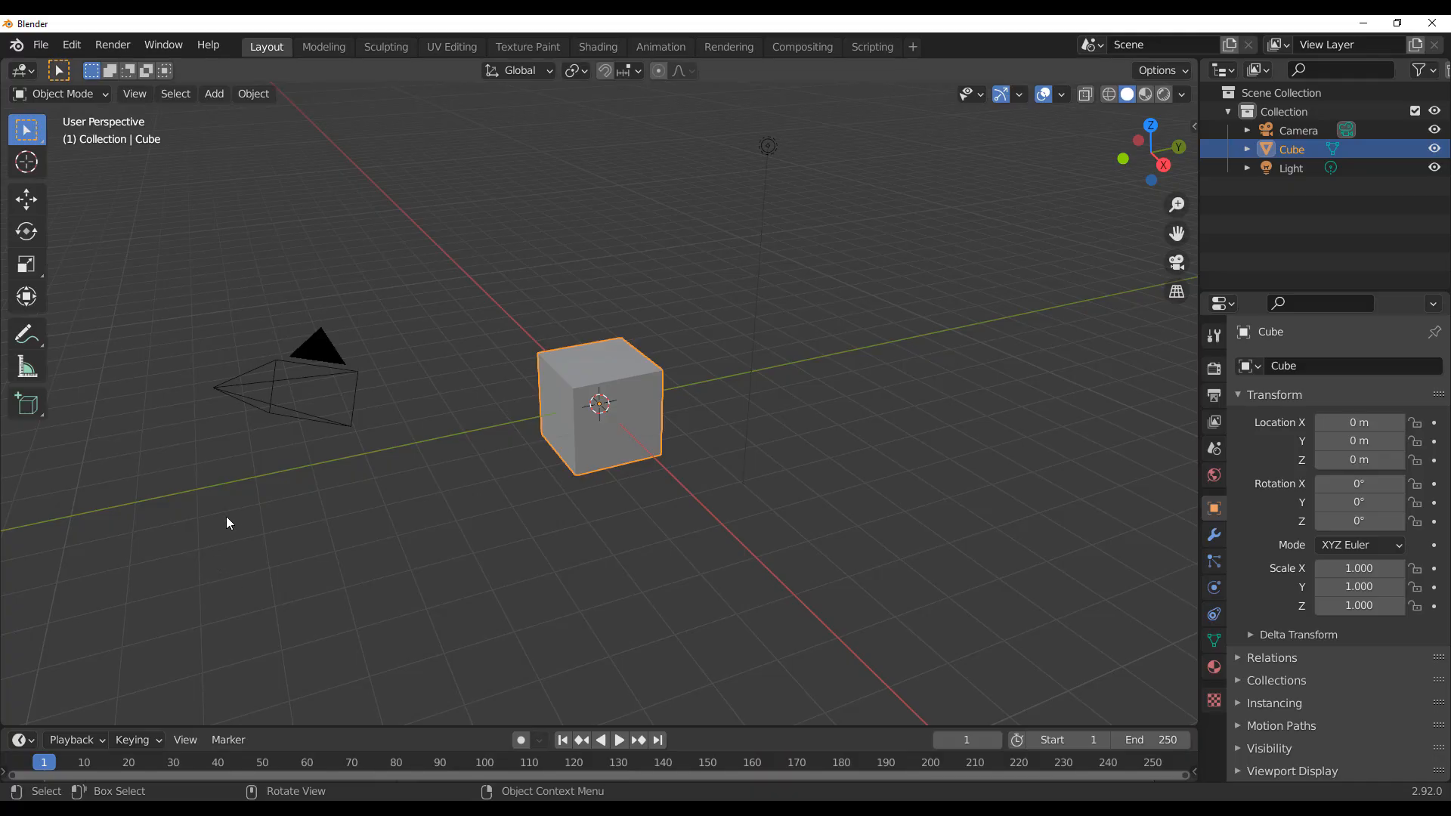
pyautogui.moveTo(212, 317)
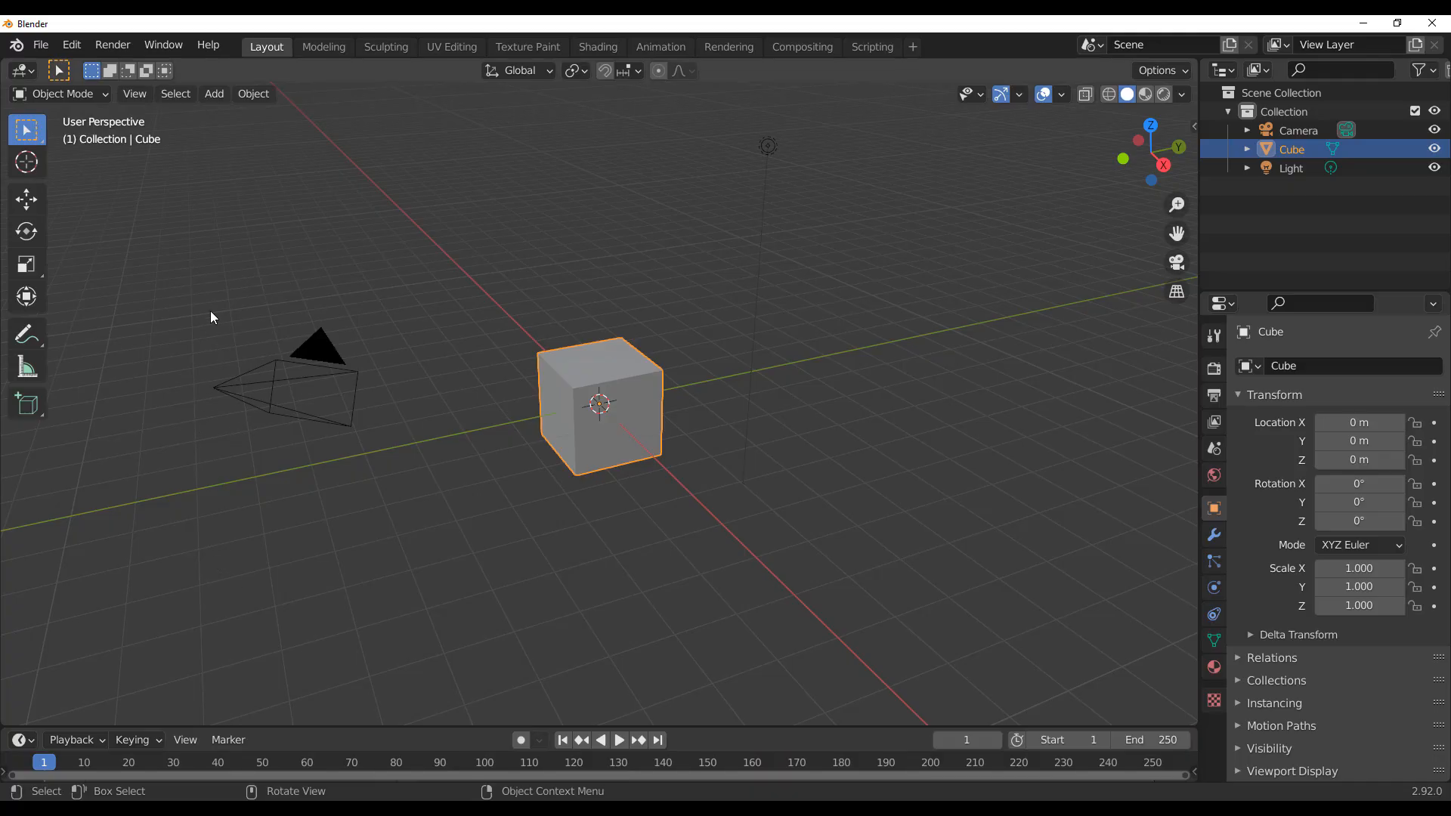
# Show the Spyderfy Bug Systems panel in the viewport sidebar beside the default cube.
pyautogui.click(71, 44)
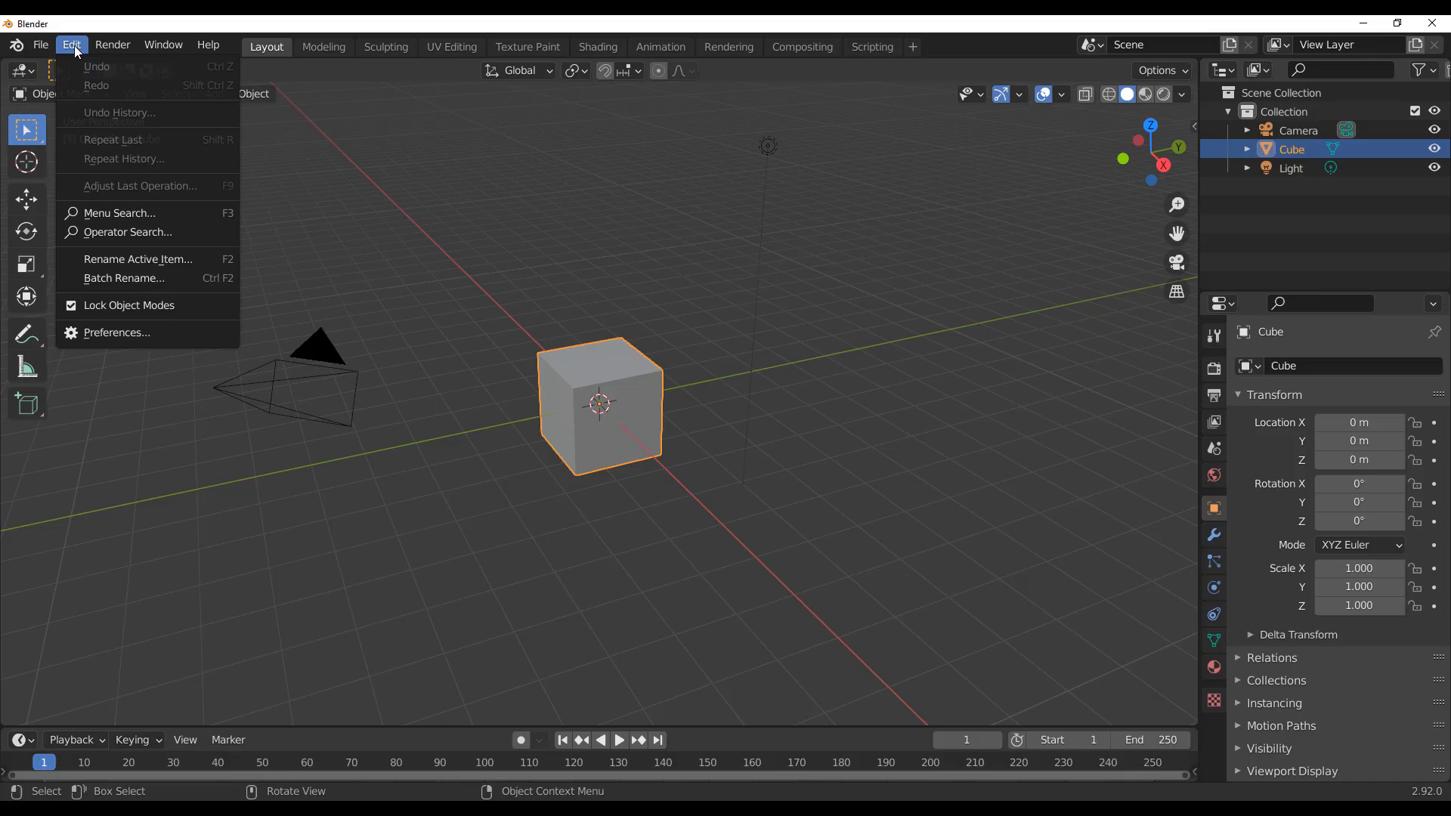
pyautogui.click(402, 261)
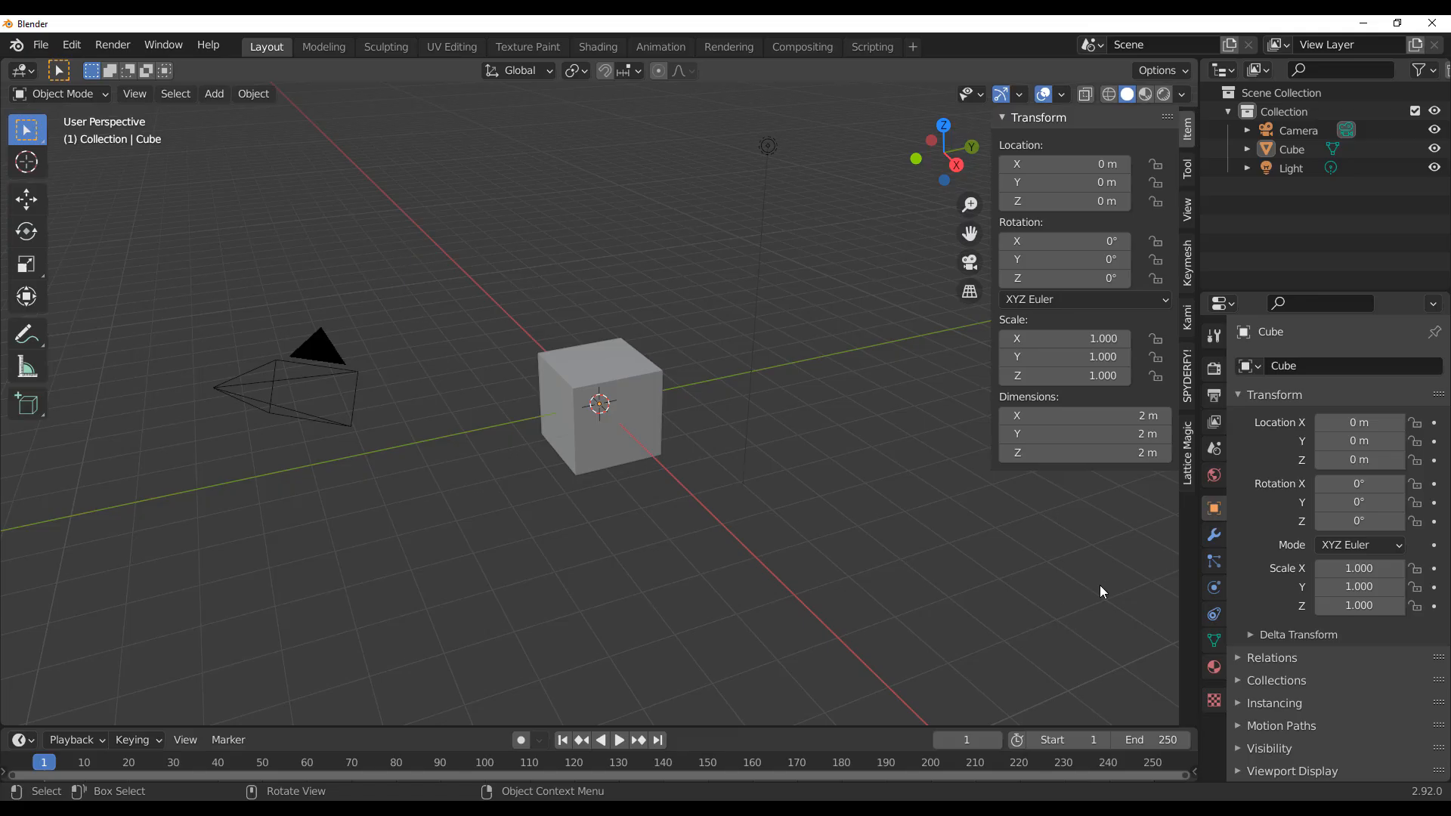
pyautogui.click(1192, 370)
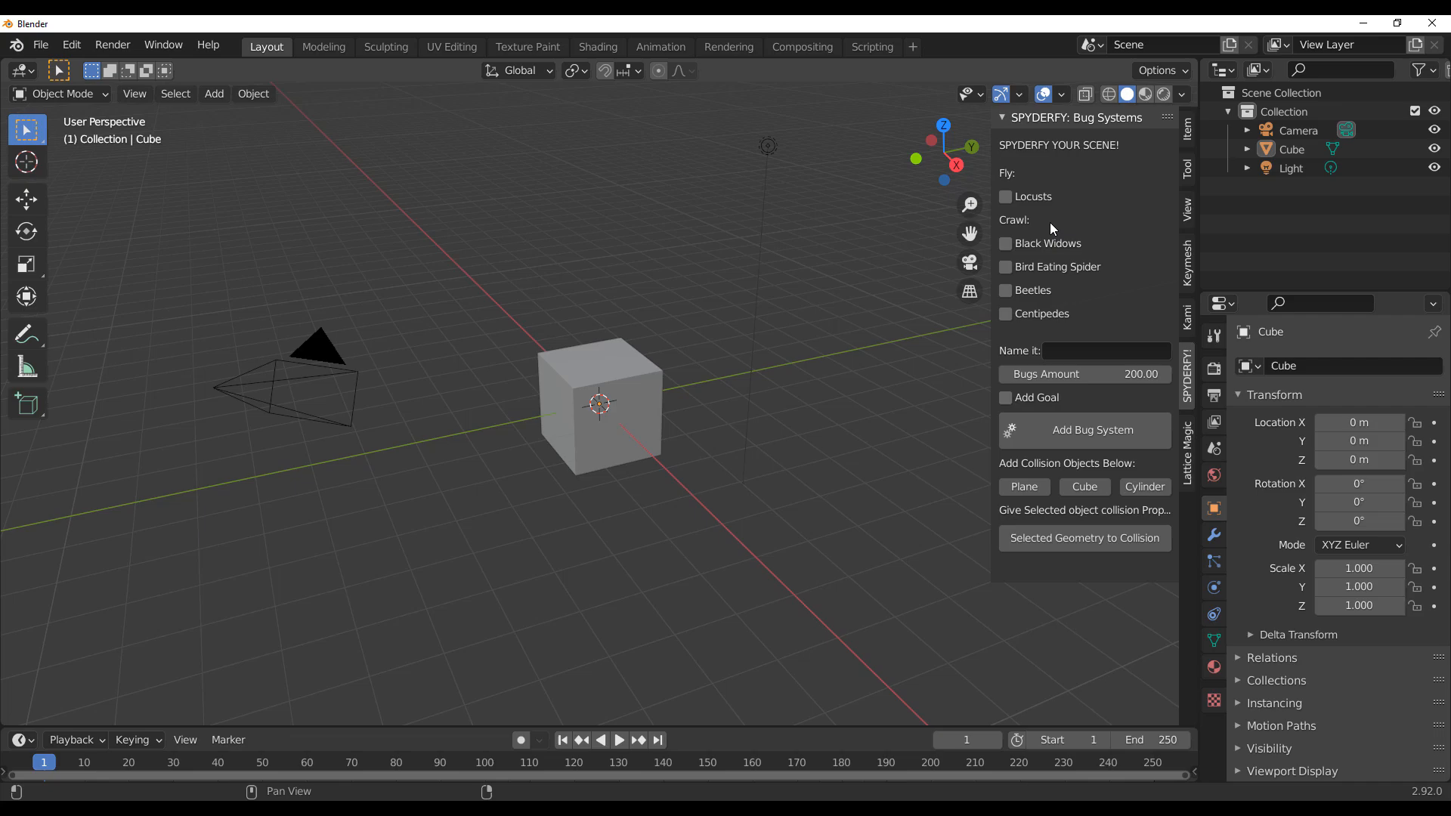
pyautogui.moveTo(1023, 229)
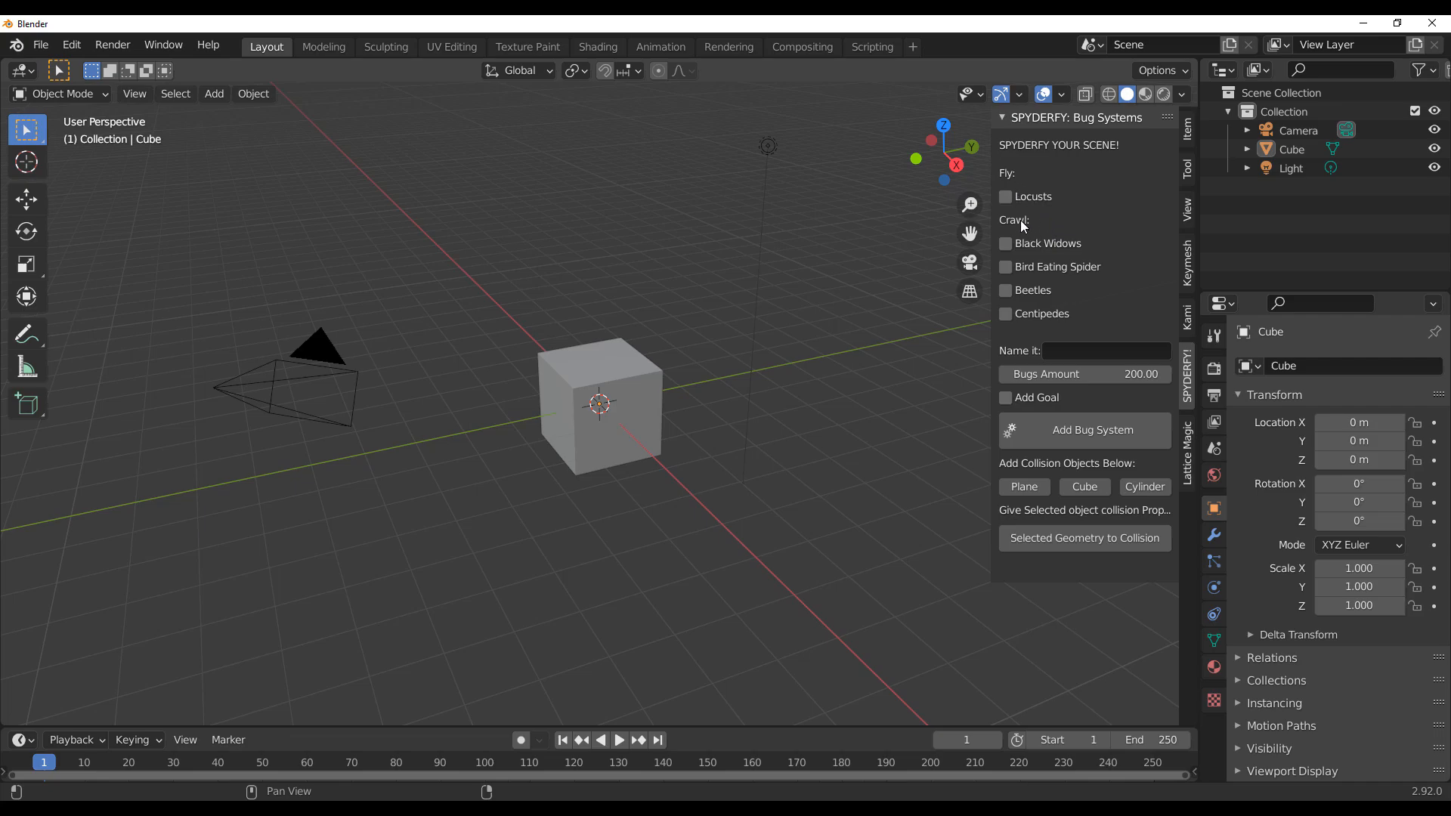
pyautogui.moveTo(1083, 429)
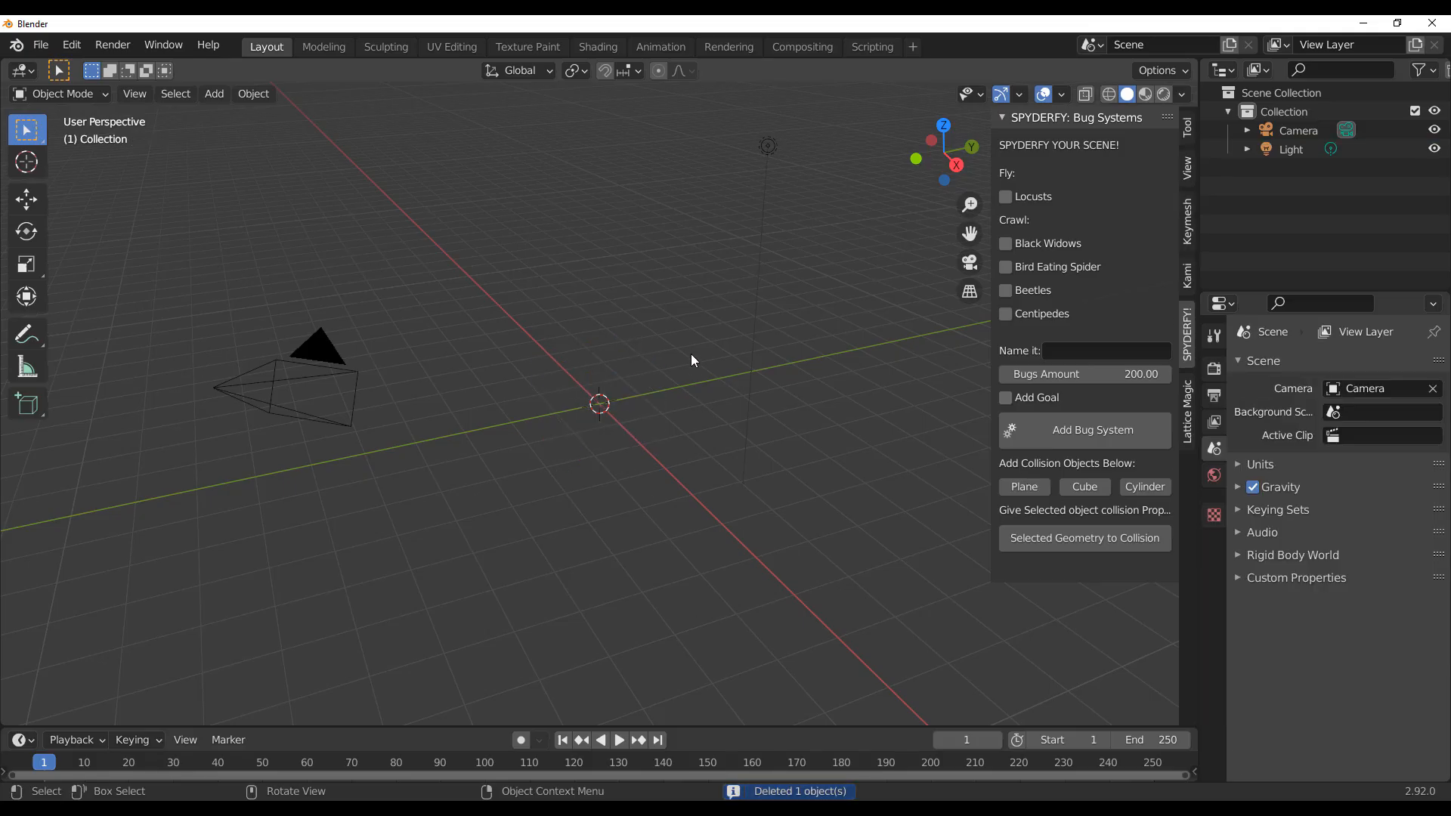
pyautogui.moveTo(1022, 197)
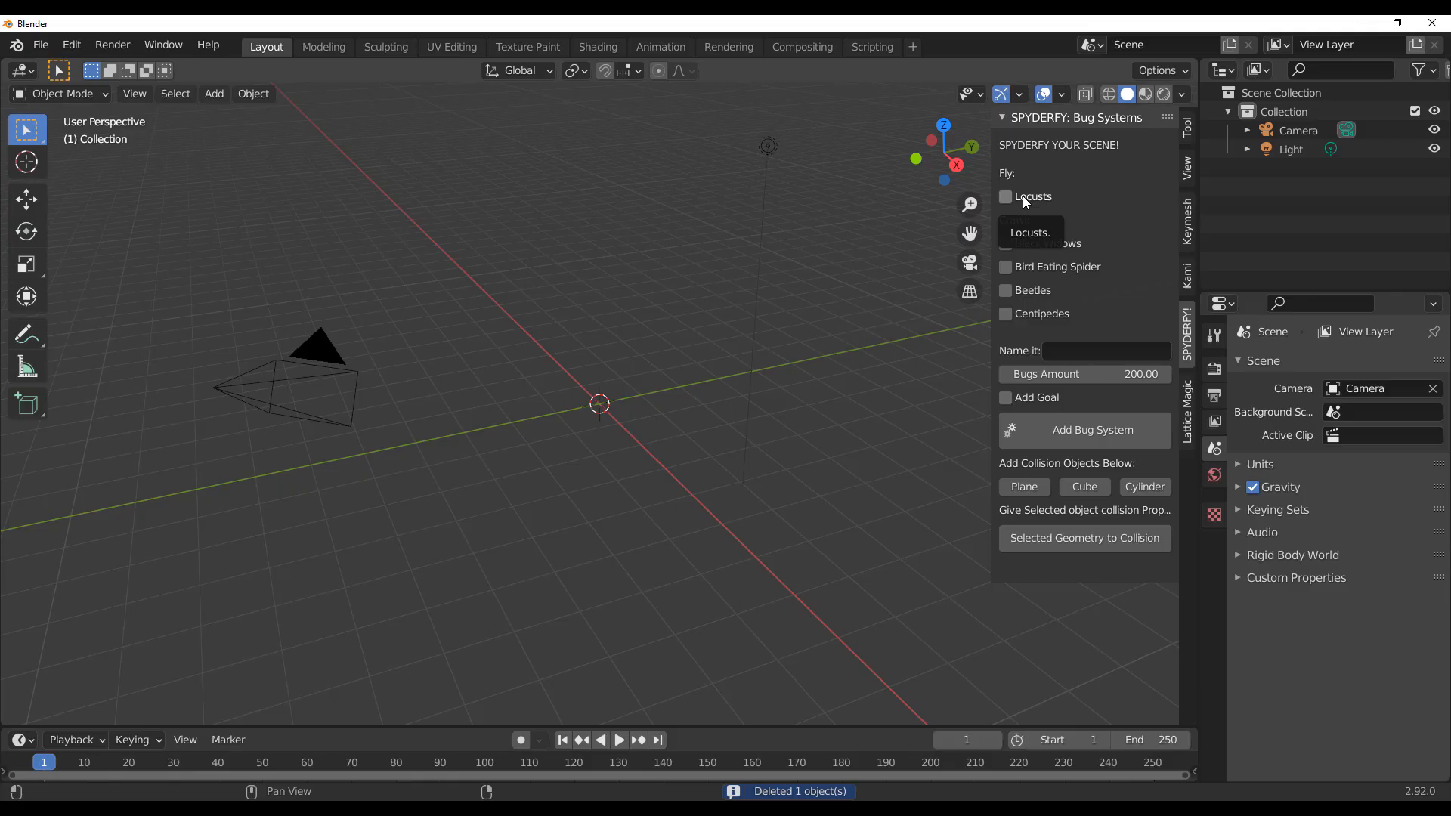
# Add a Locusts bug system named 001 with a bugs amount of 100.
pyautogui.click(1005, 196)
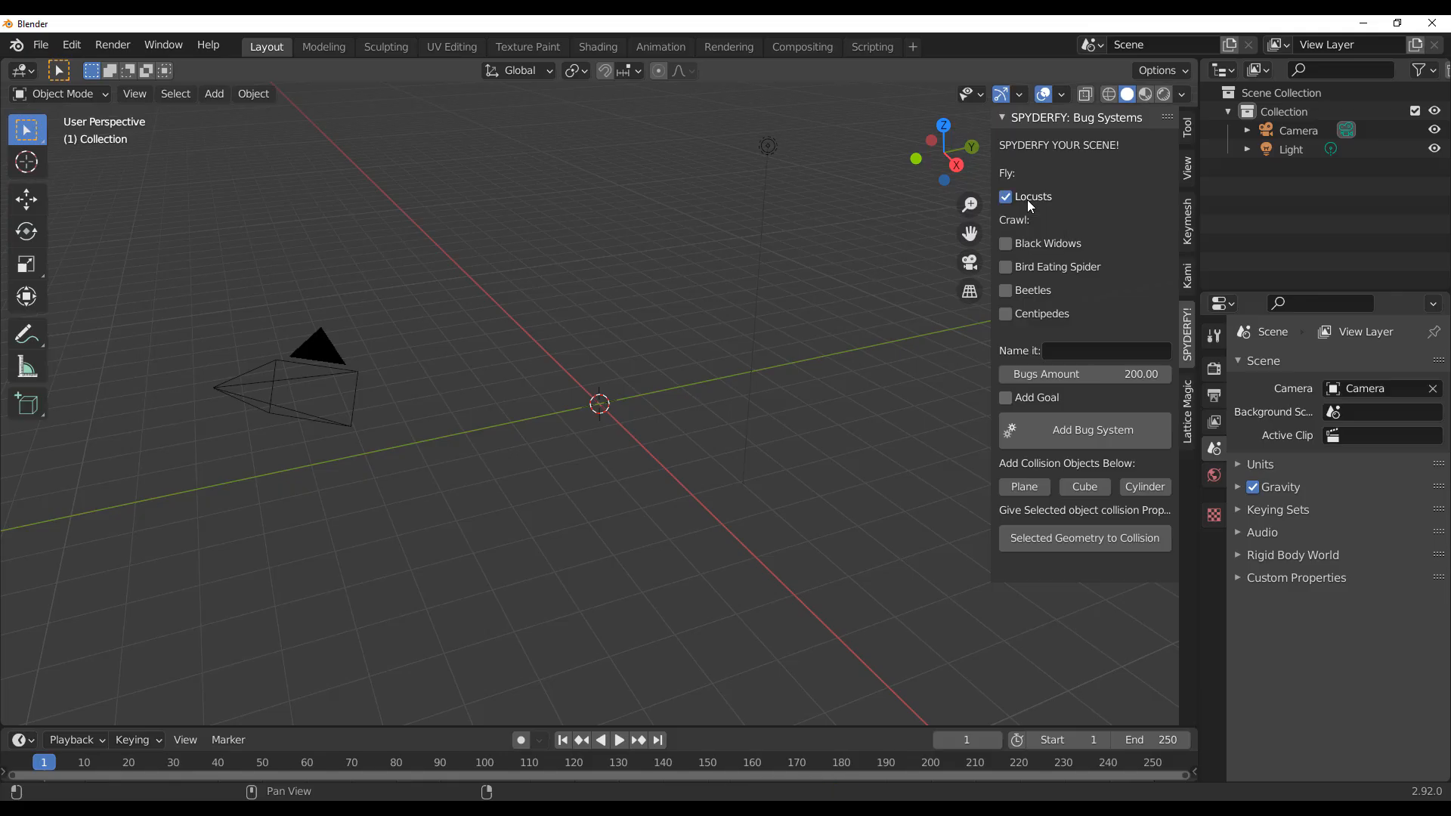
pyautogui.click(1106, 349)
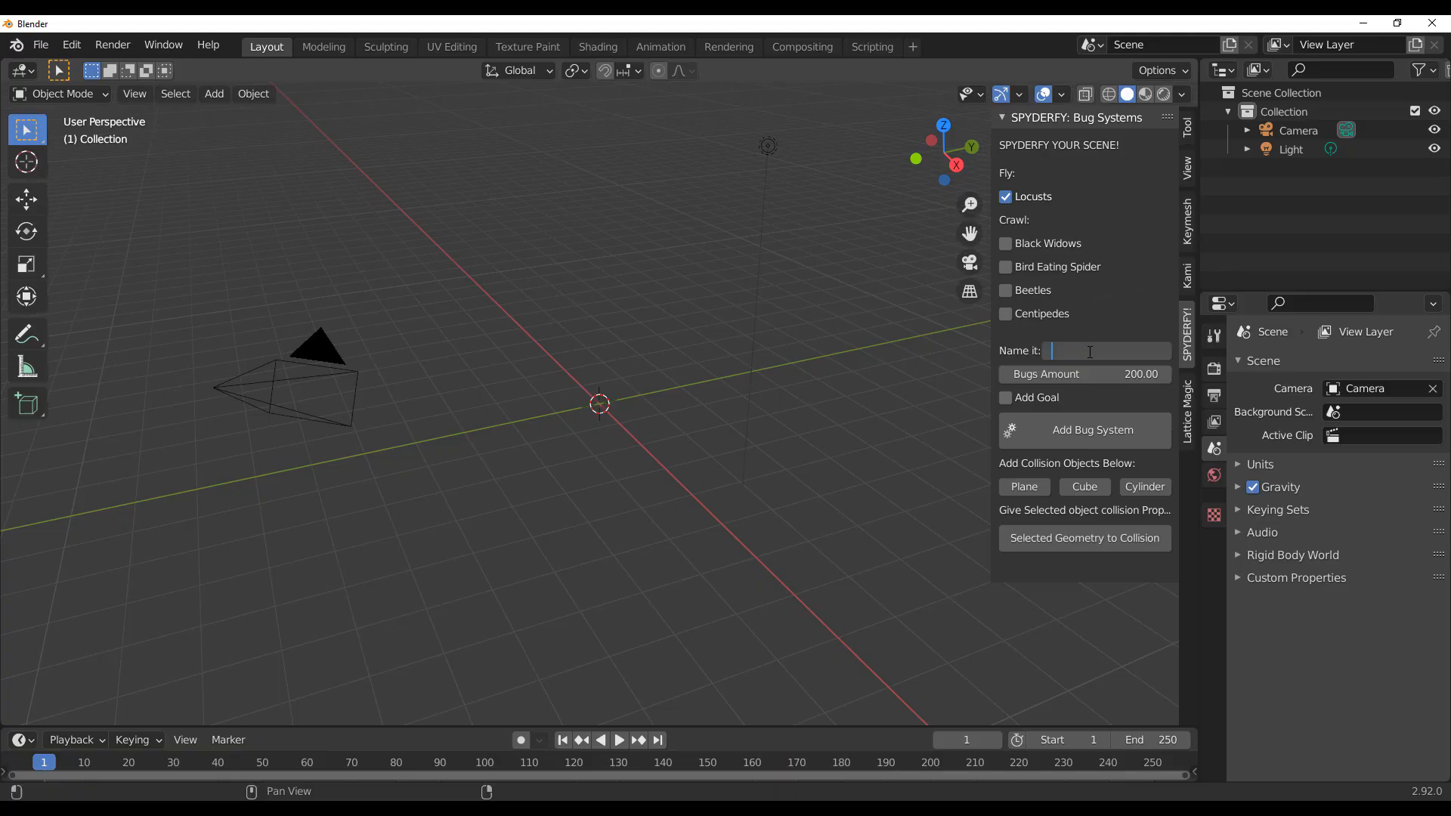
pyautogui.write('001')
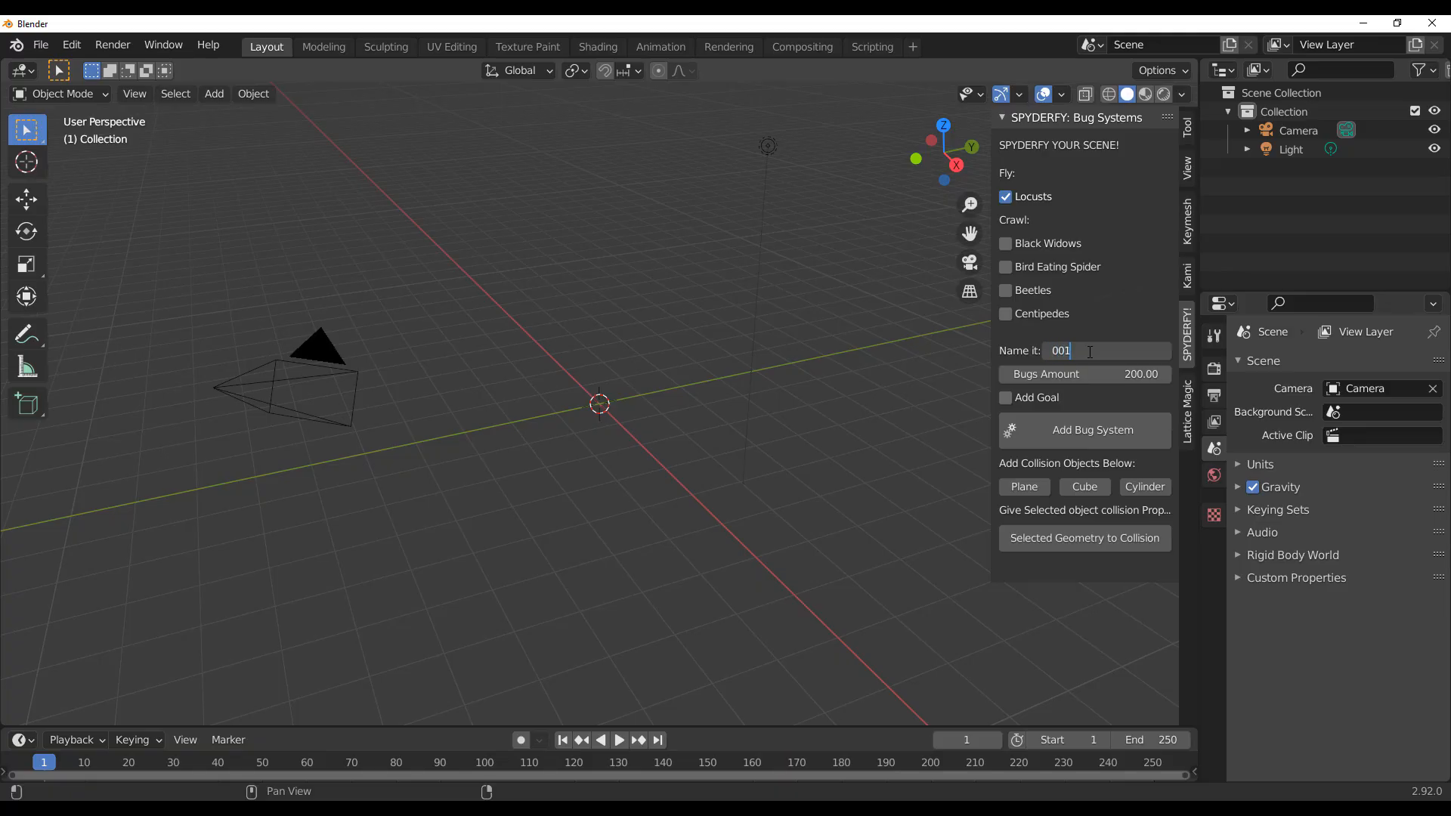
pyautogui.click(1084, 373)
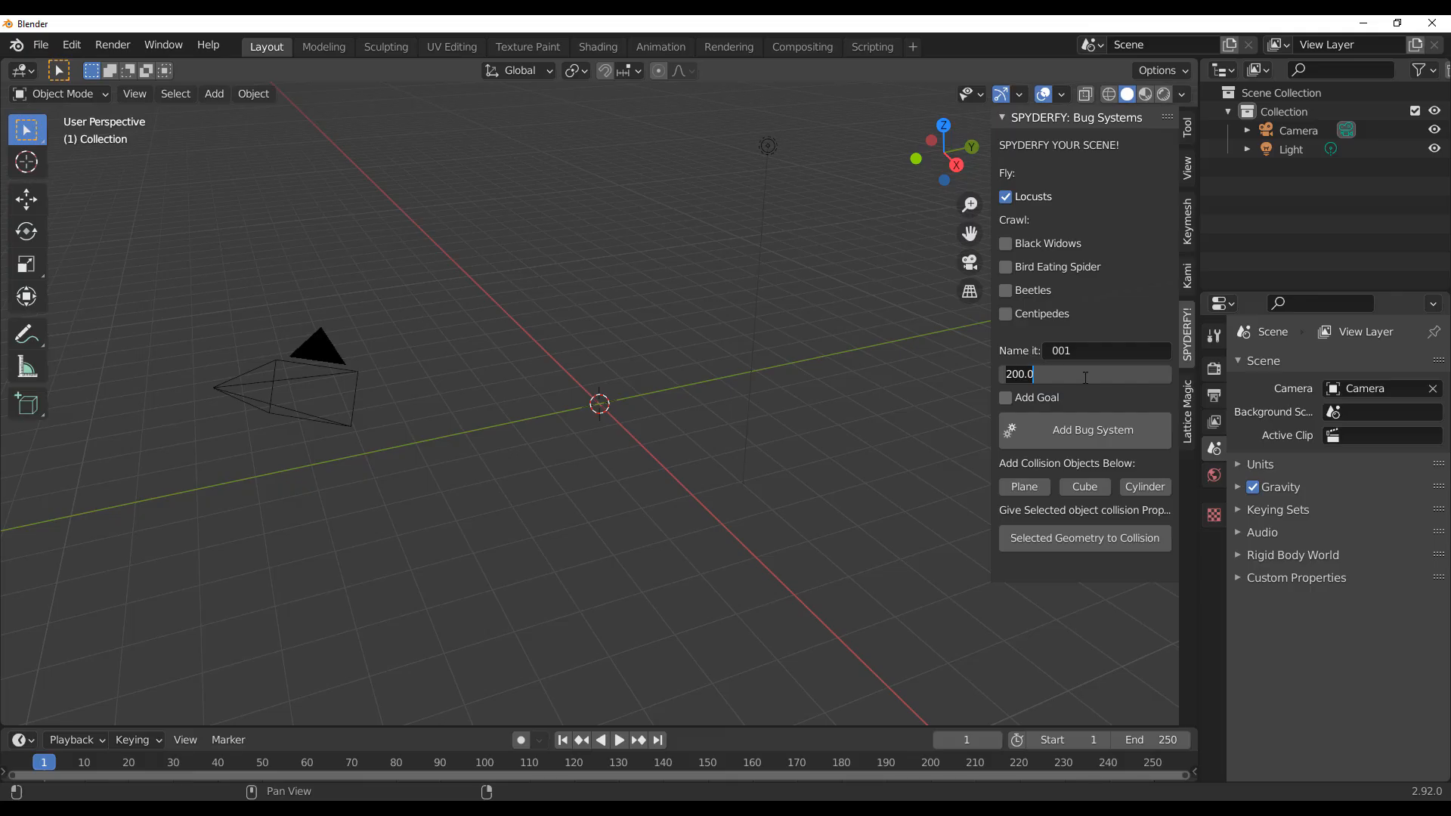
pyautogui.write('100')
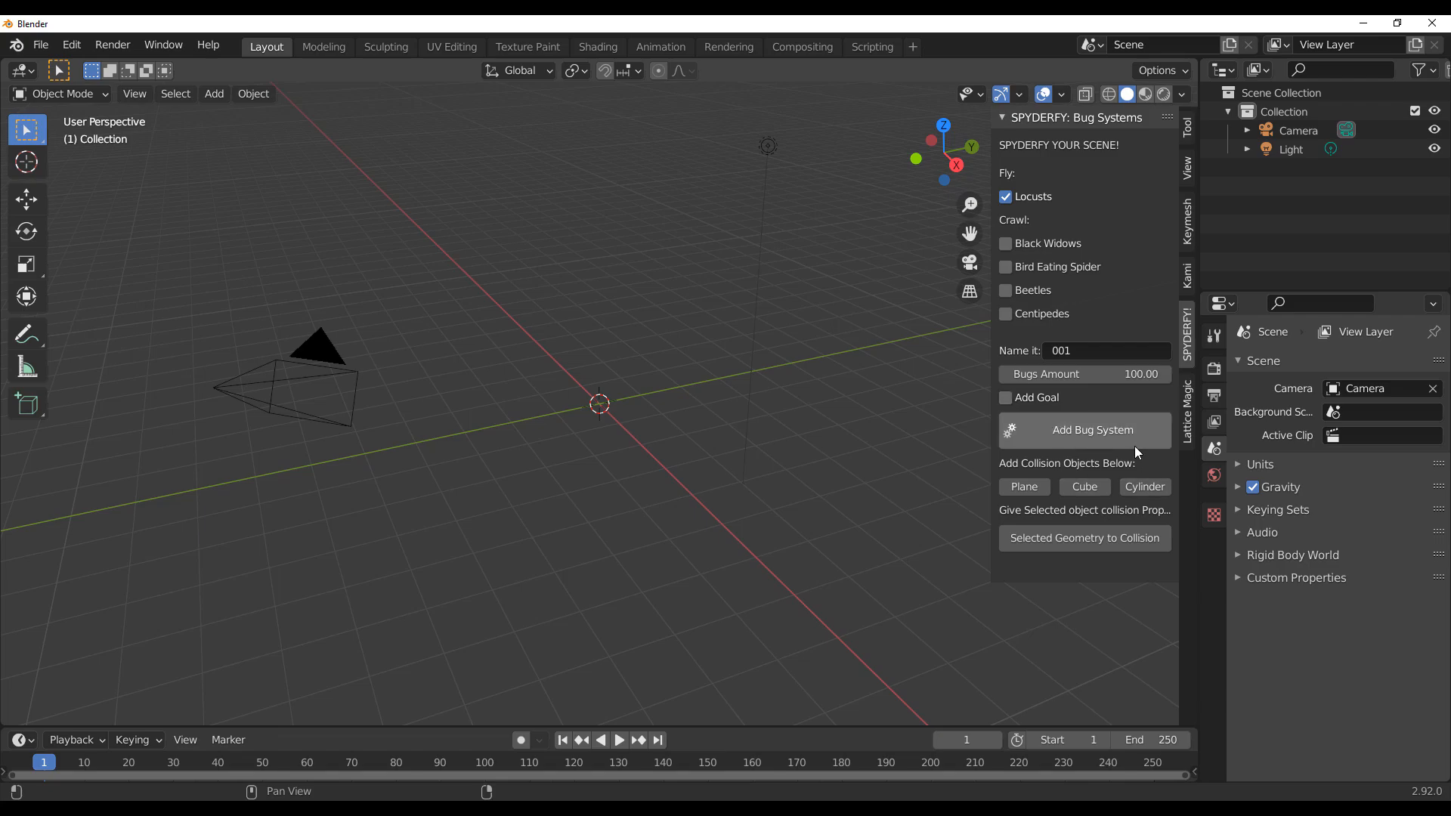
pyautogui.click(1083, 429)
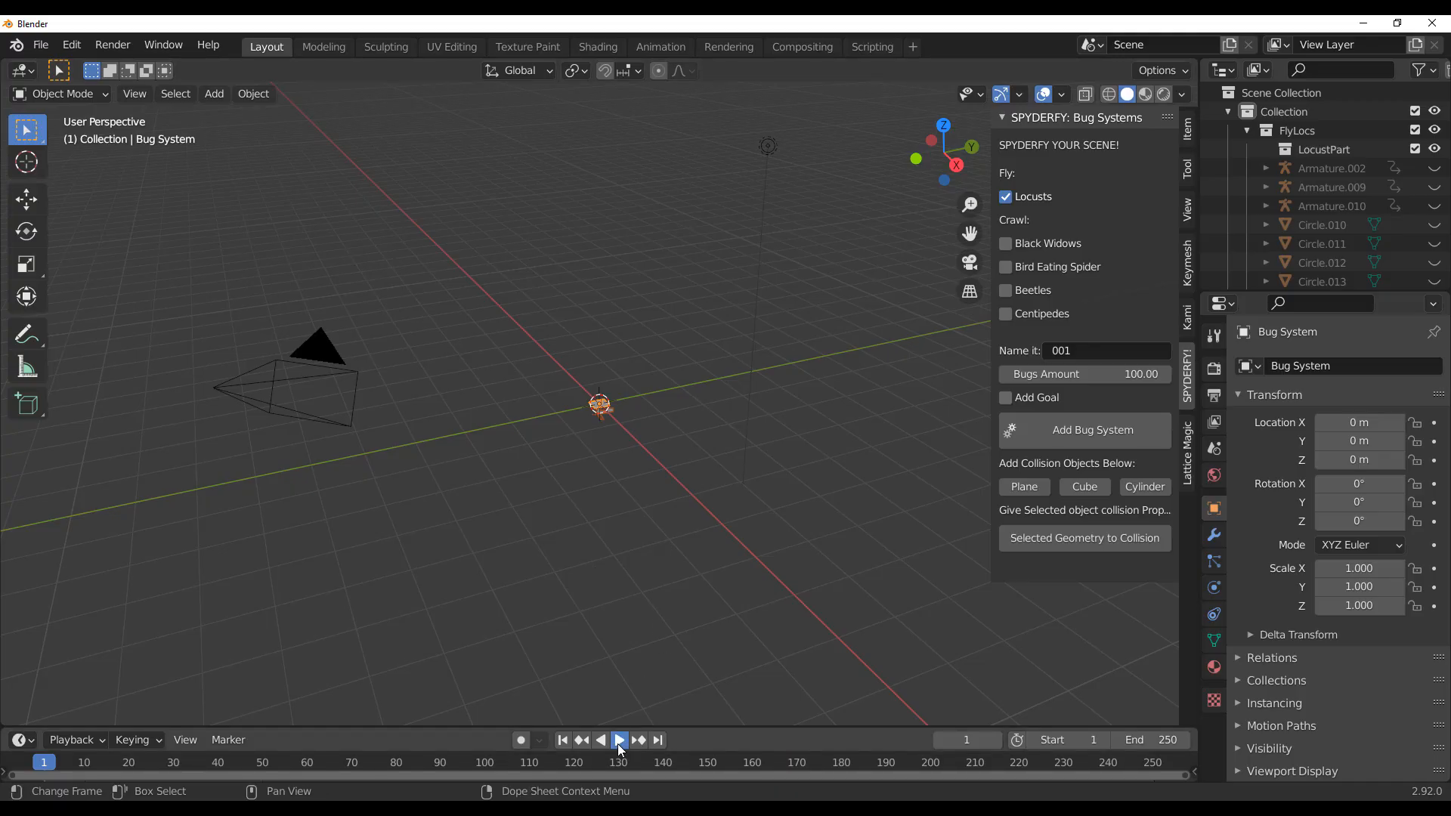
# Play and stop the locust swarm animation, then return it to the first frame.
pyautogui.click(619, 739)
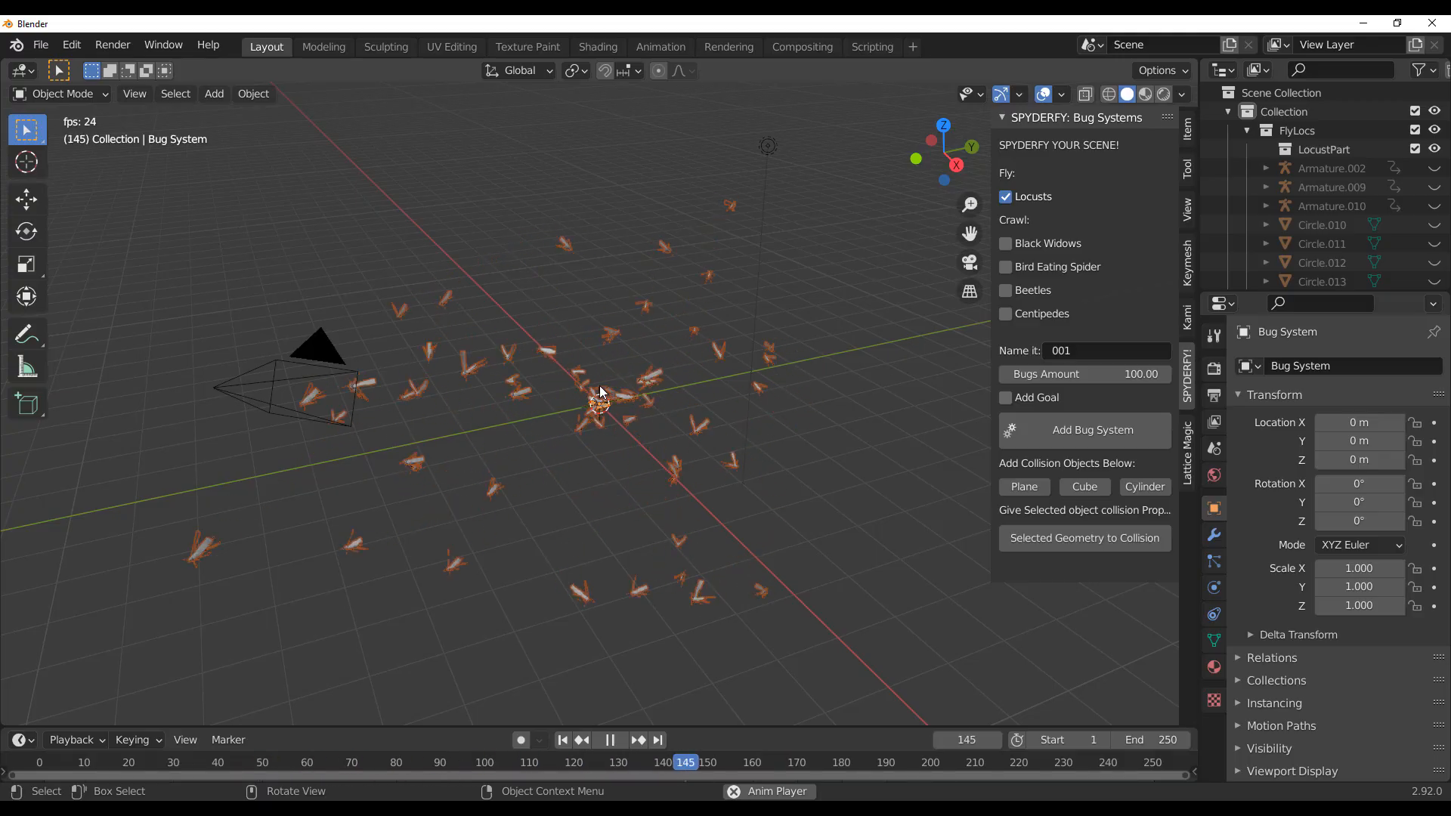
pyautogui.click(609, 739)
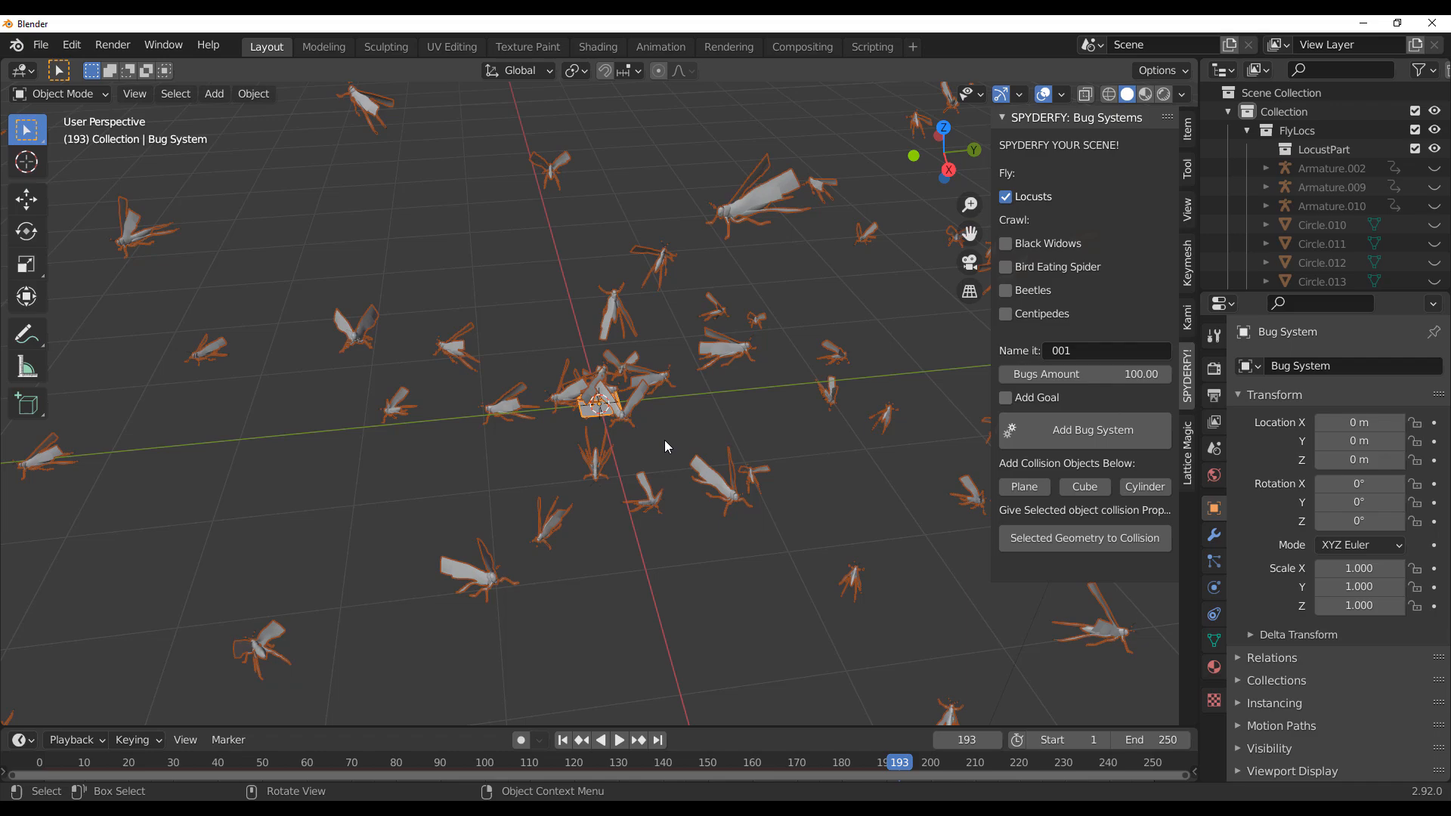
pyautogui.moveTo(623, 491)
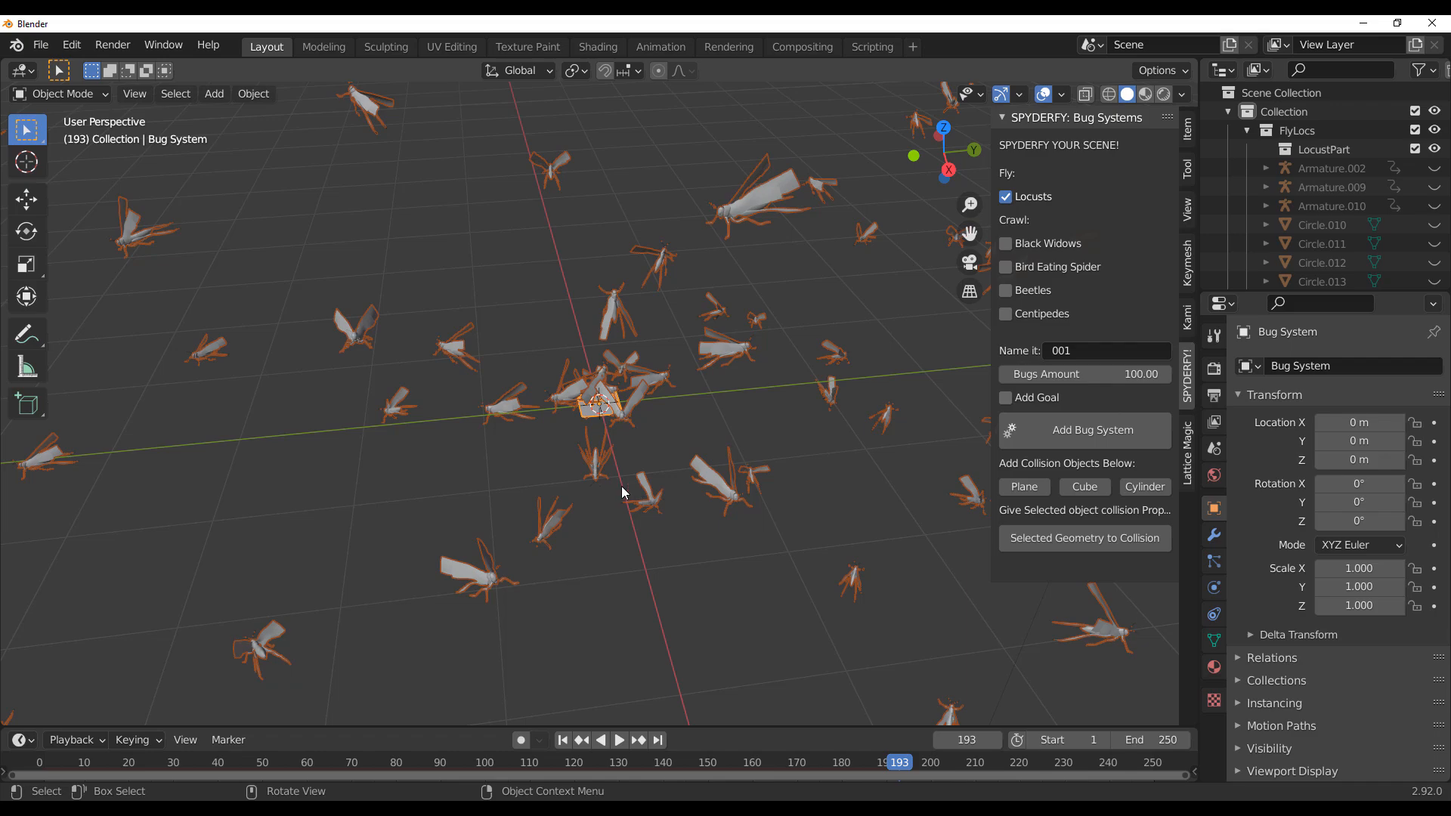
pyautogui.moveTo(714, 480)
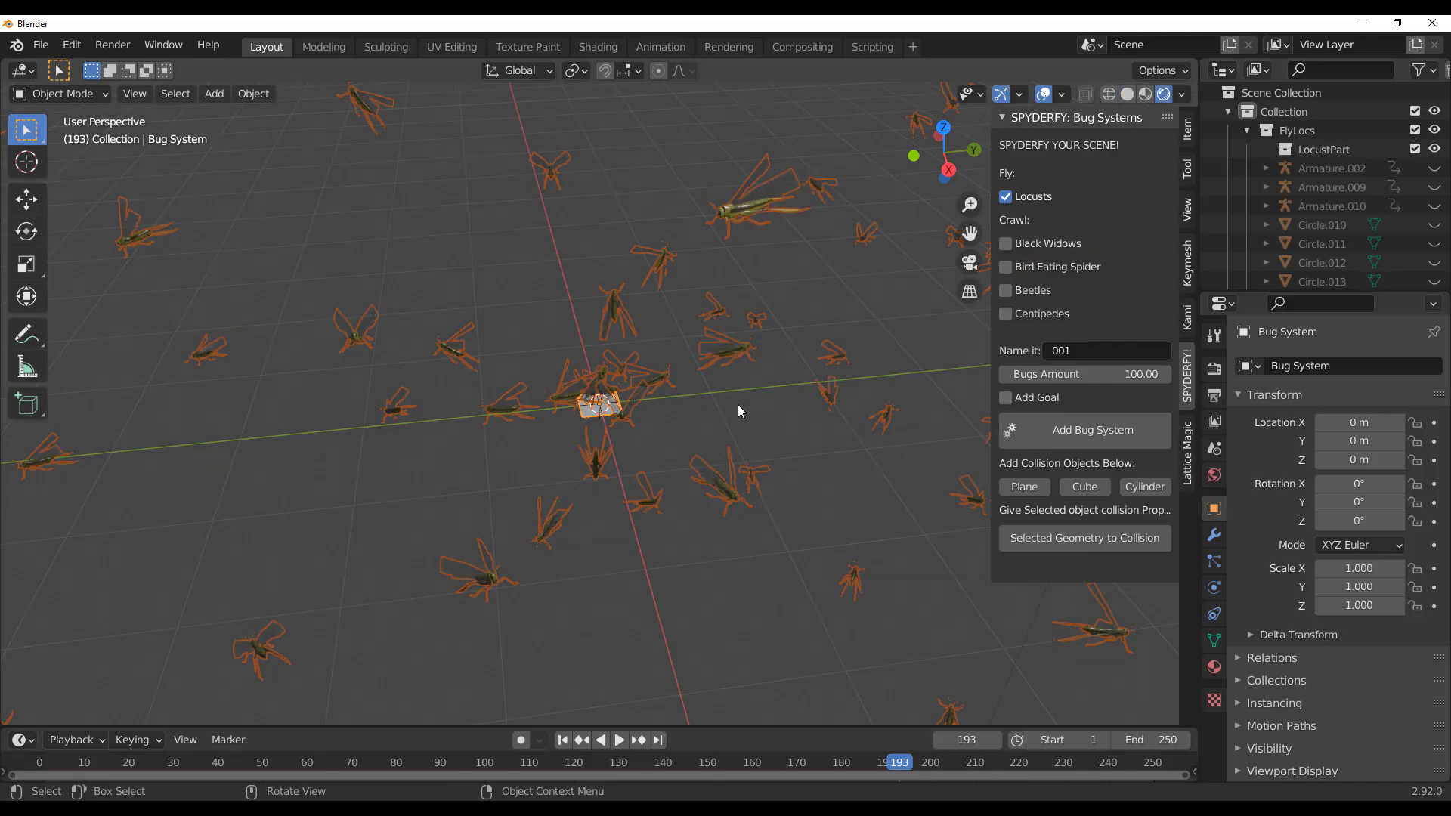
pyautogui.moveTo(619, 213)
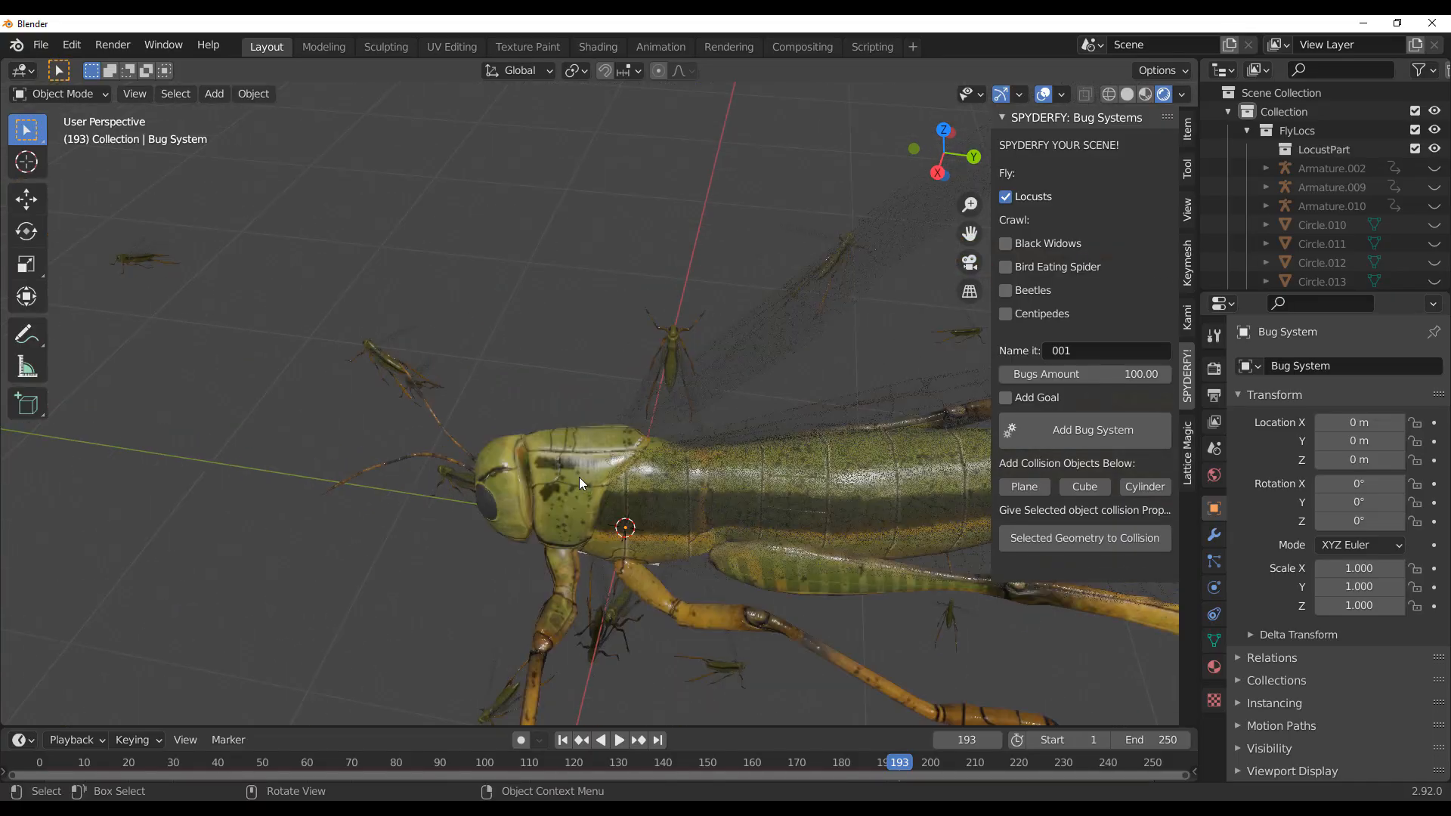
pyautogui.scroll(-3)
pyautogui.write('1400')
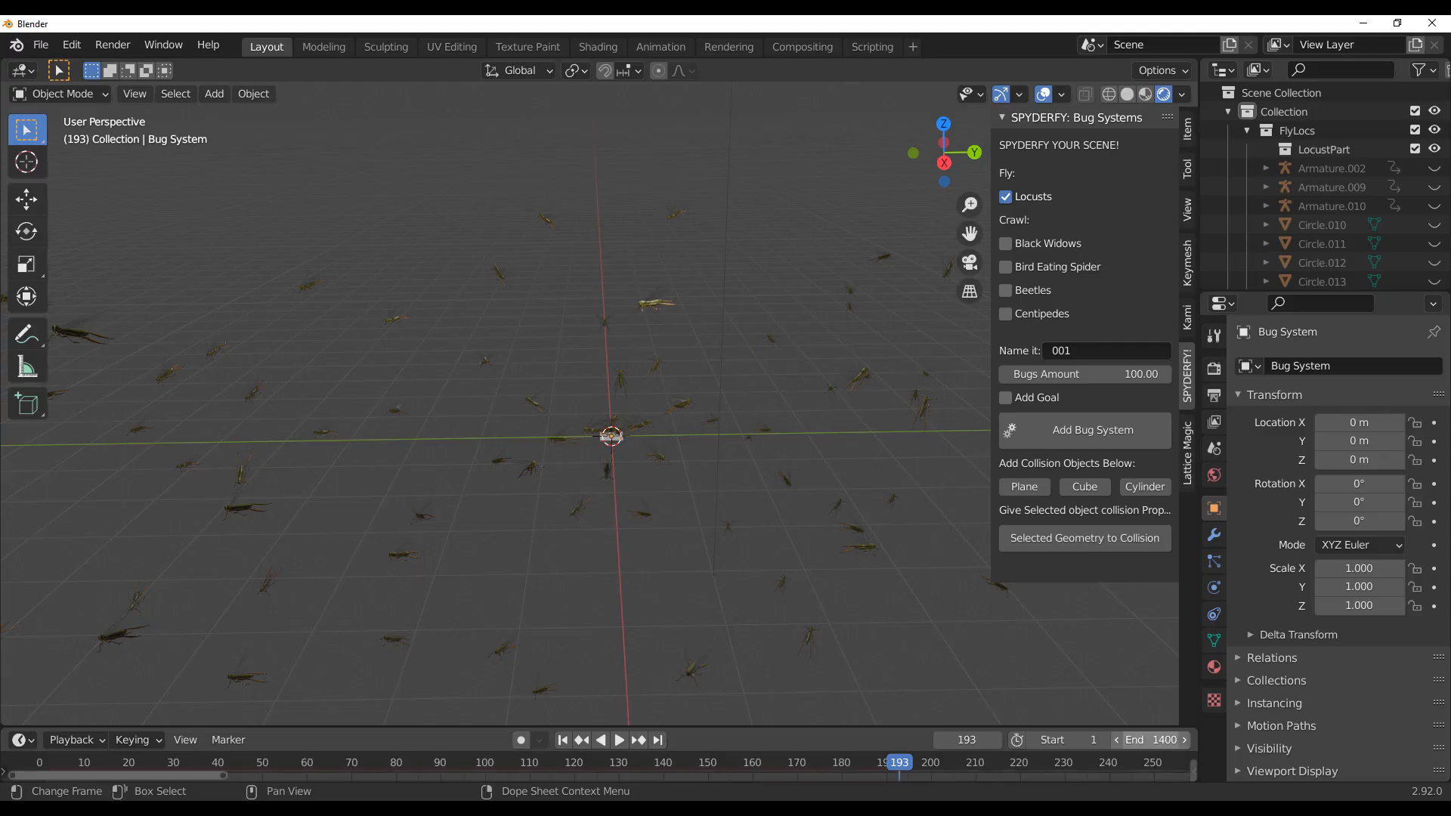
pyautogui.scroll(-3)
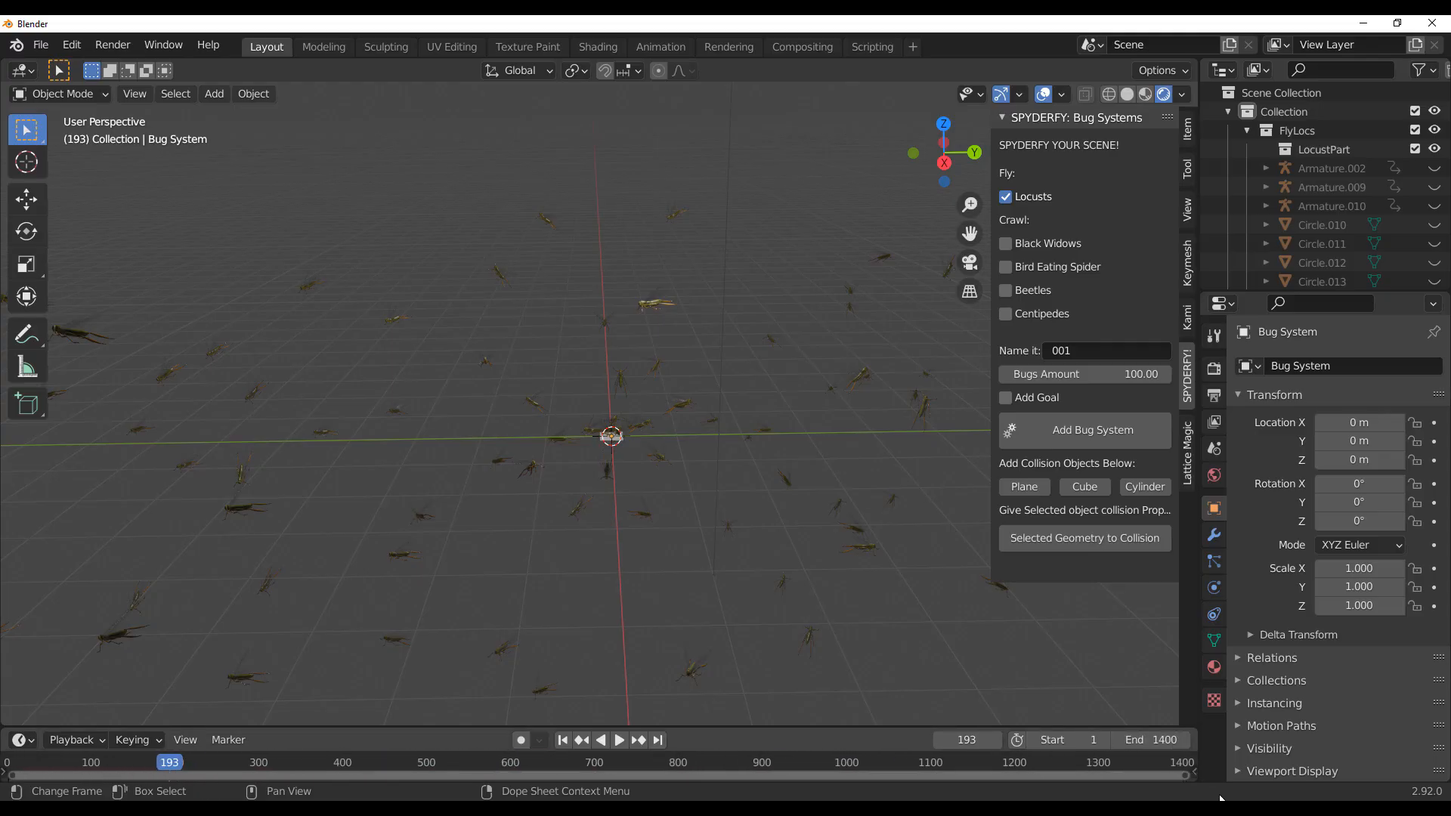
pyautogui.click(618, 739)
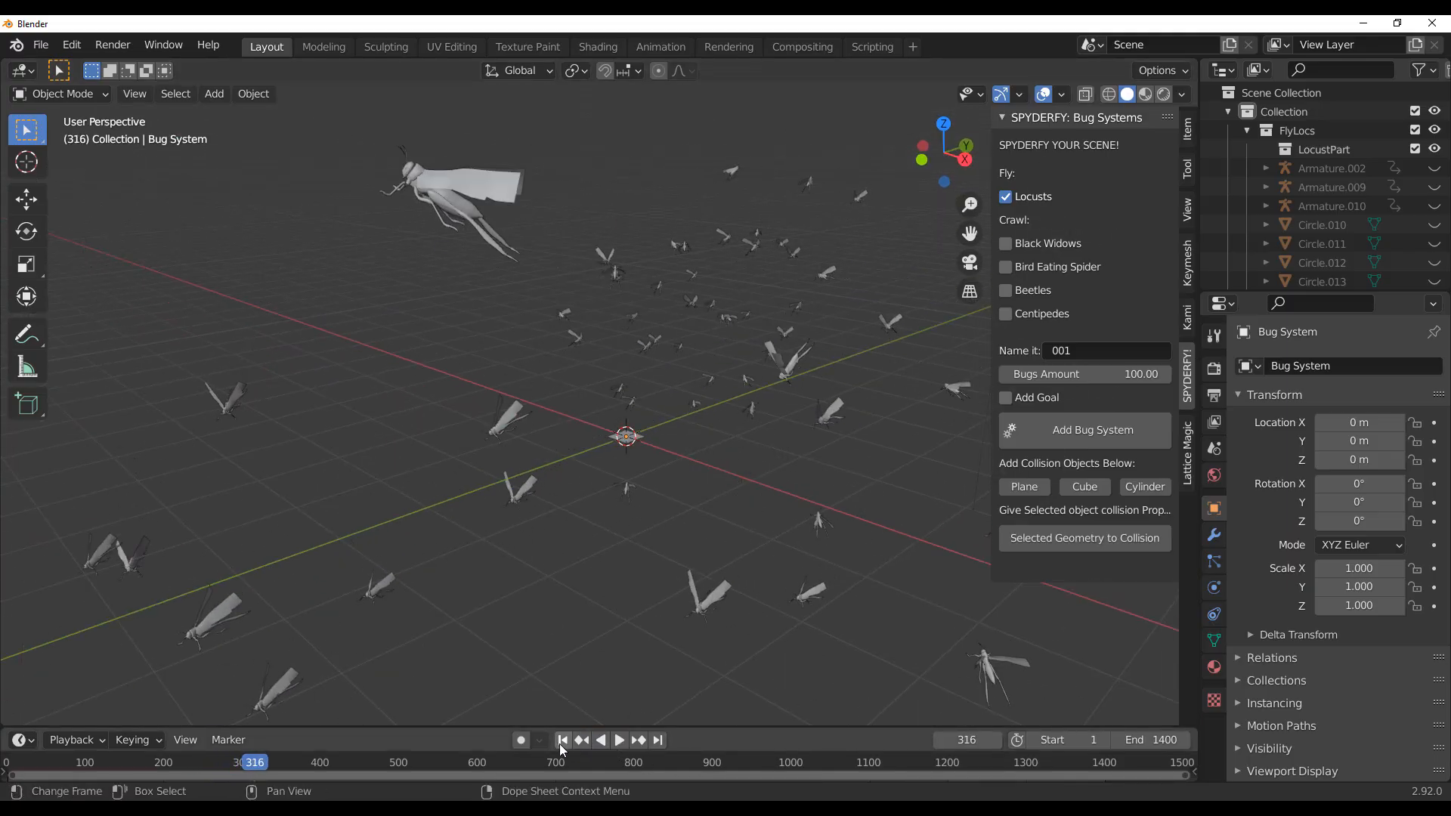
pyautogui.click(562, 739)
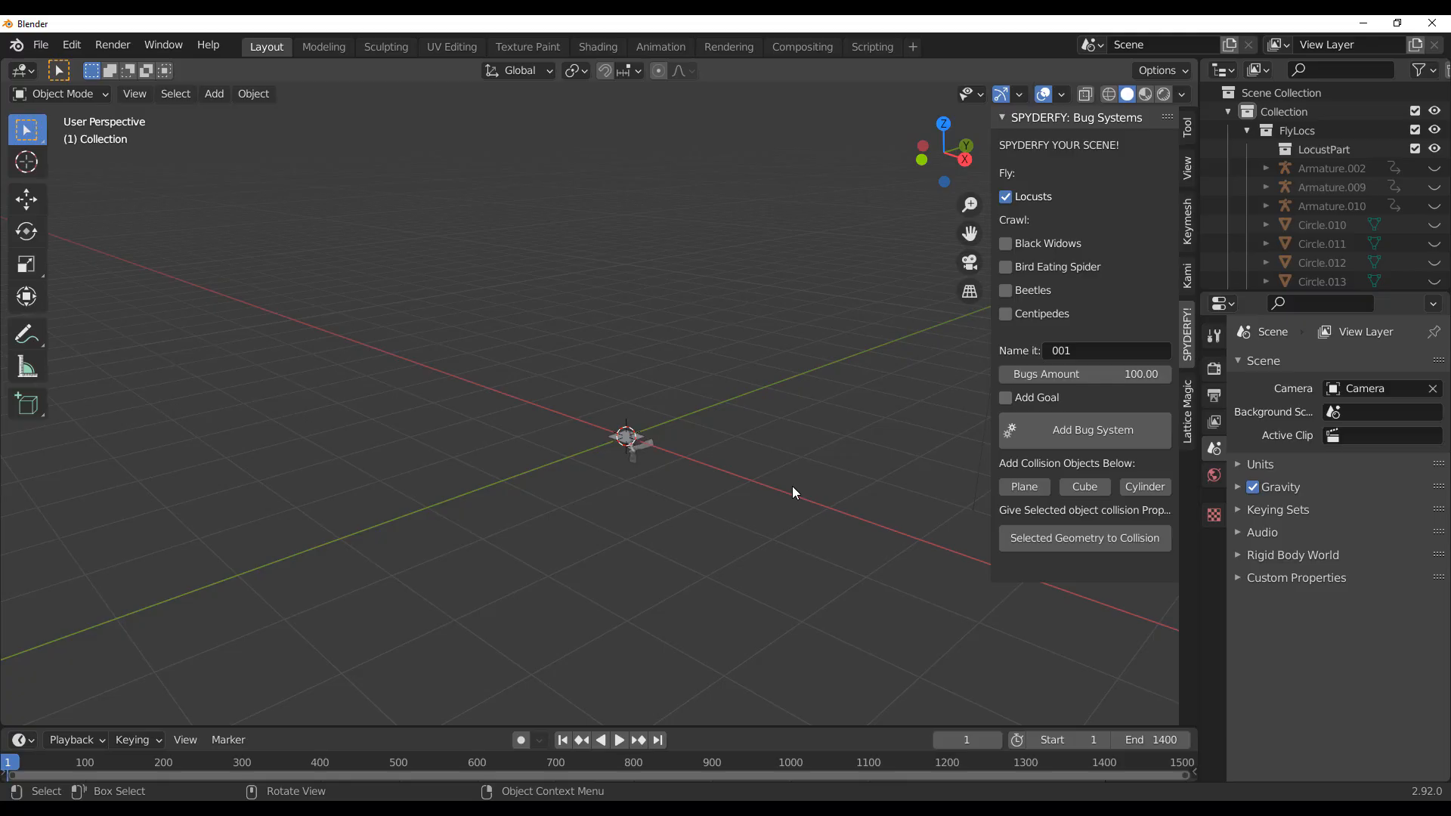
# Add a collision plane and tilt it about -58 degrees around Y near the swarm origin.
pyautogui.click(1023, 485)
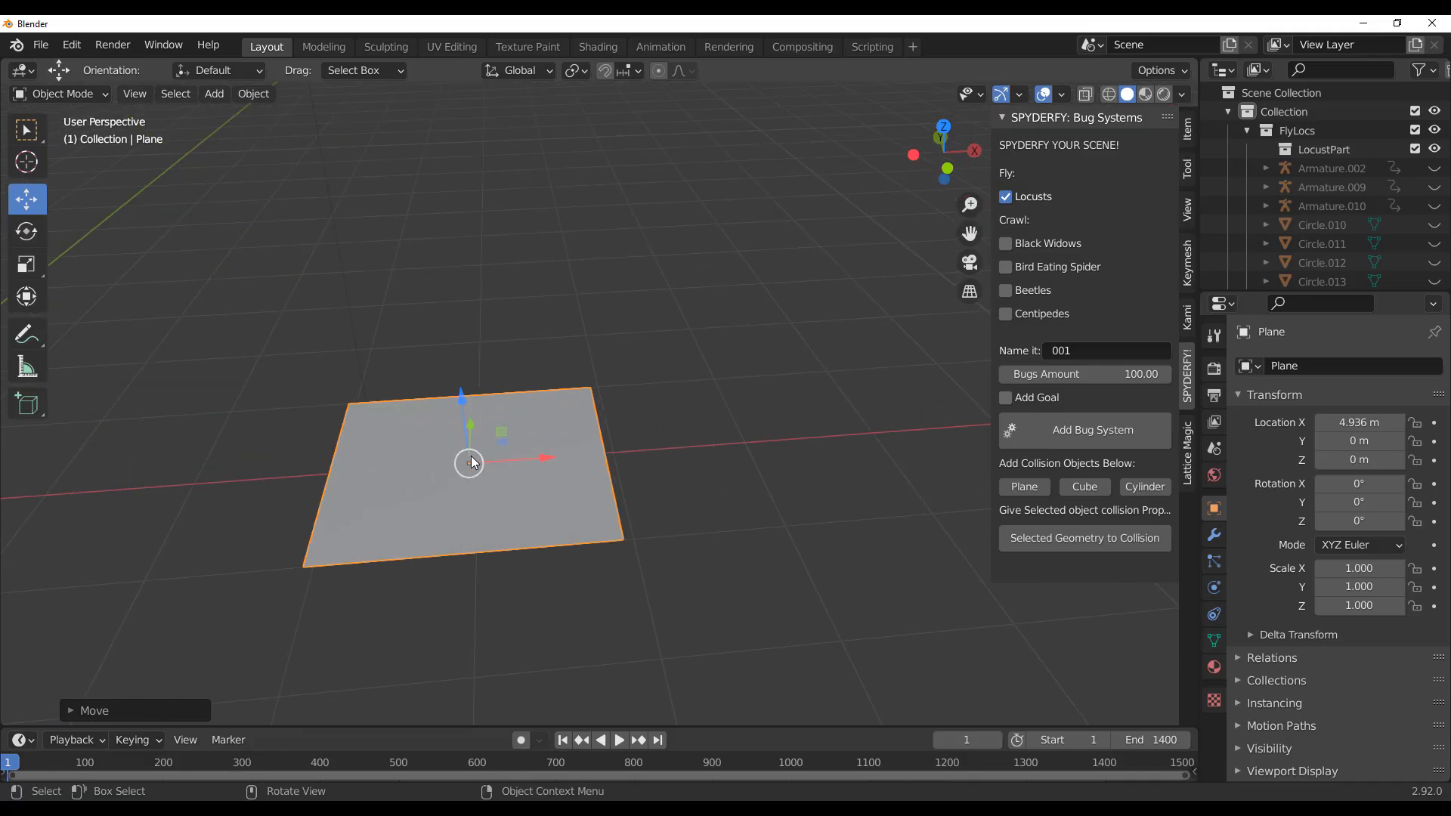
pyautogui.press('r')
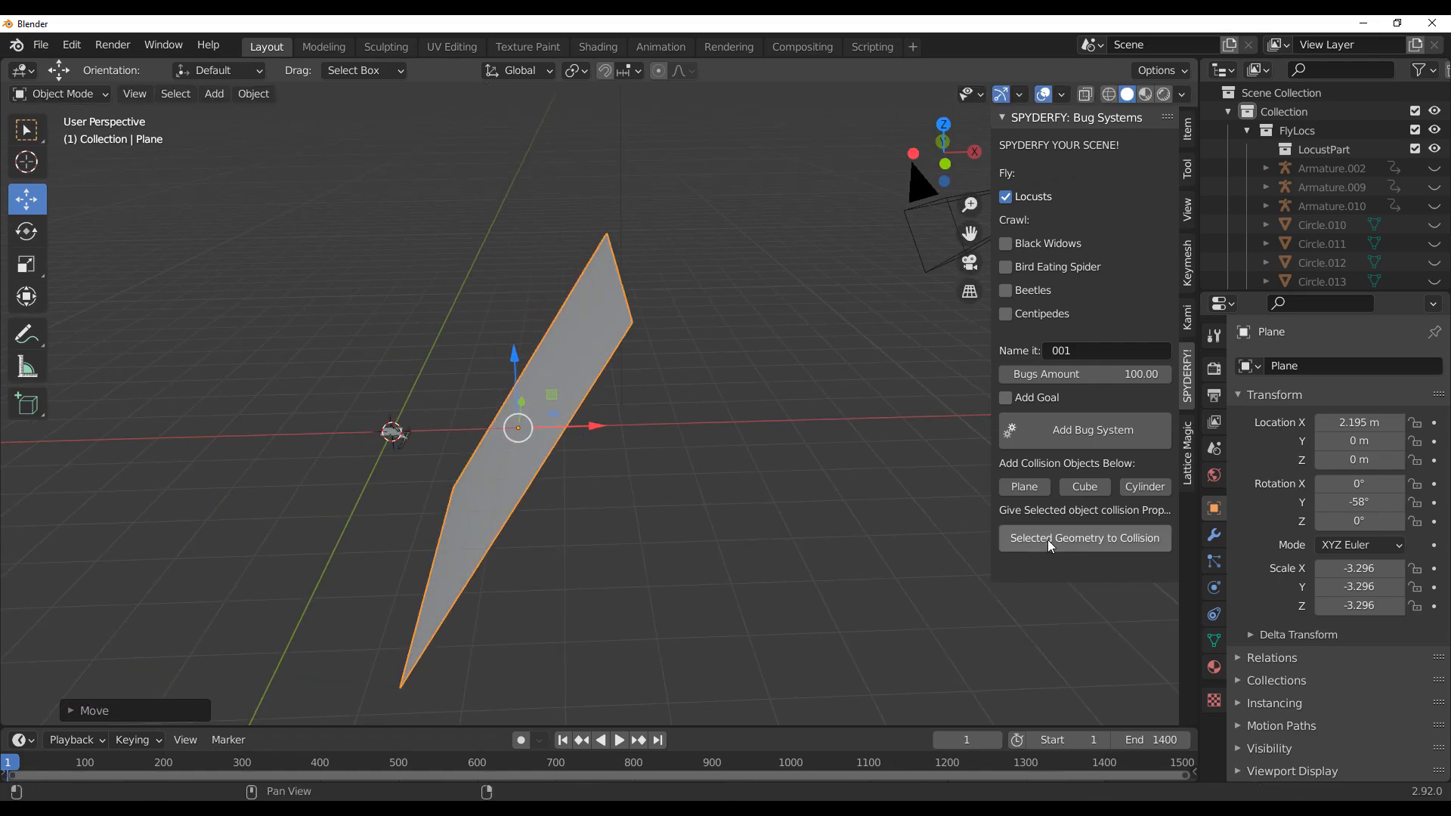
pyautogui.moveTo(1085, 538)
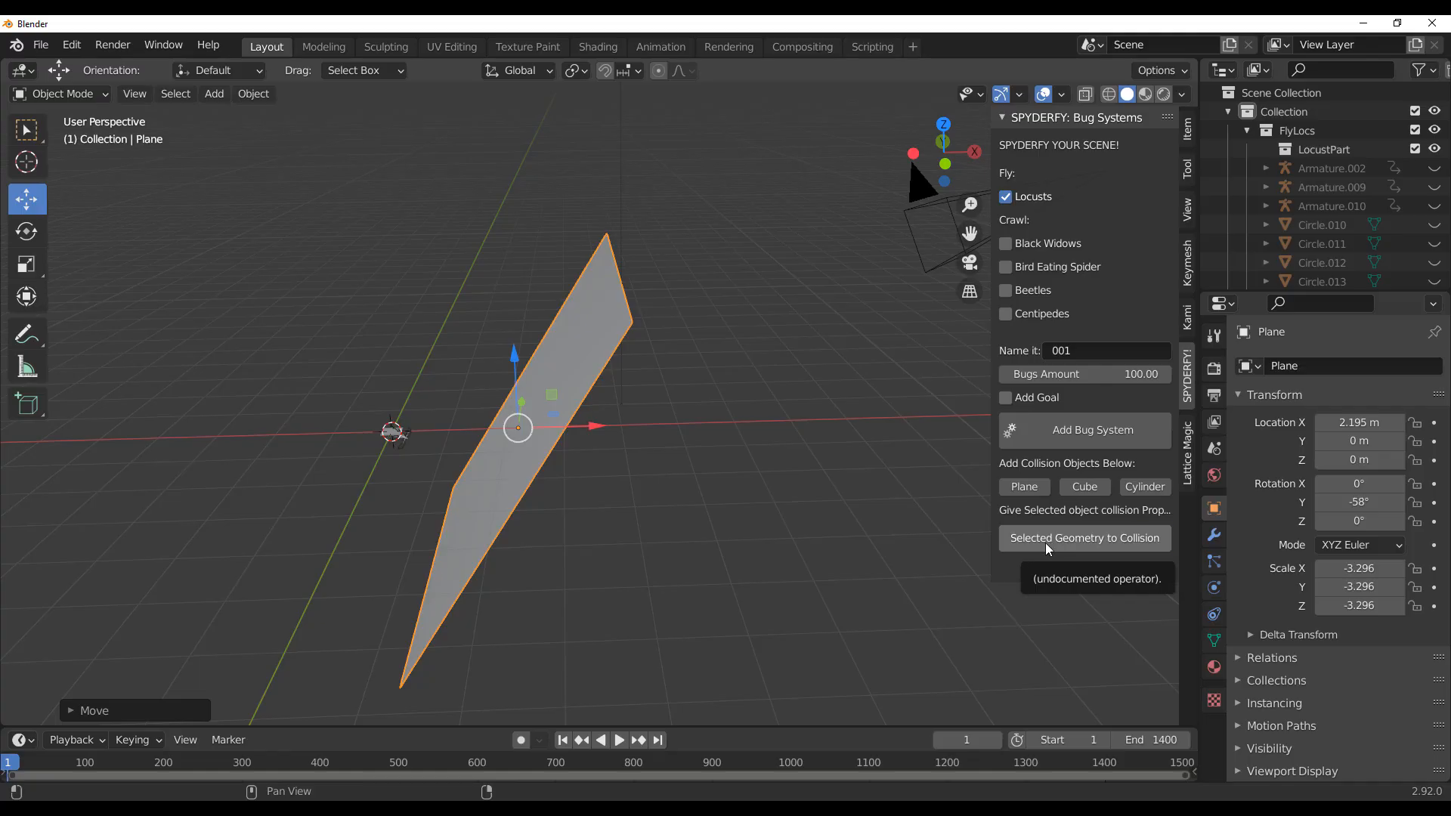
pyautogui.moveTo(606, 576)
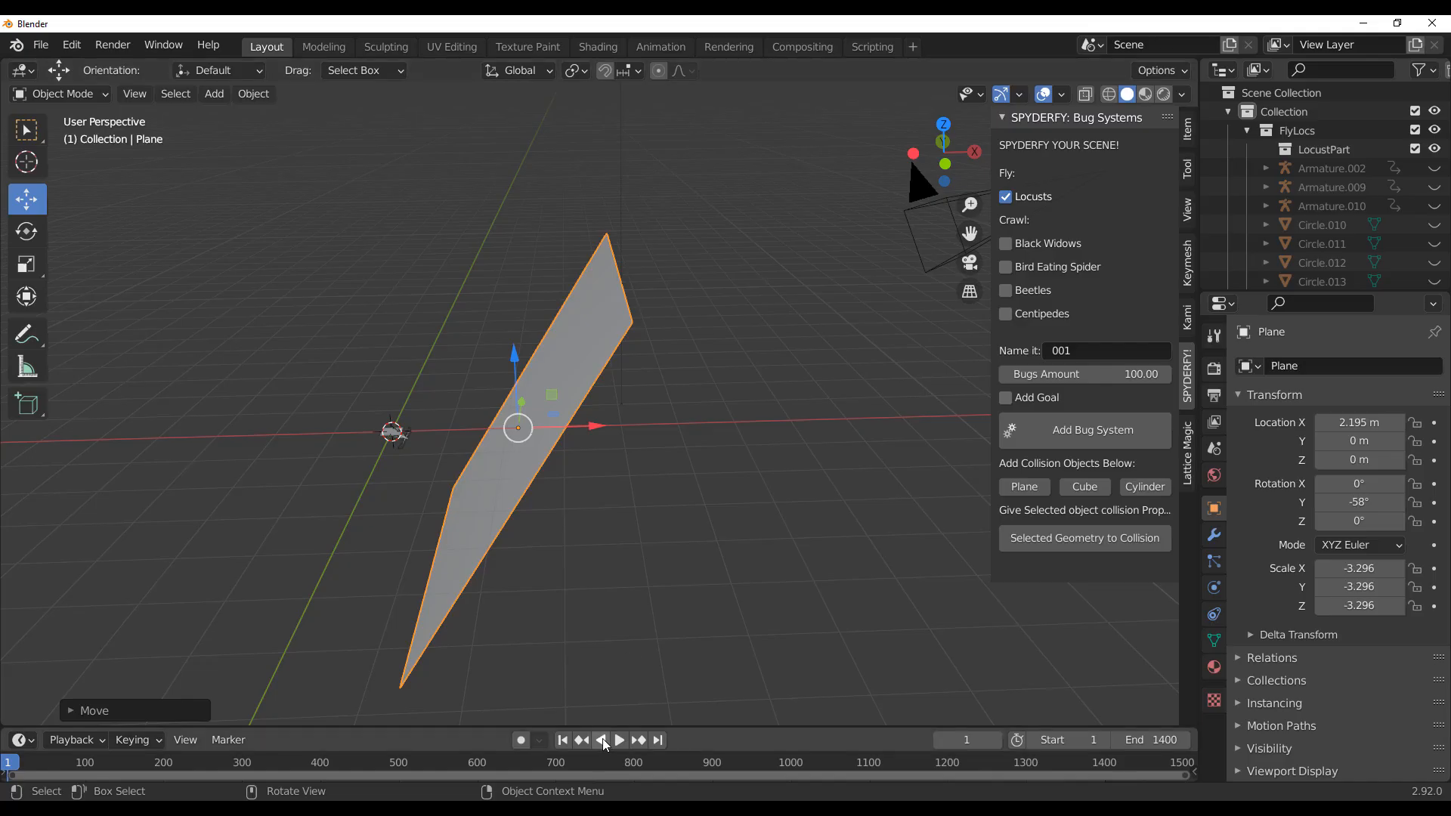
# Play the locusts flying around the tilted plane, then stop playback.
pyautogui.click(616, 739)
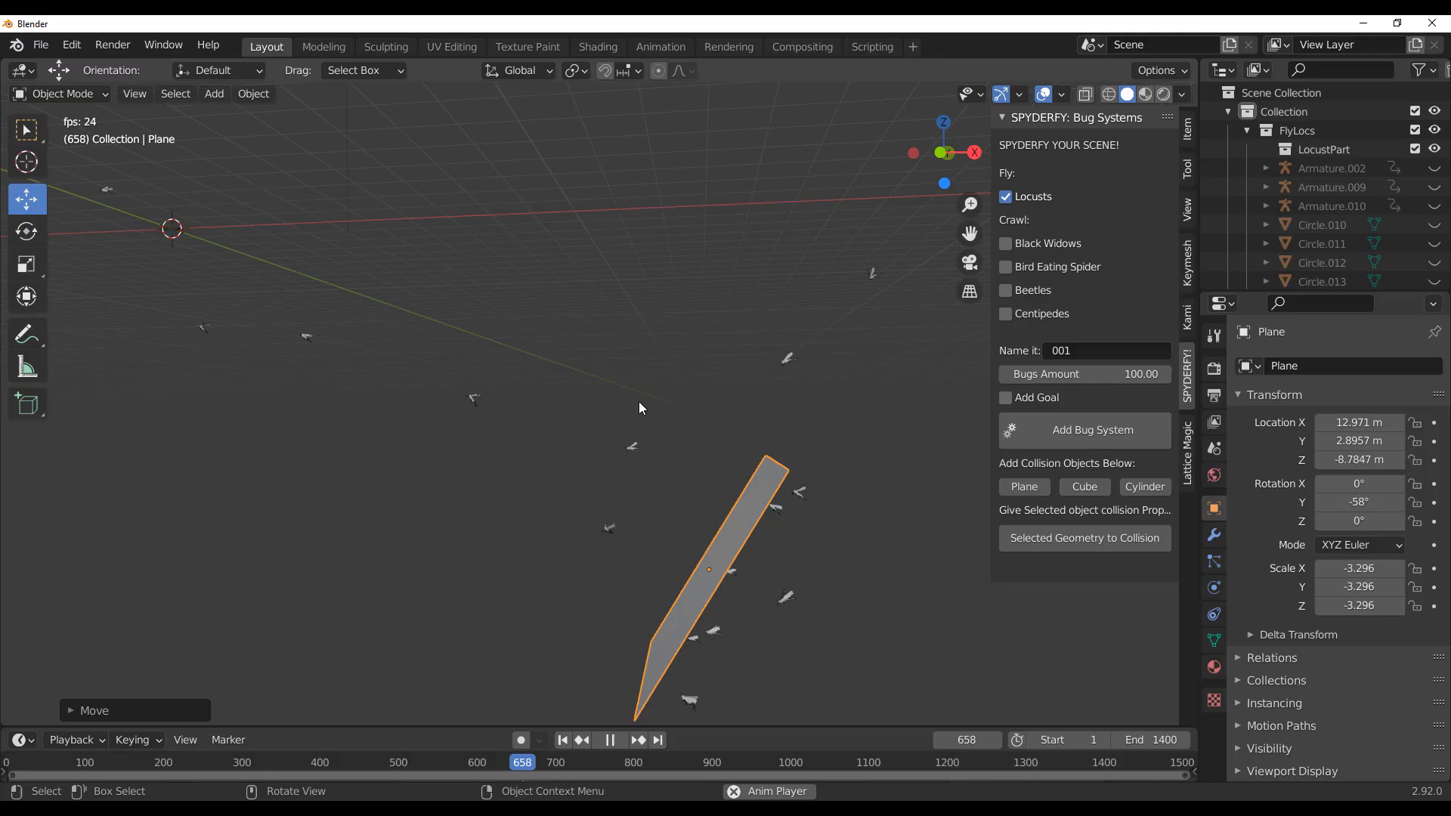
pyautogui.press('Tab')
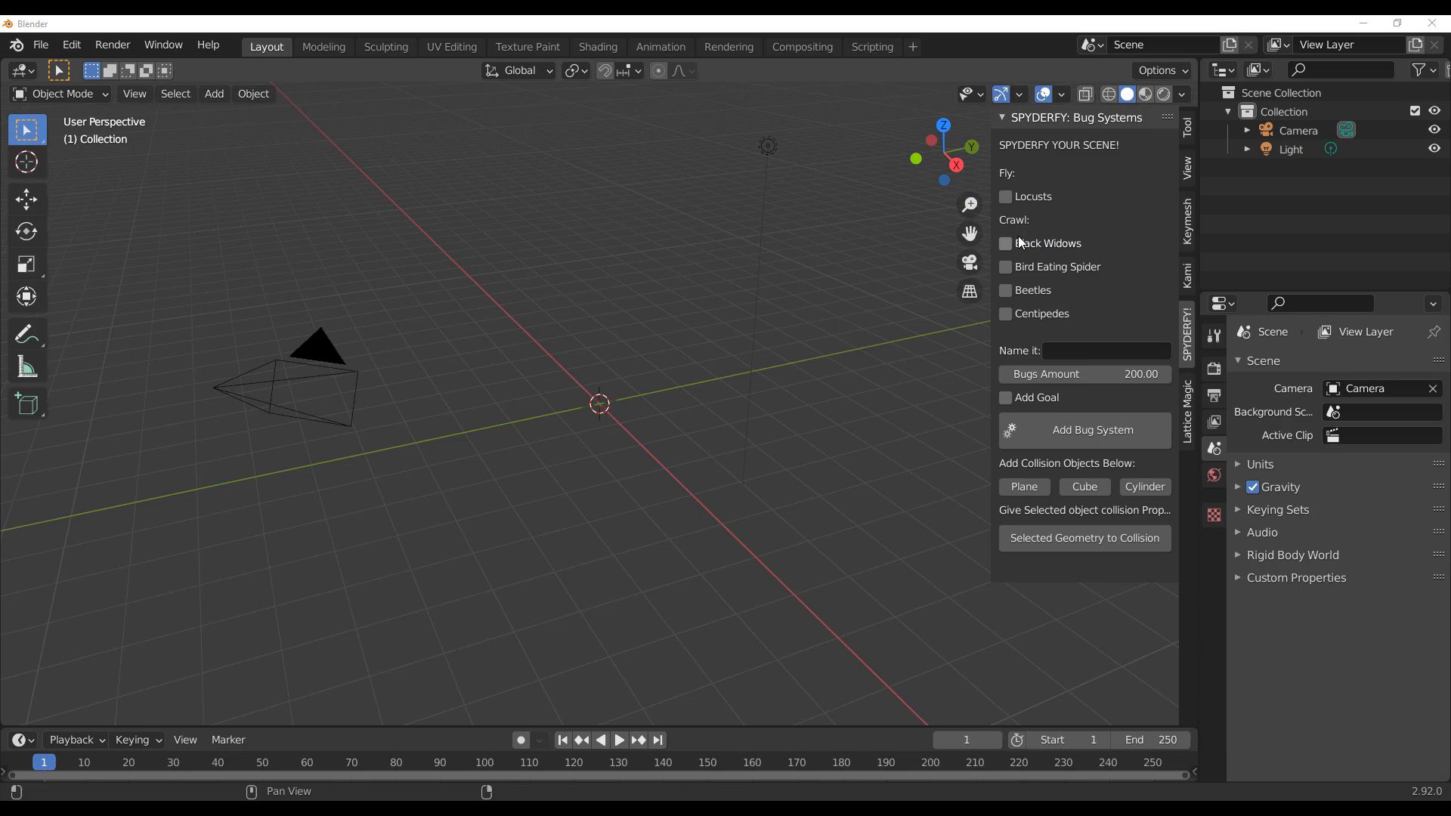
pyautogui.moveTo(1120, 266)
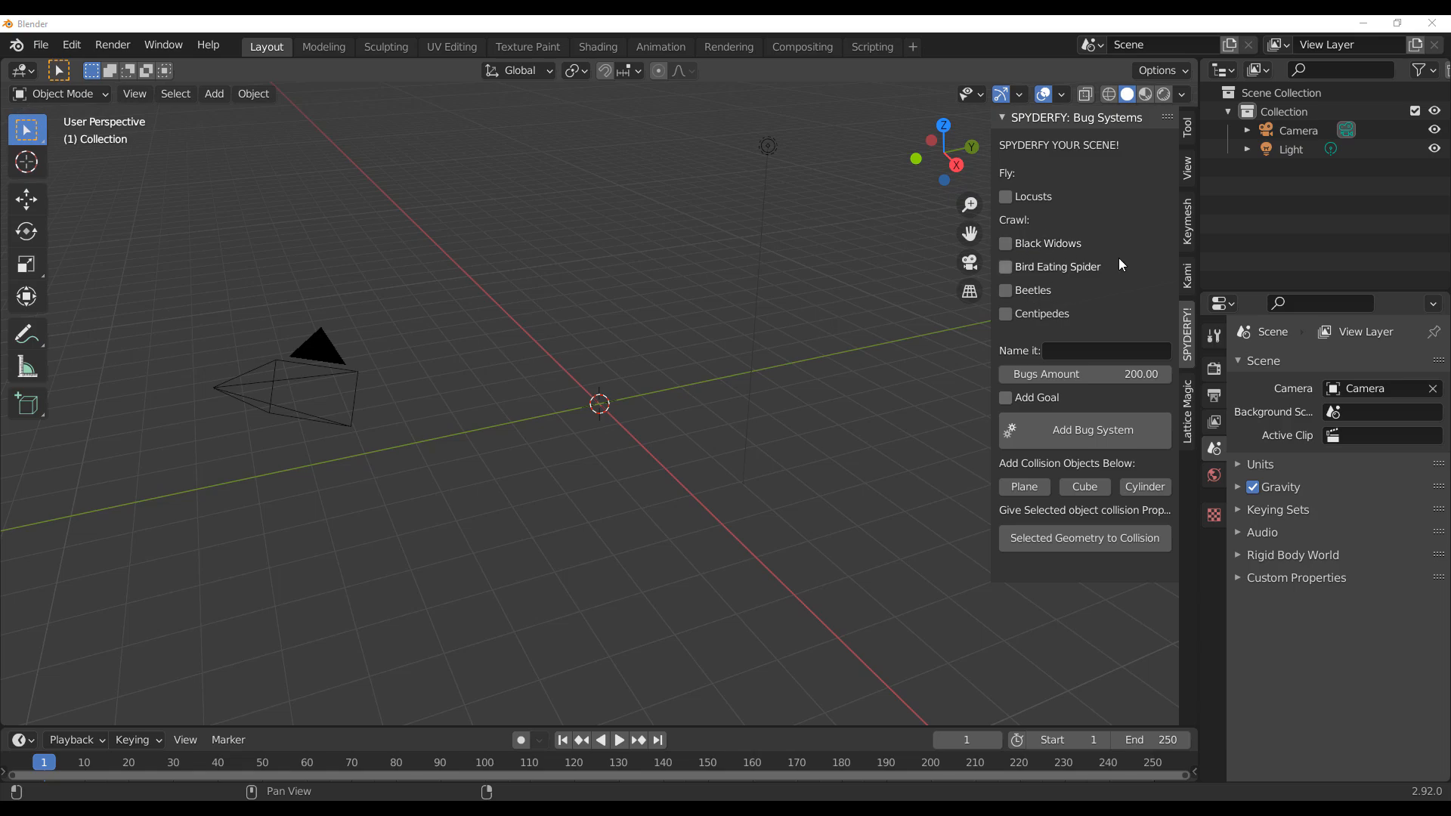
pyautogui.moveTo(1076, 325)
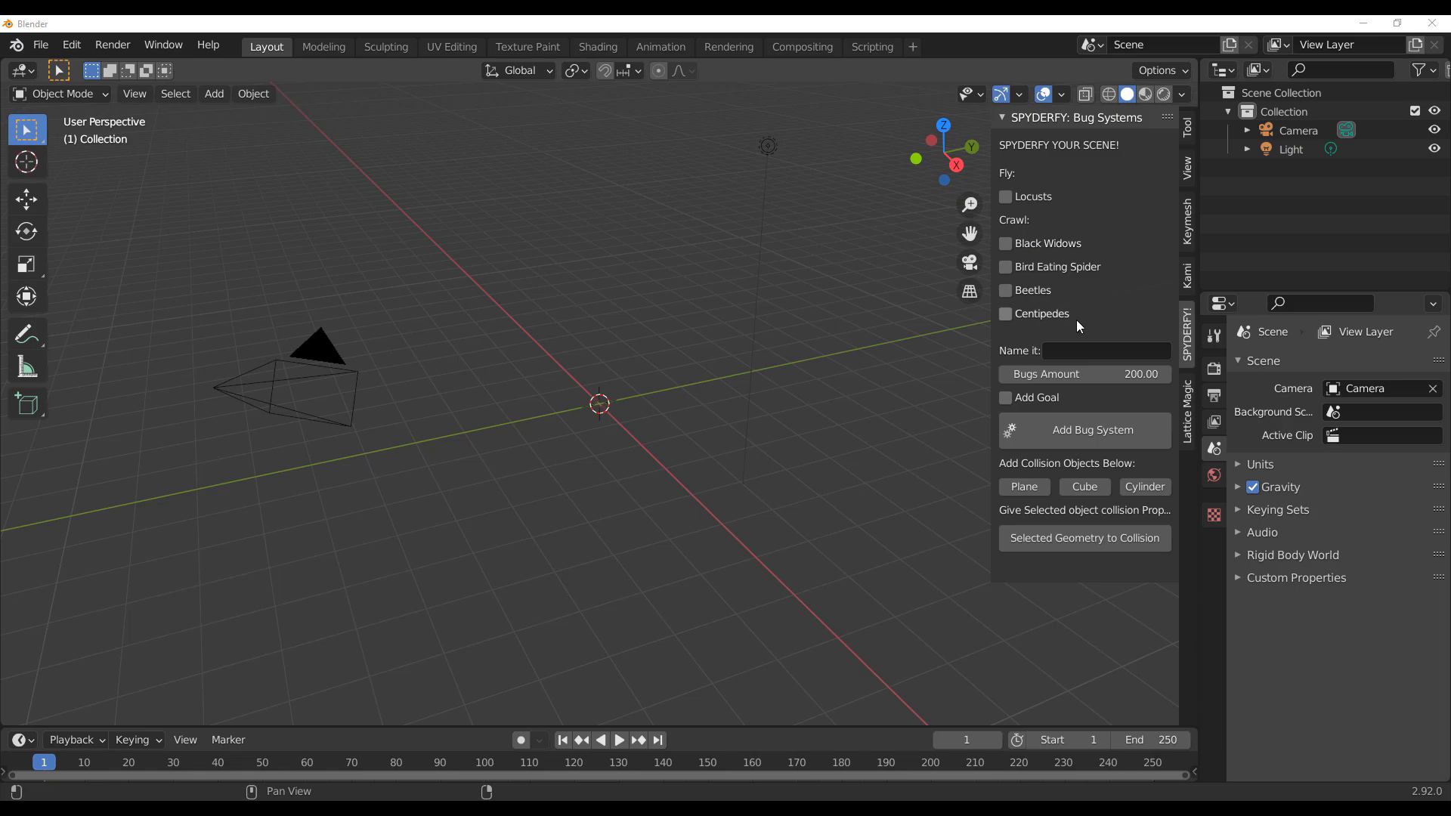
pyautogui.moveTo(1039, 253)
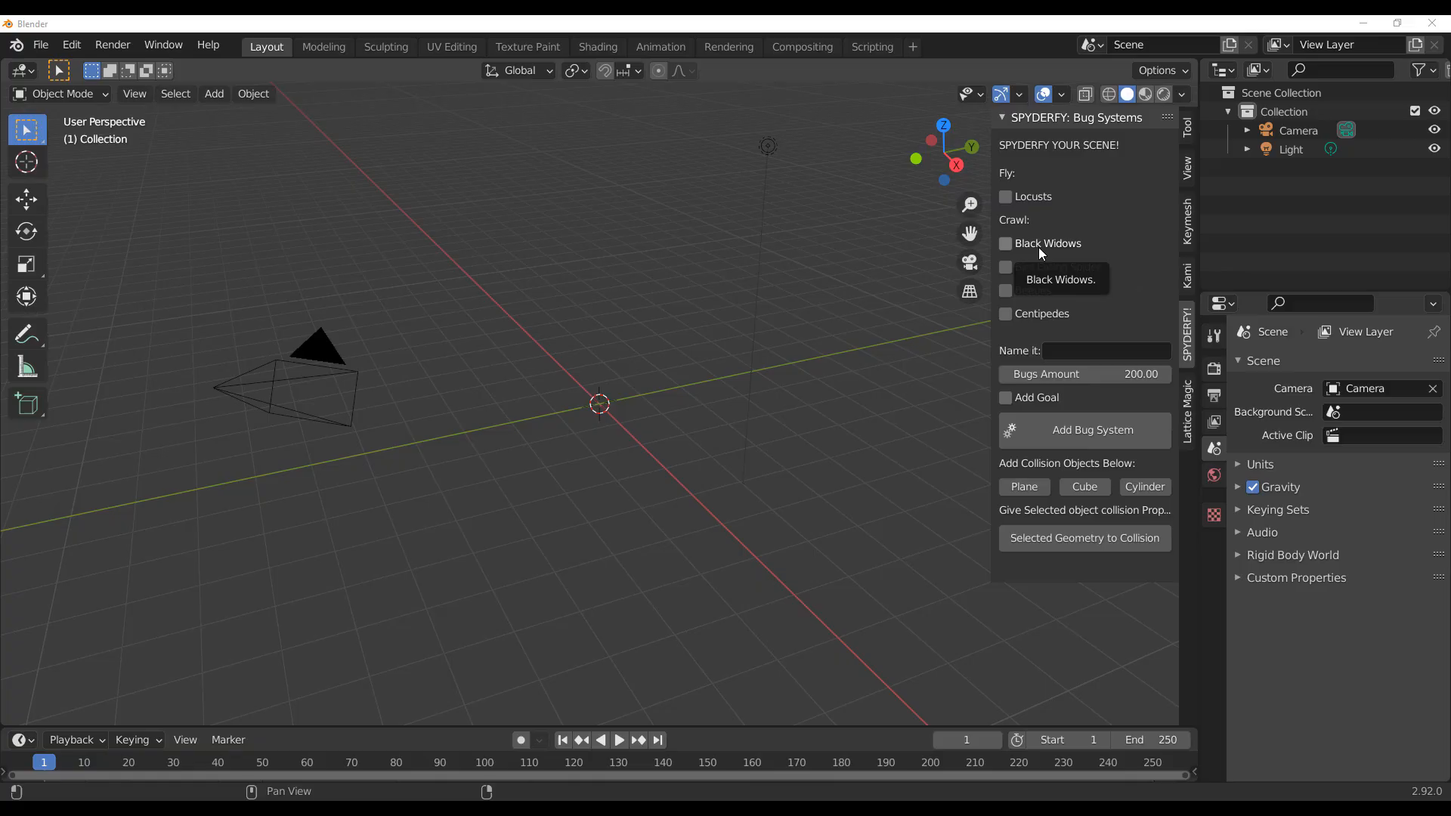
# Enable Black Widows and Bird Eating Spider, name the system 'spiders' and tick Add Goal.
pyautogui.click(1005, 241)
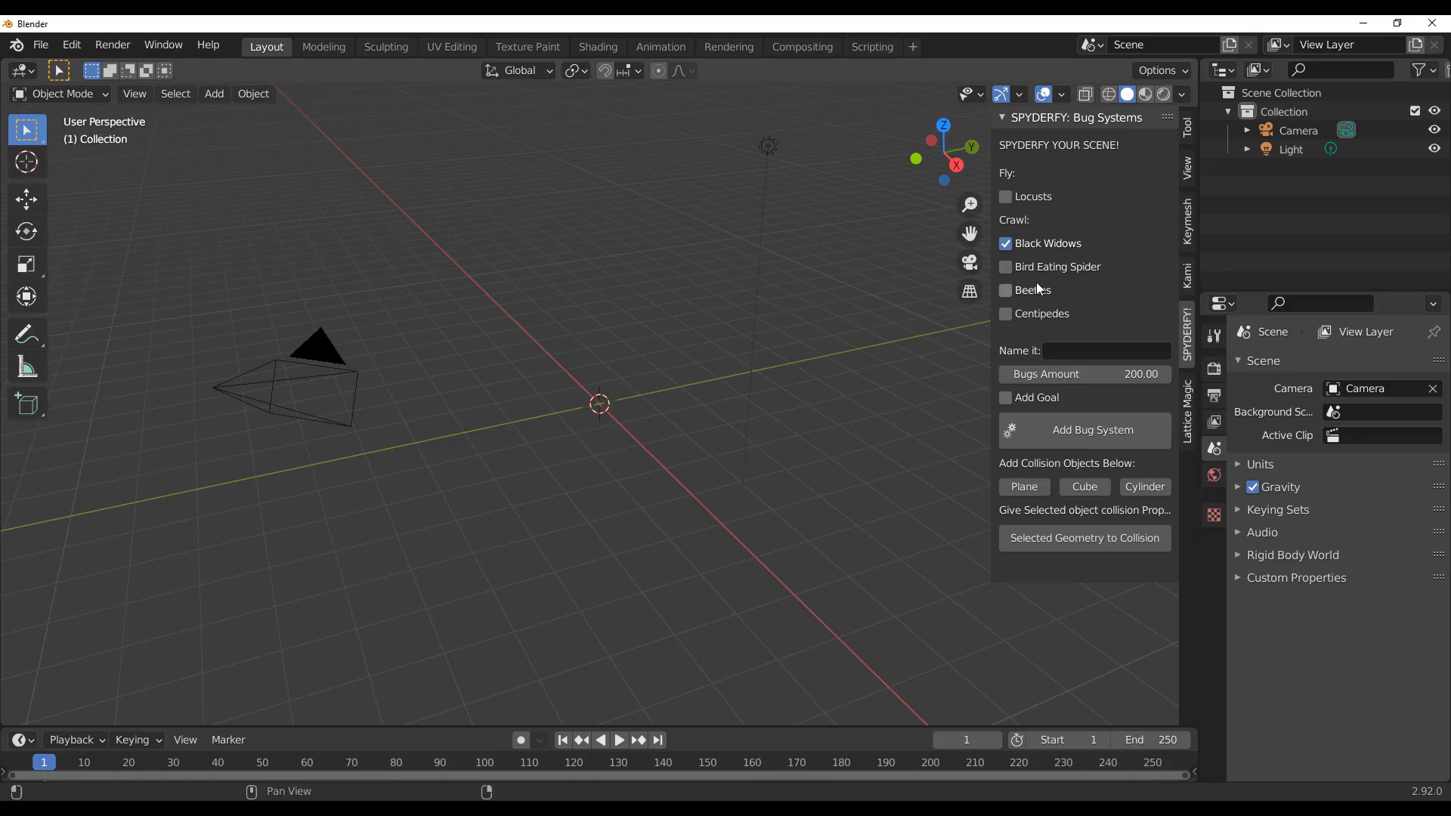
pyautogui.click(1005, 266)
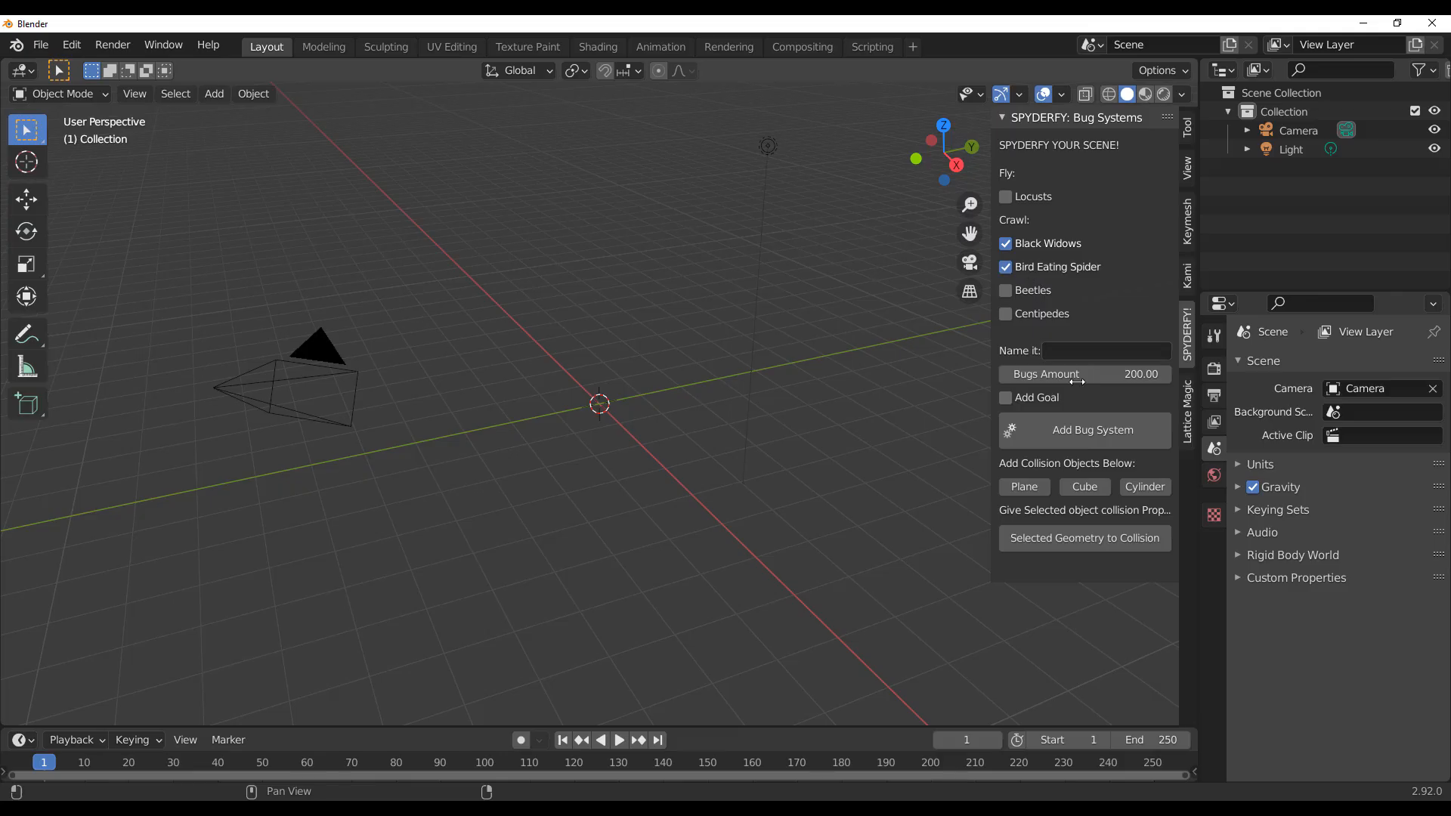
pyautogui.click(1106, 349)
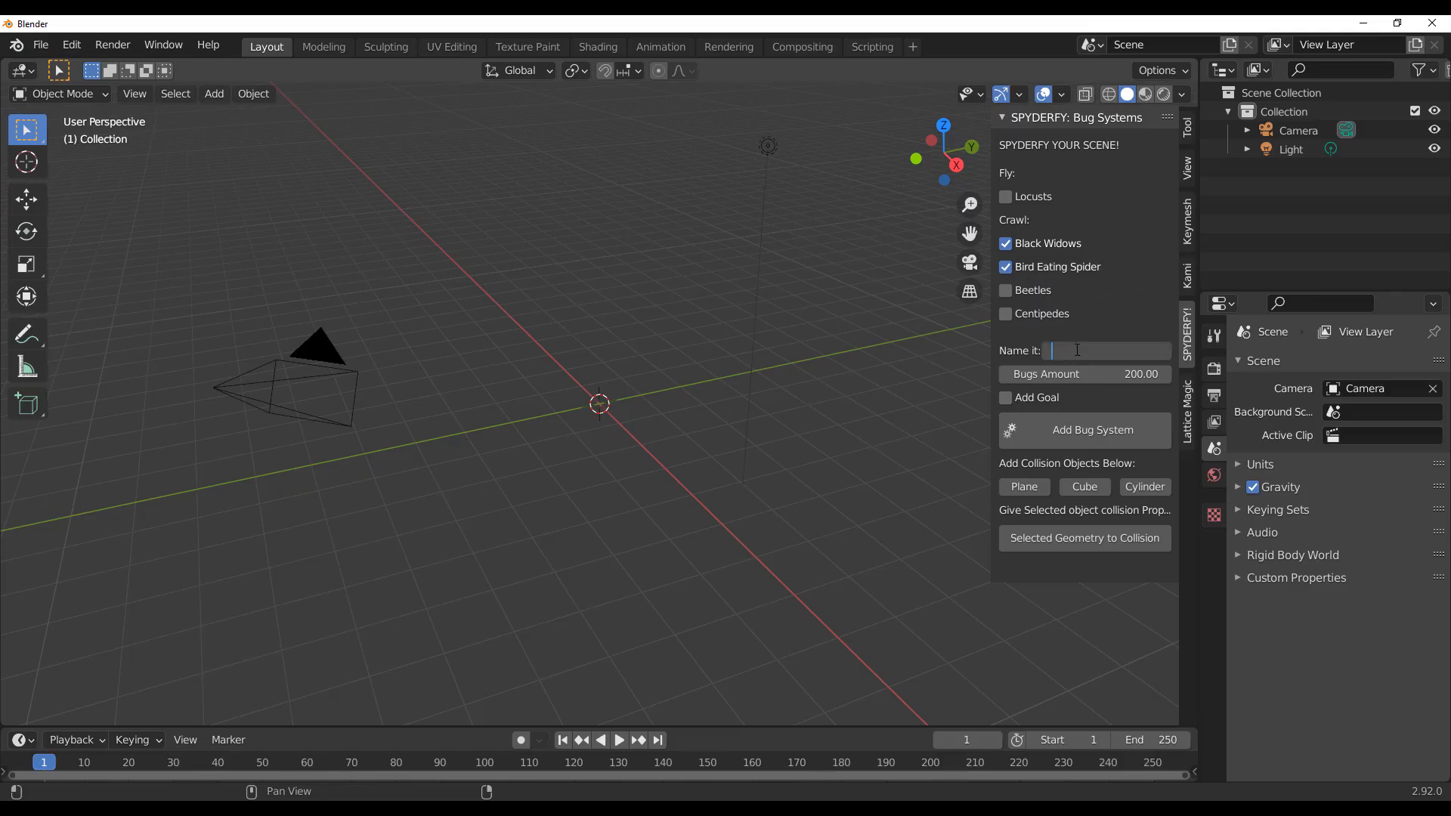
pyautogui.write('sp')
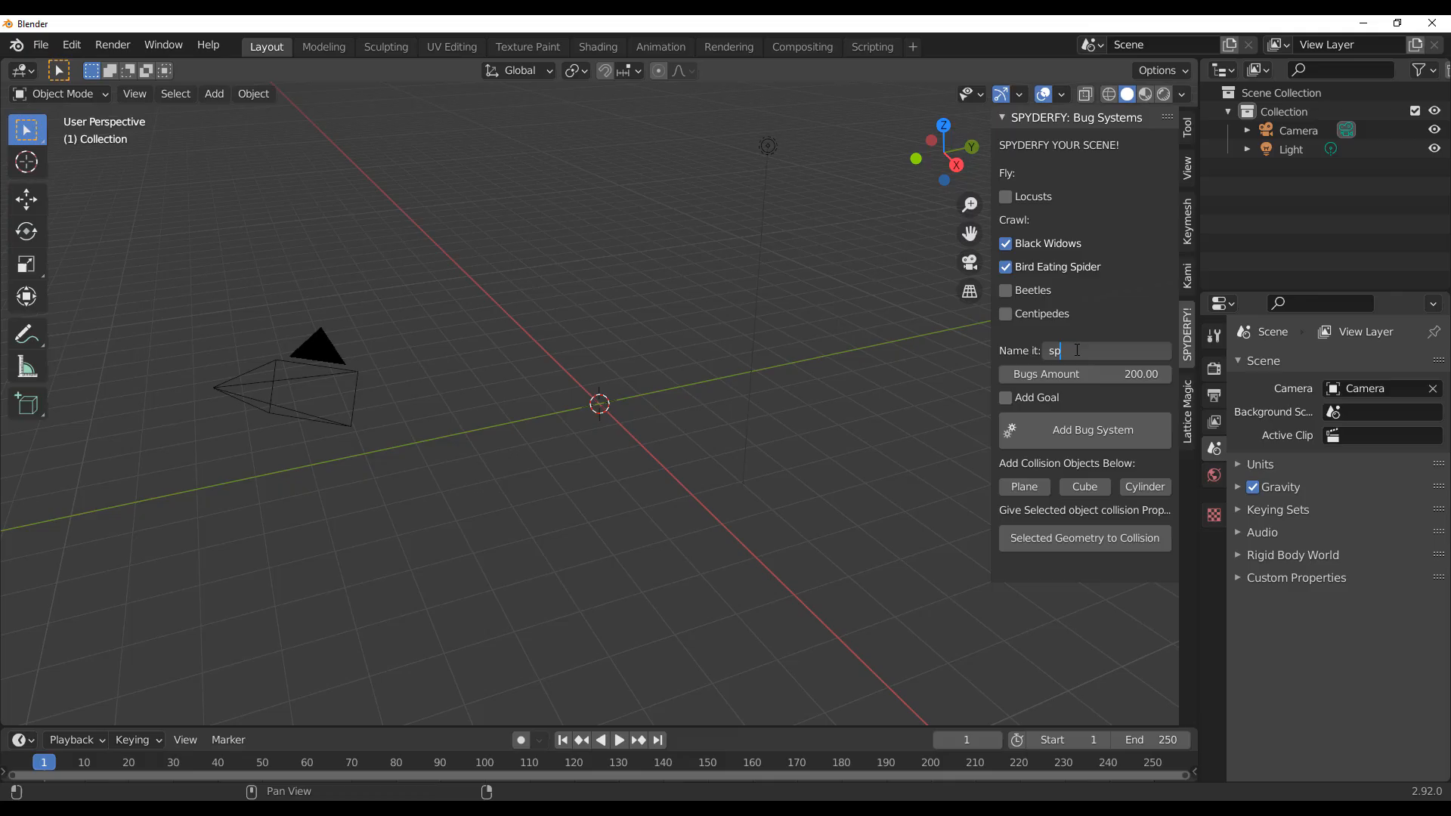
pyautogui.write('ide')
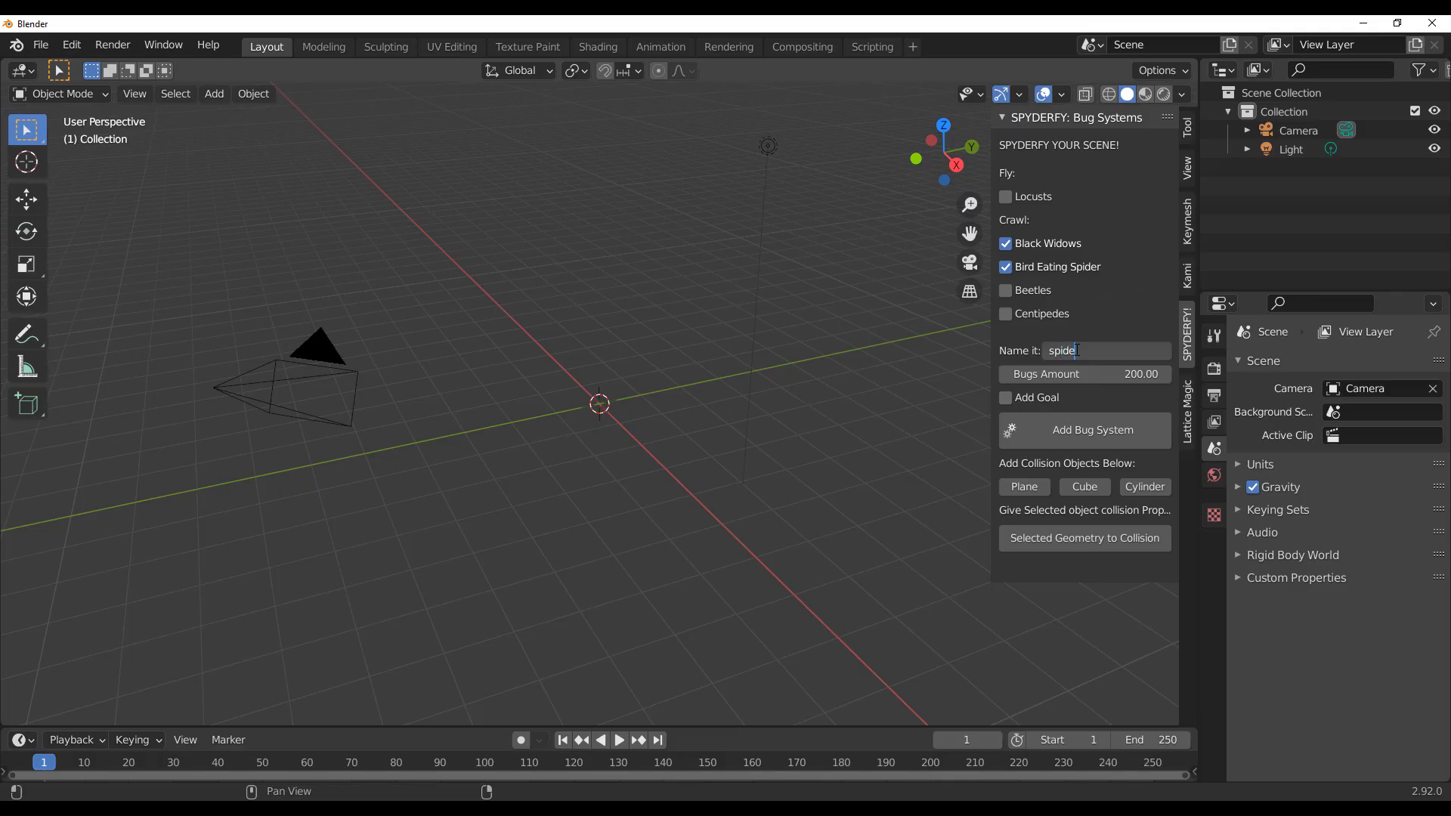
pyautogui.write('rs')
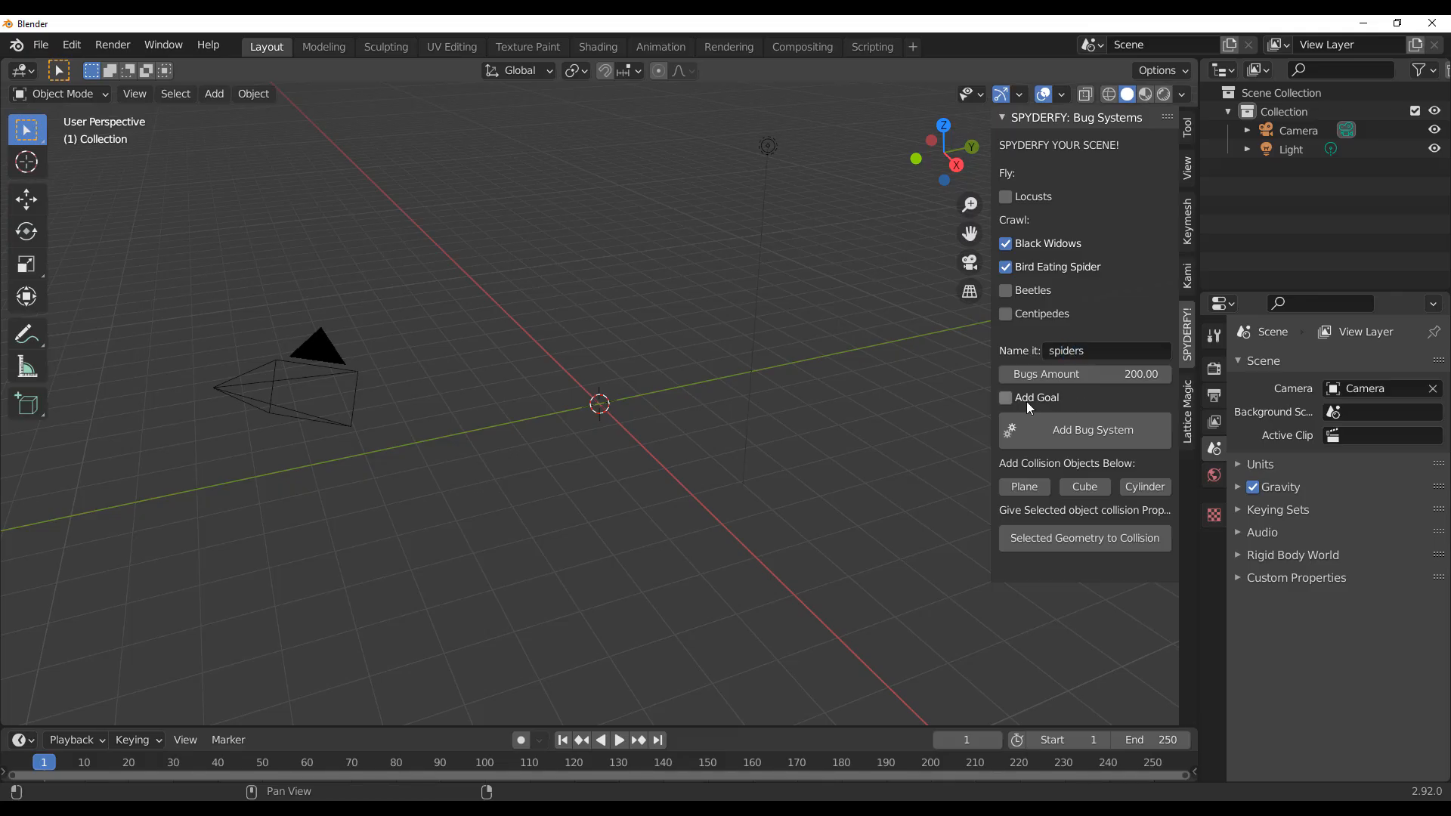
pyautogui.click(1005, 397)
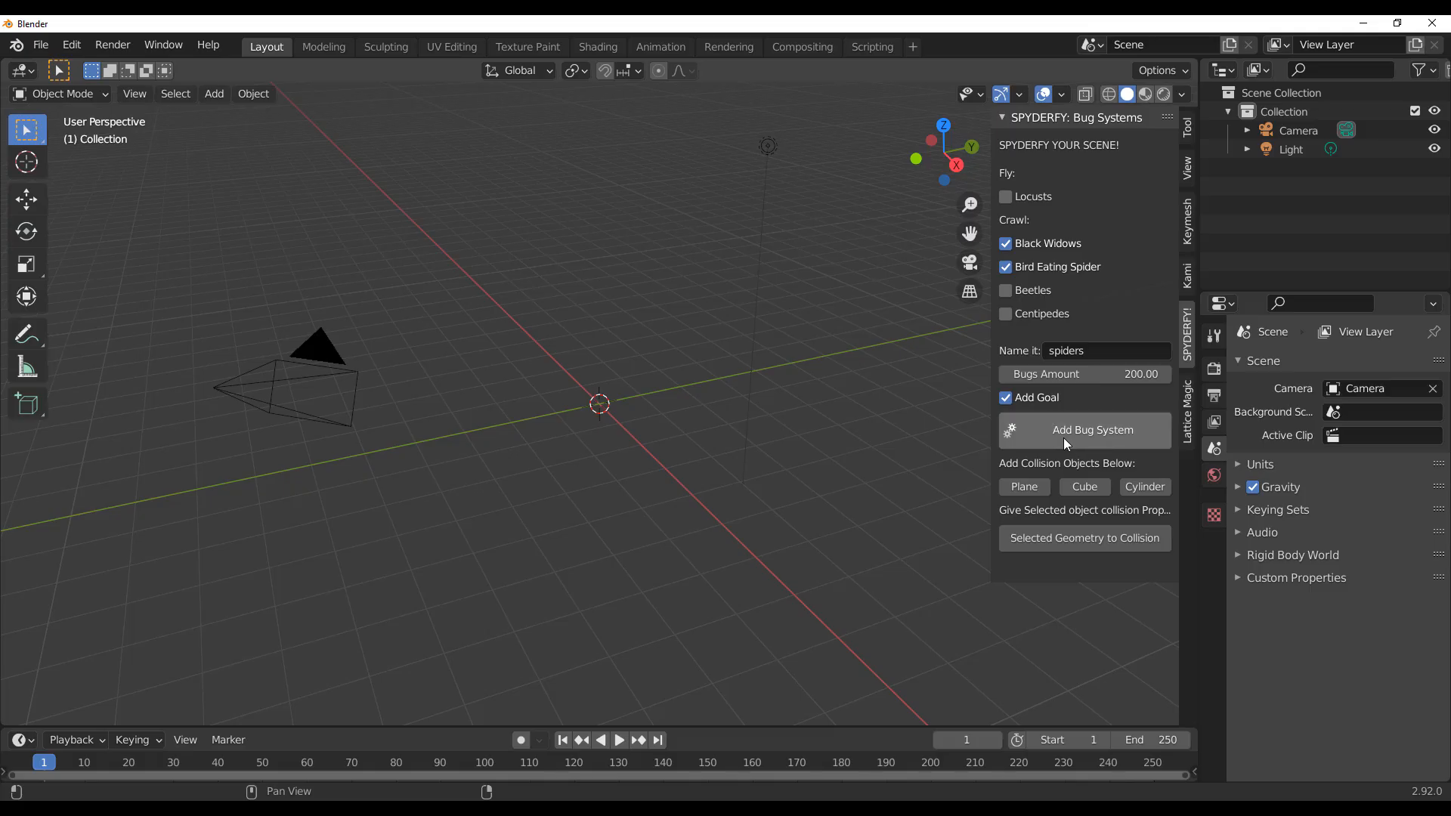
pyautogui.moveTo(1040, 431)
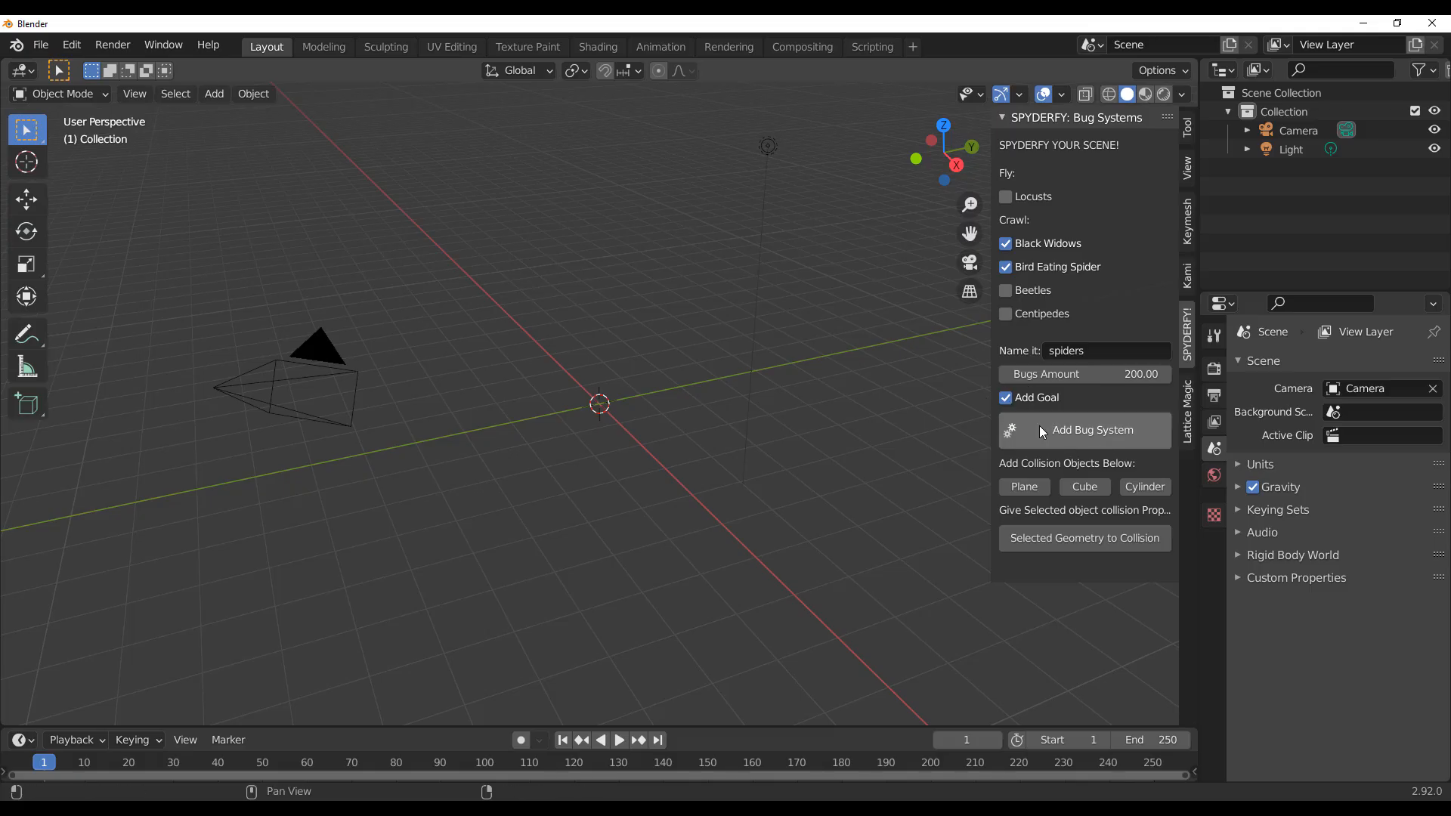
# Create the spider bug system, move its goal away along Y, rewind and play.
pyautogui.click(1091, 429)
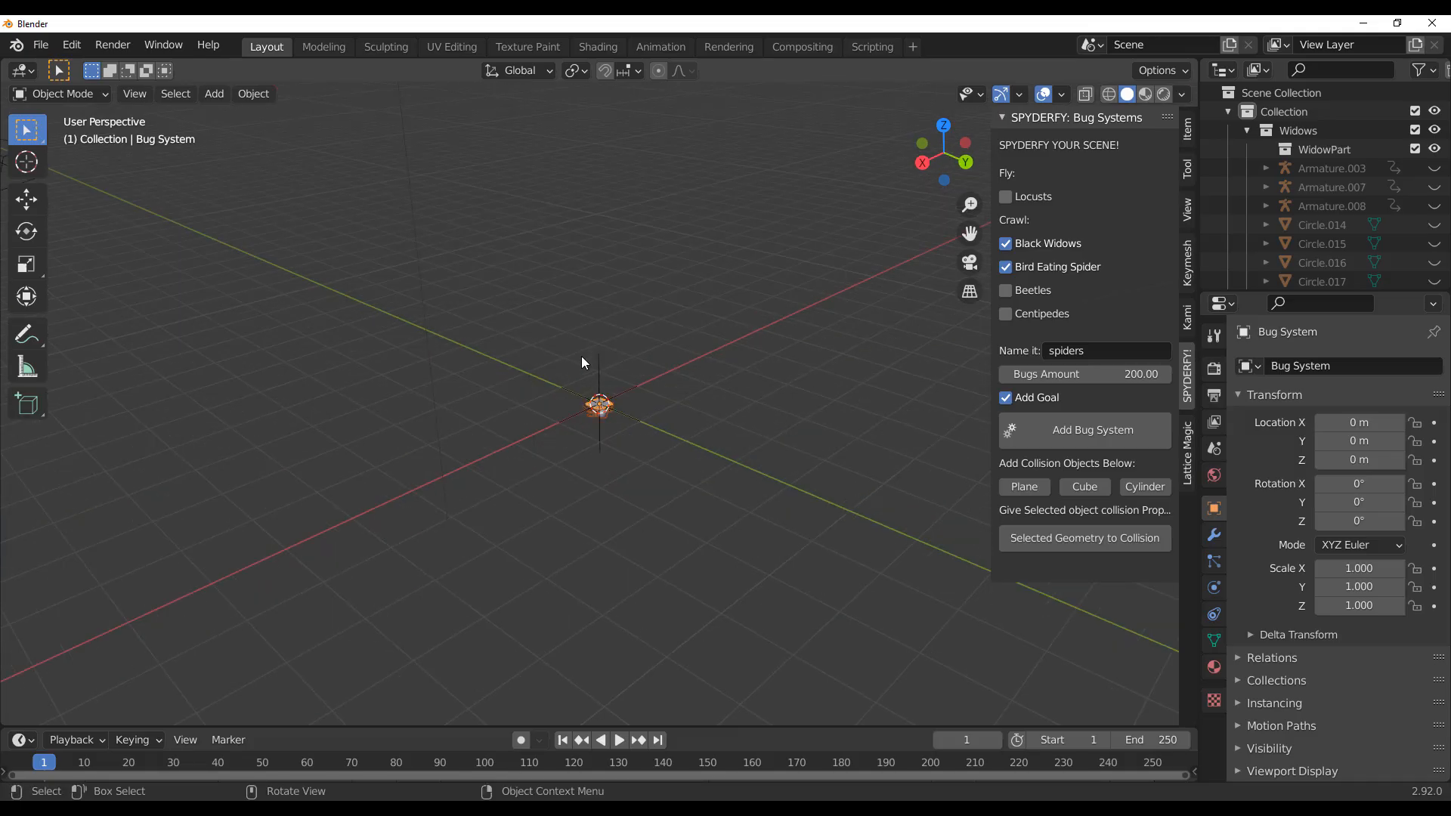
pyautogui.press('g')
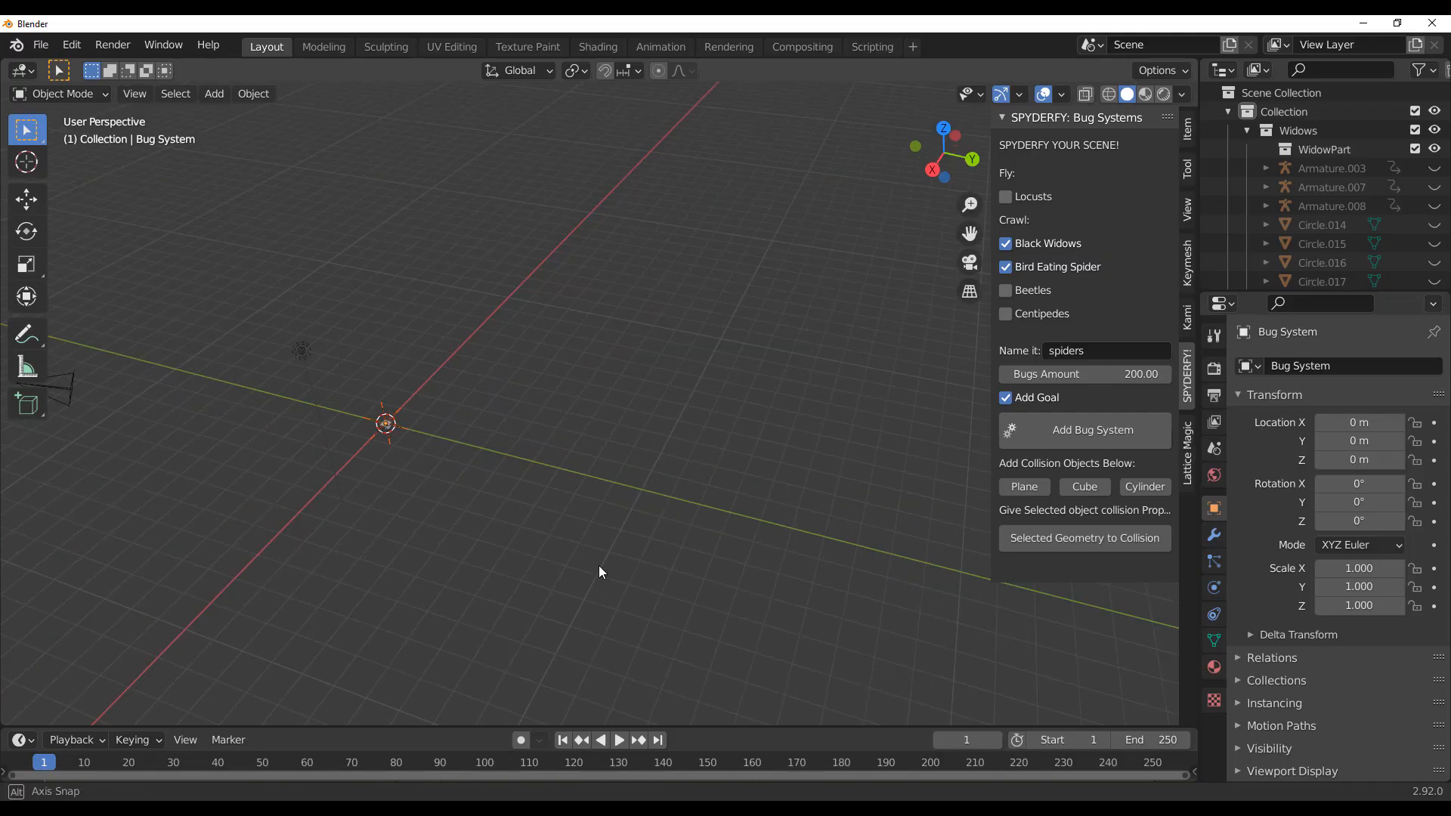
pyautogui.click(26, 198)
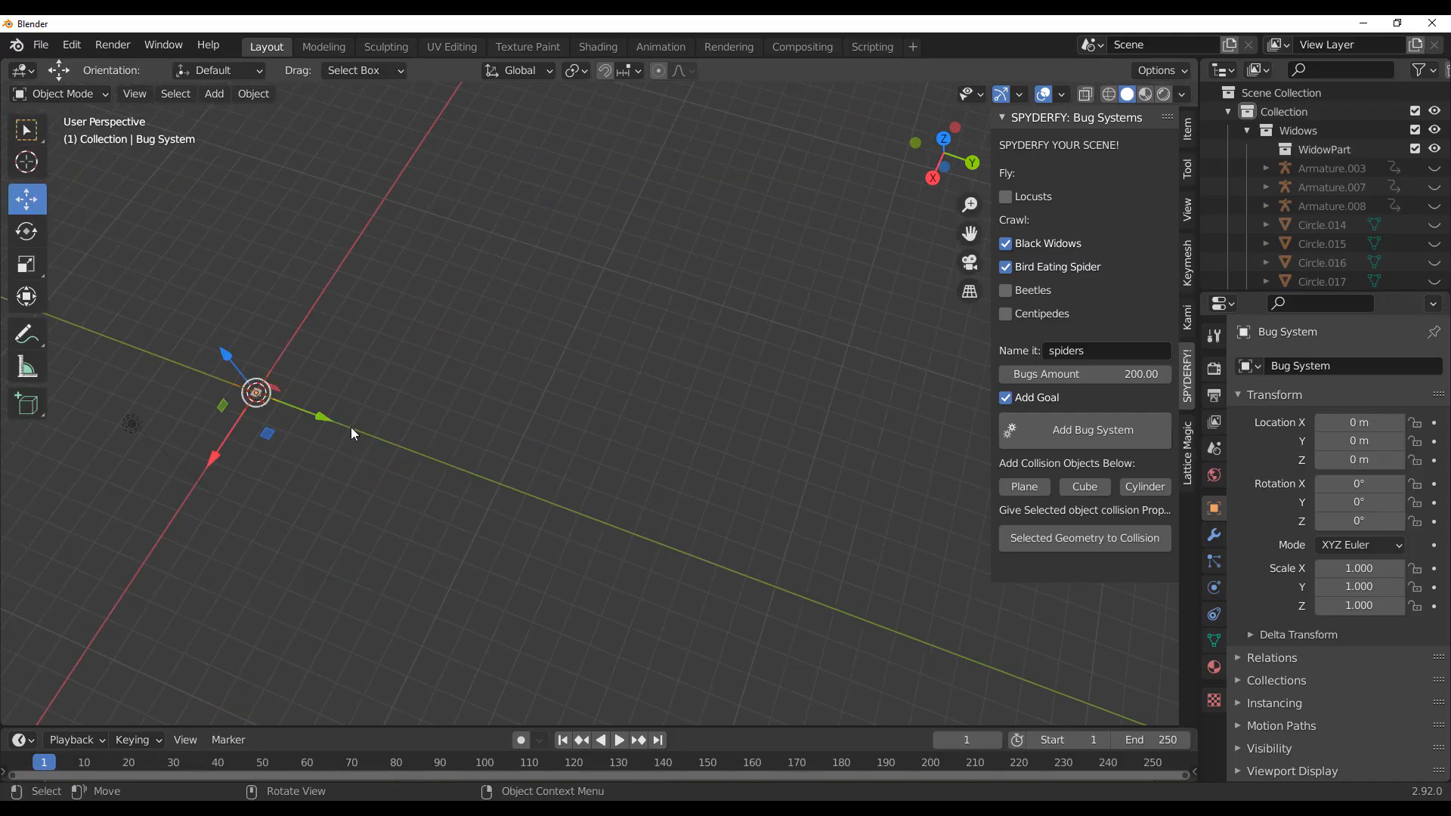
pyautogui.press('g')
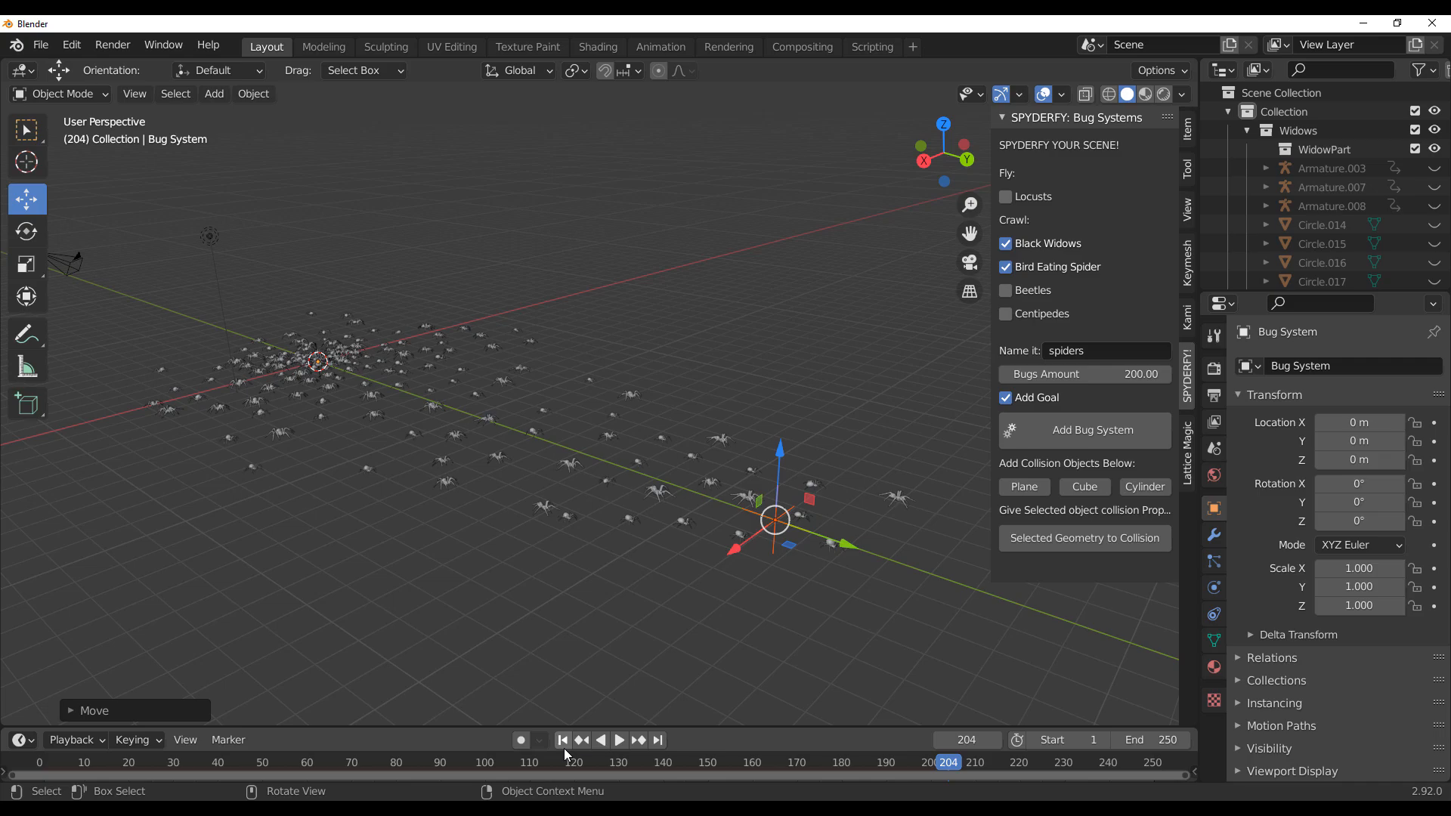
pyautogui.click(562, 739)
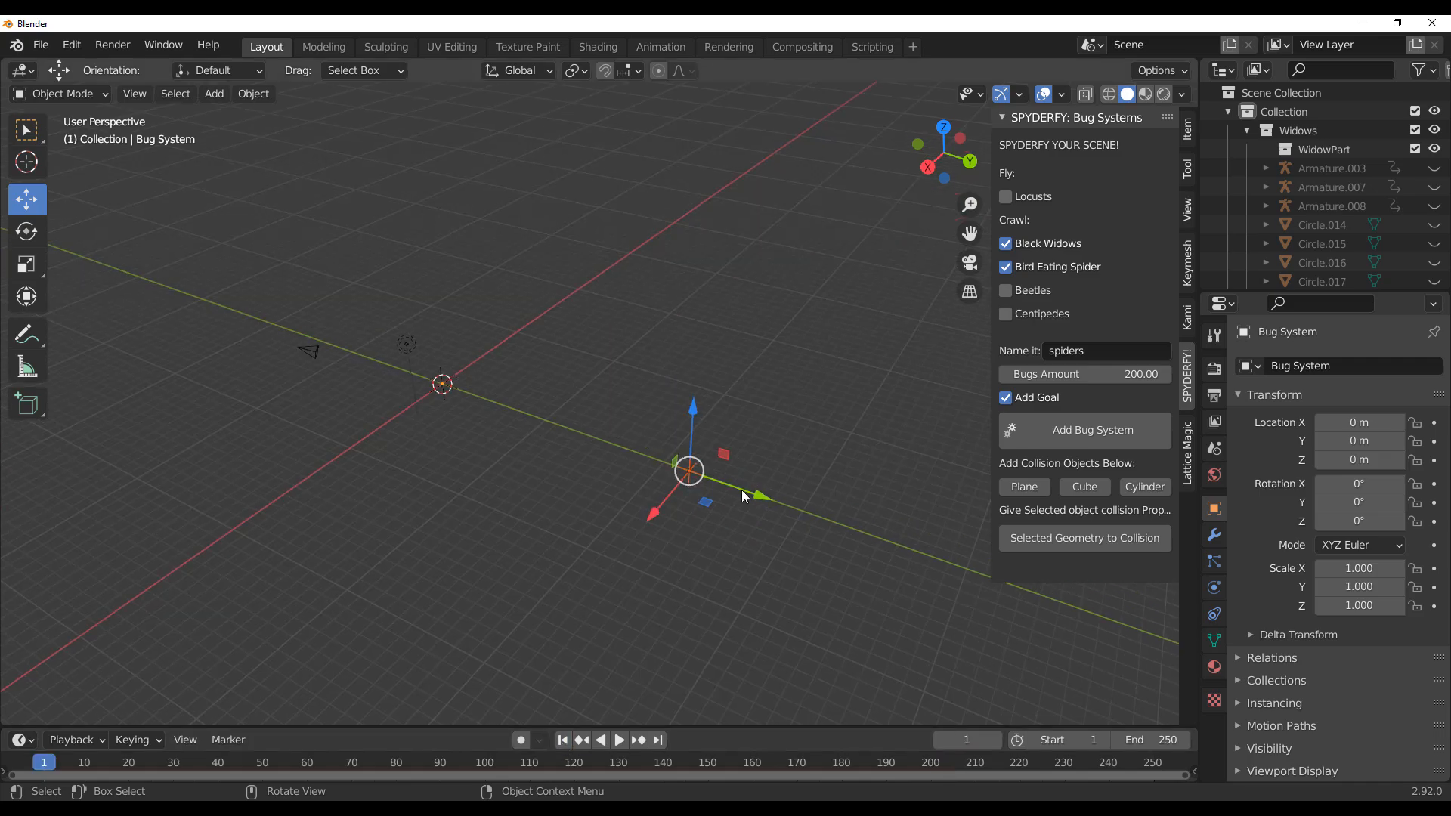
pyautogui.press('g')
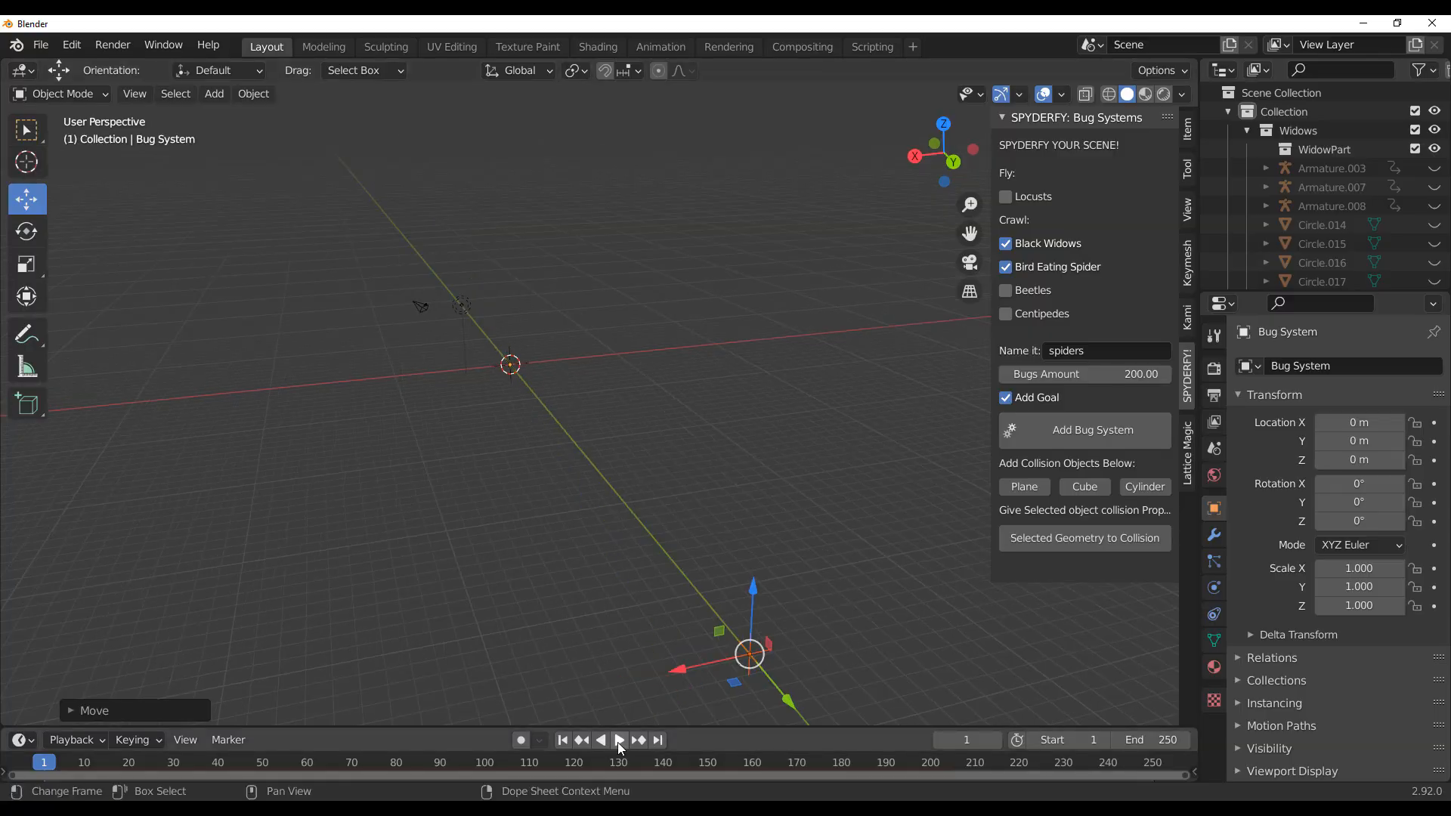
pyautogui.click(618, 739)
pyautogui.write('00')
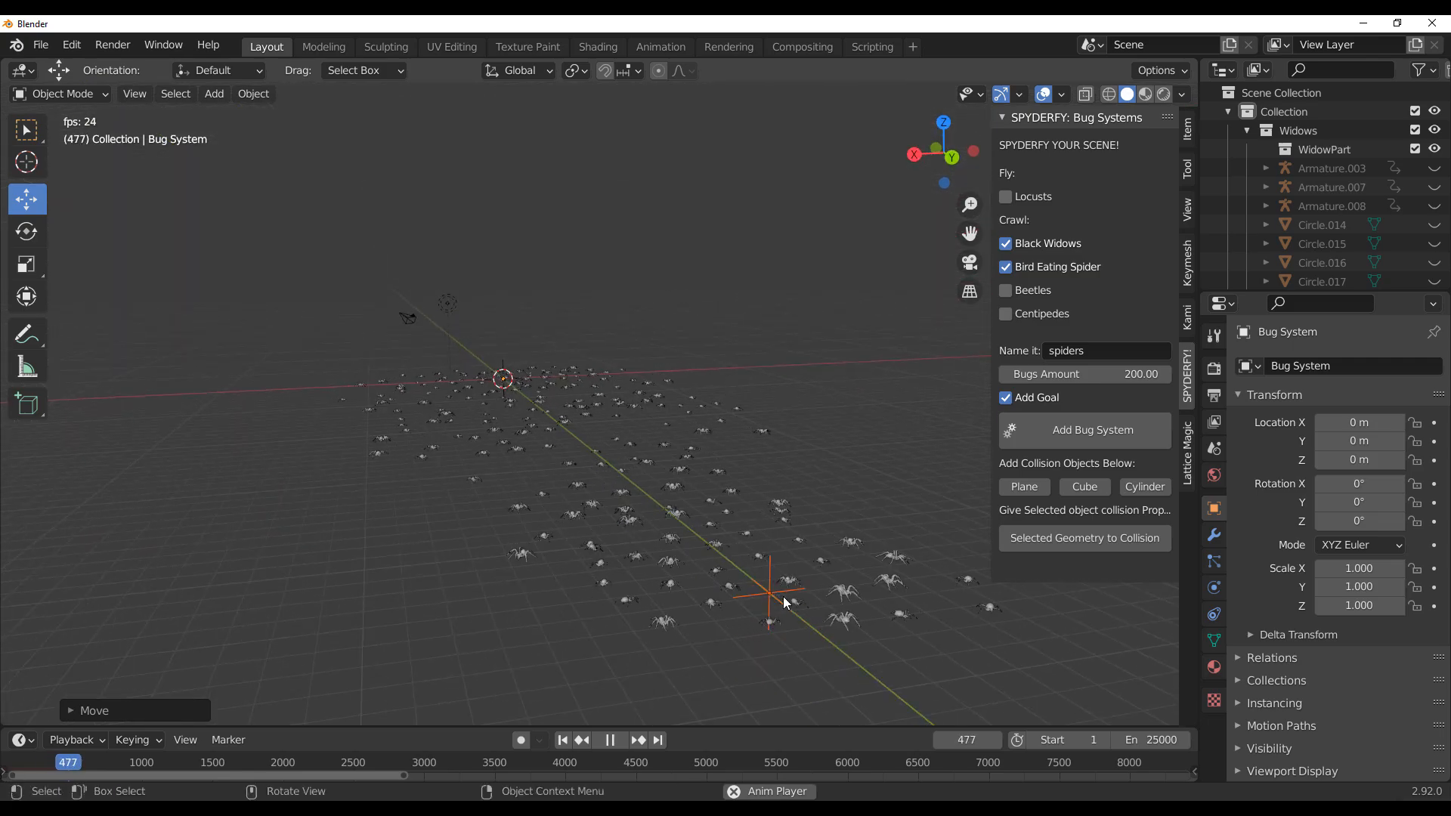
# Toggle playback of the spiders crawling toward the goal and stop near frame 736.
pyautogui.click(609, 738)
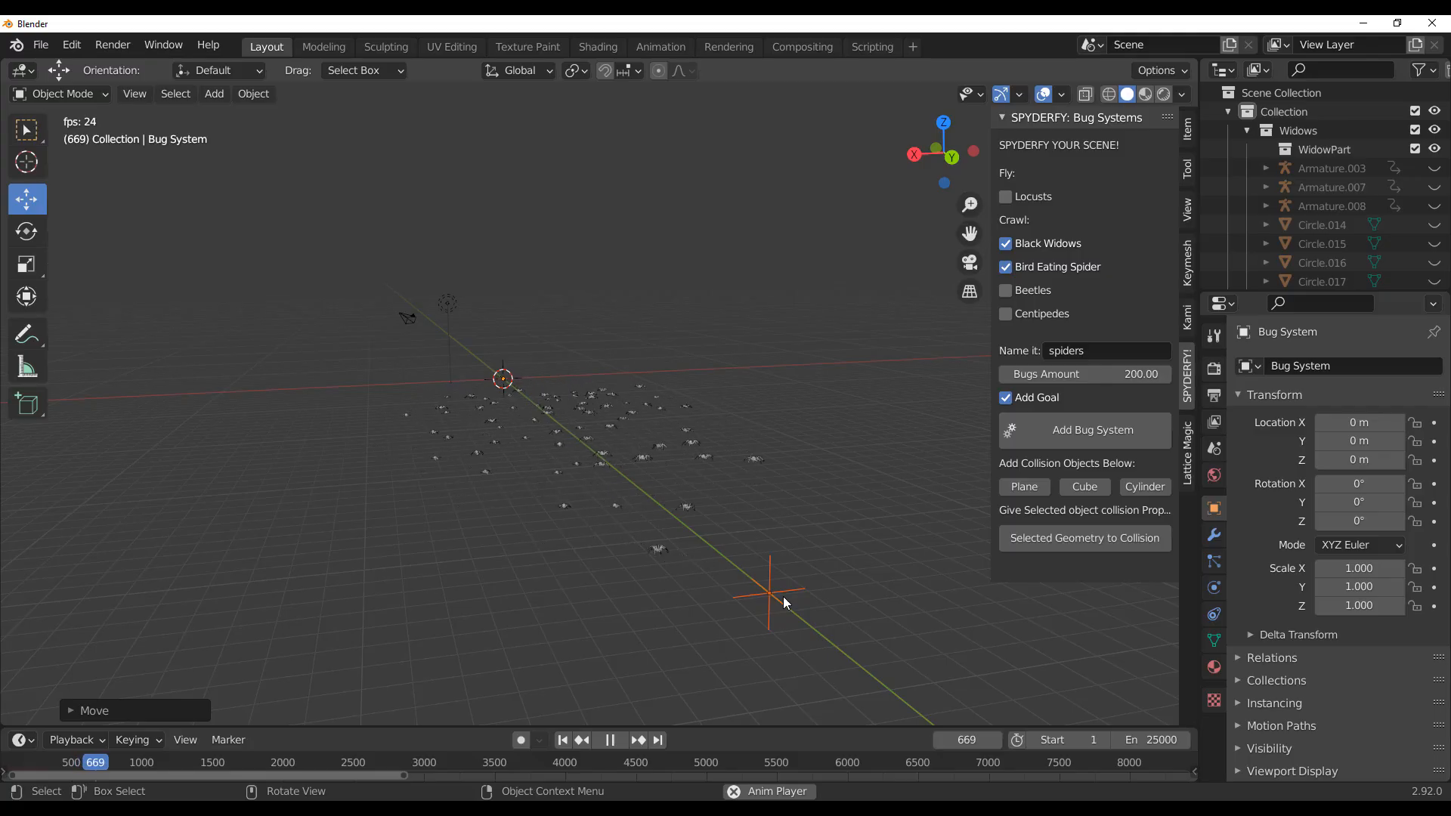
pyautogui.click(609, 739)
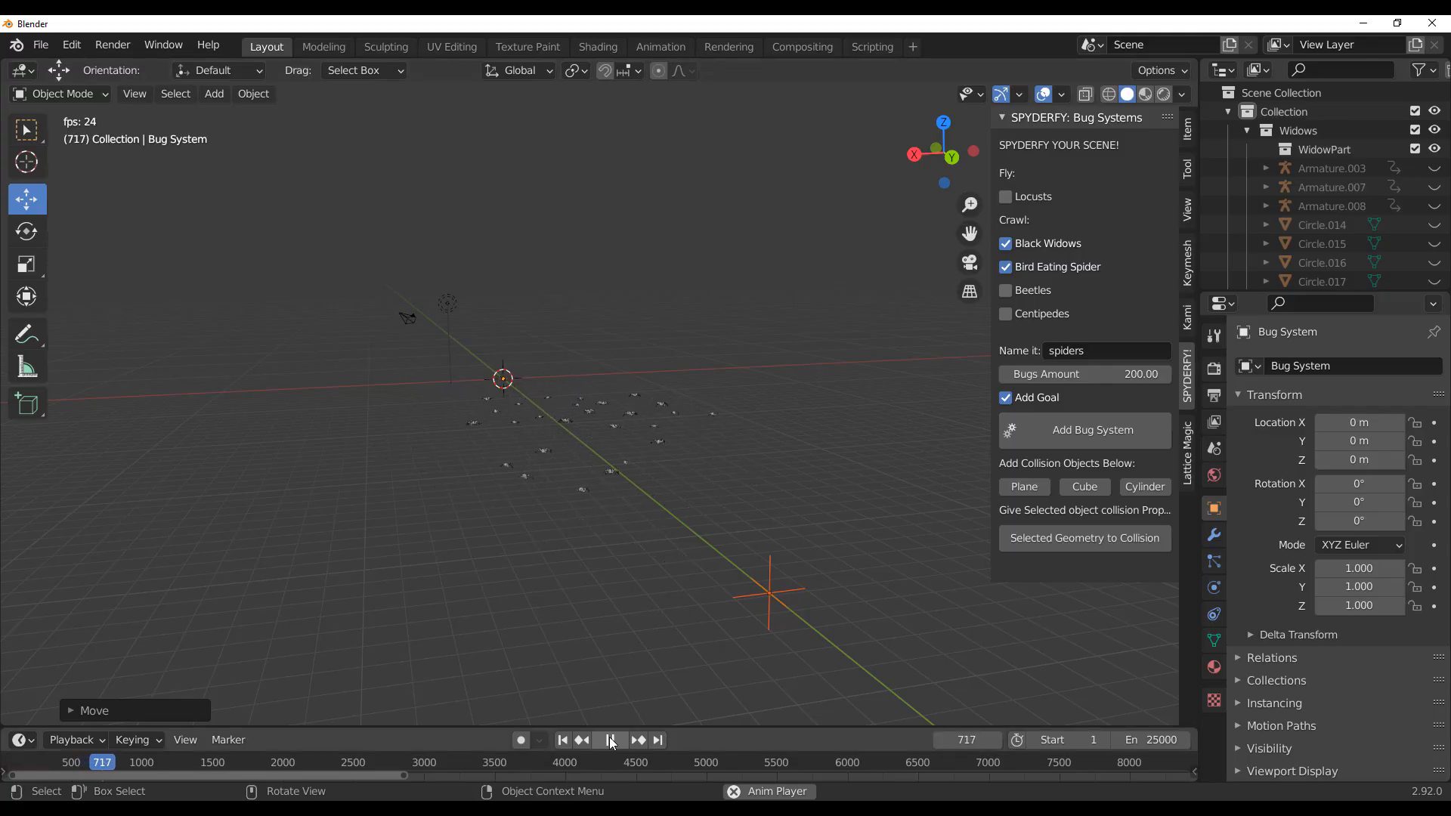
pyautogui.click(611, 739)
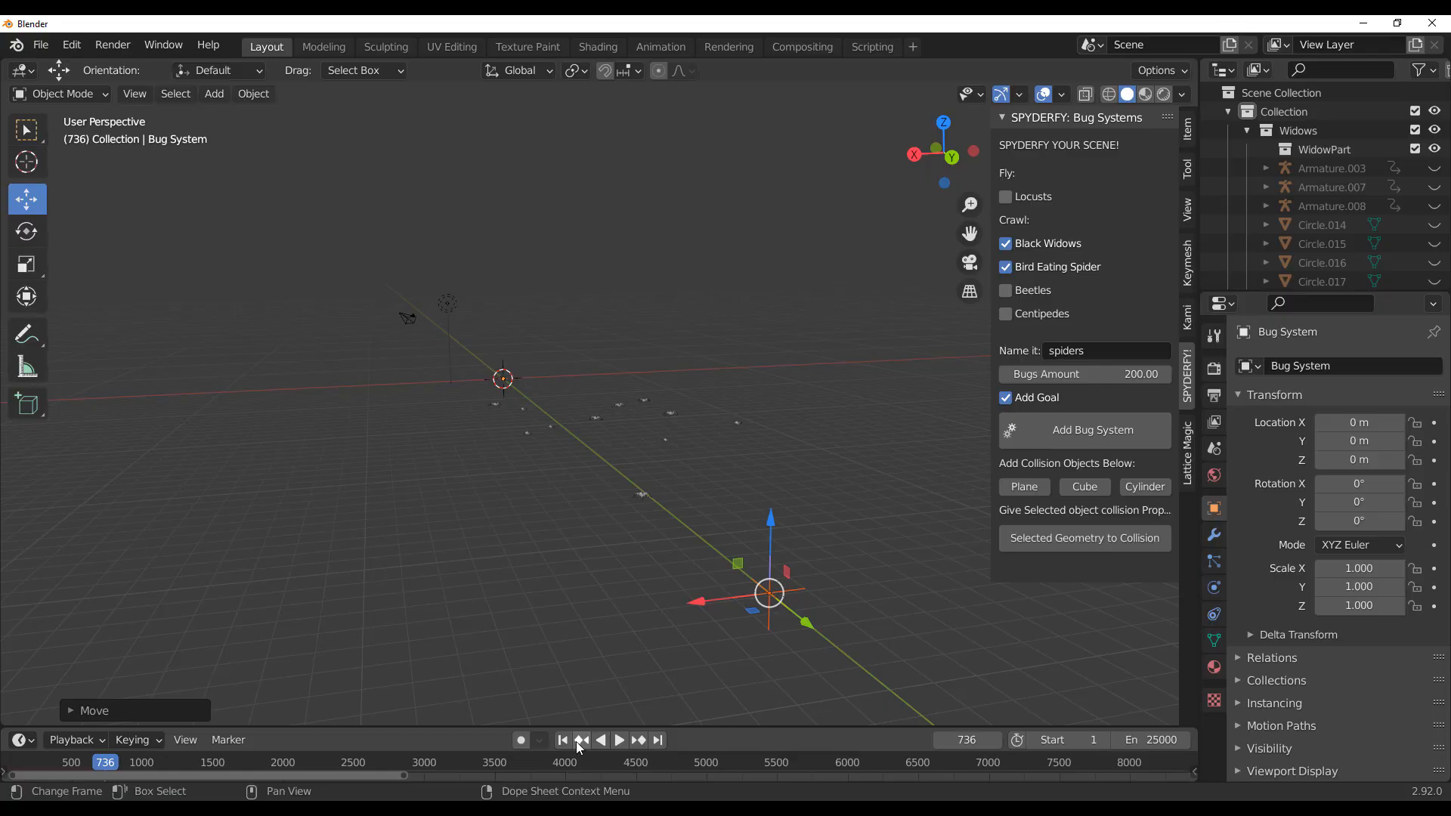
pyautogui.moveTo(580, 739)
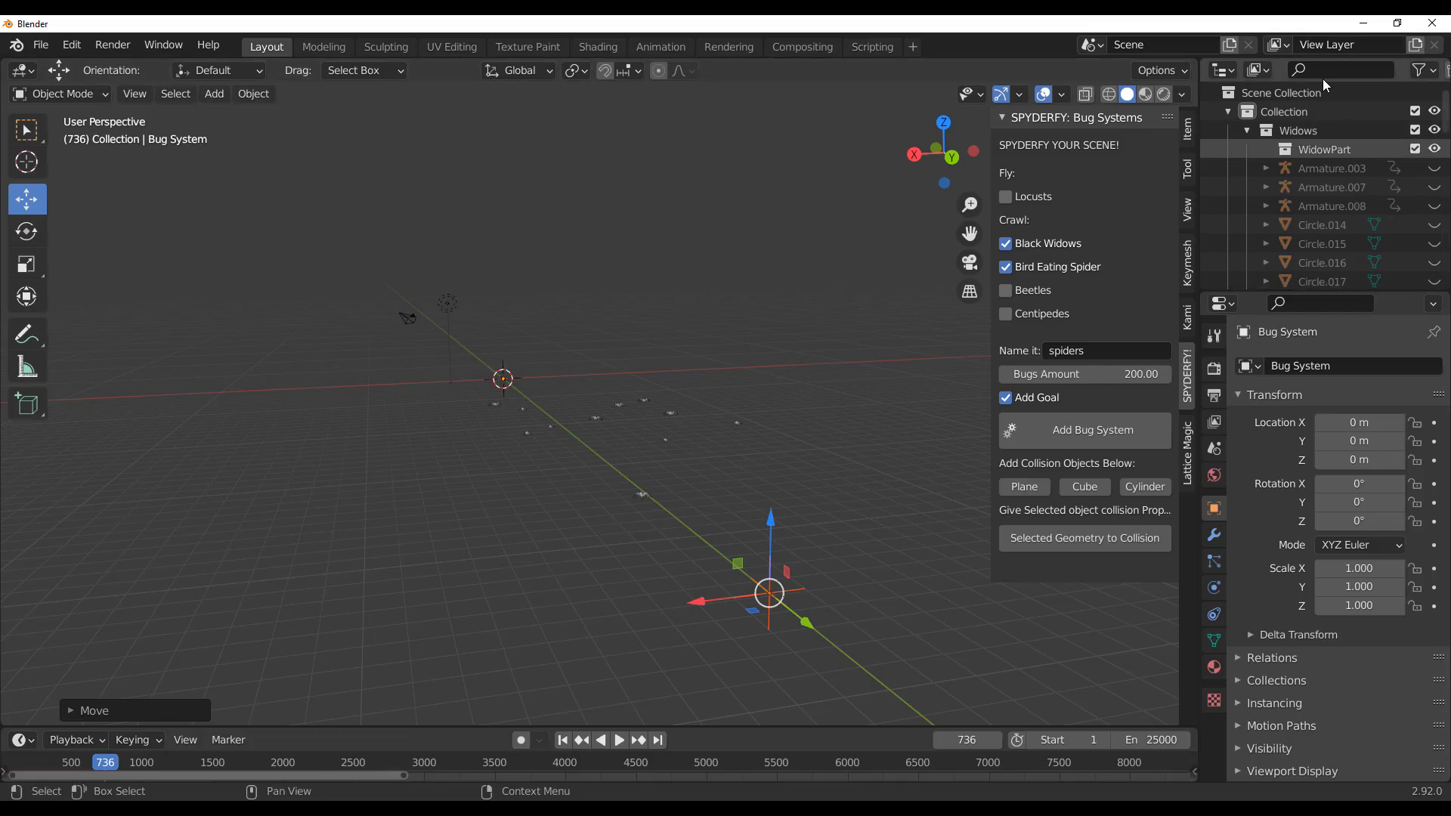
# Select the Bug System, set particle Lifetime 5000 and End 2500, and play the goal swarm.
pyautogui.scroll(-3)
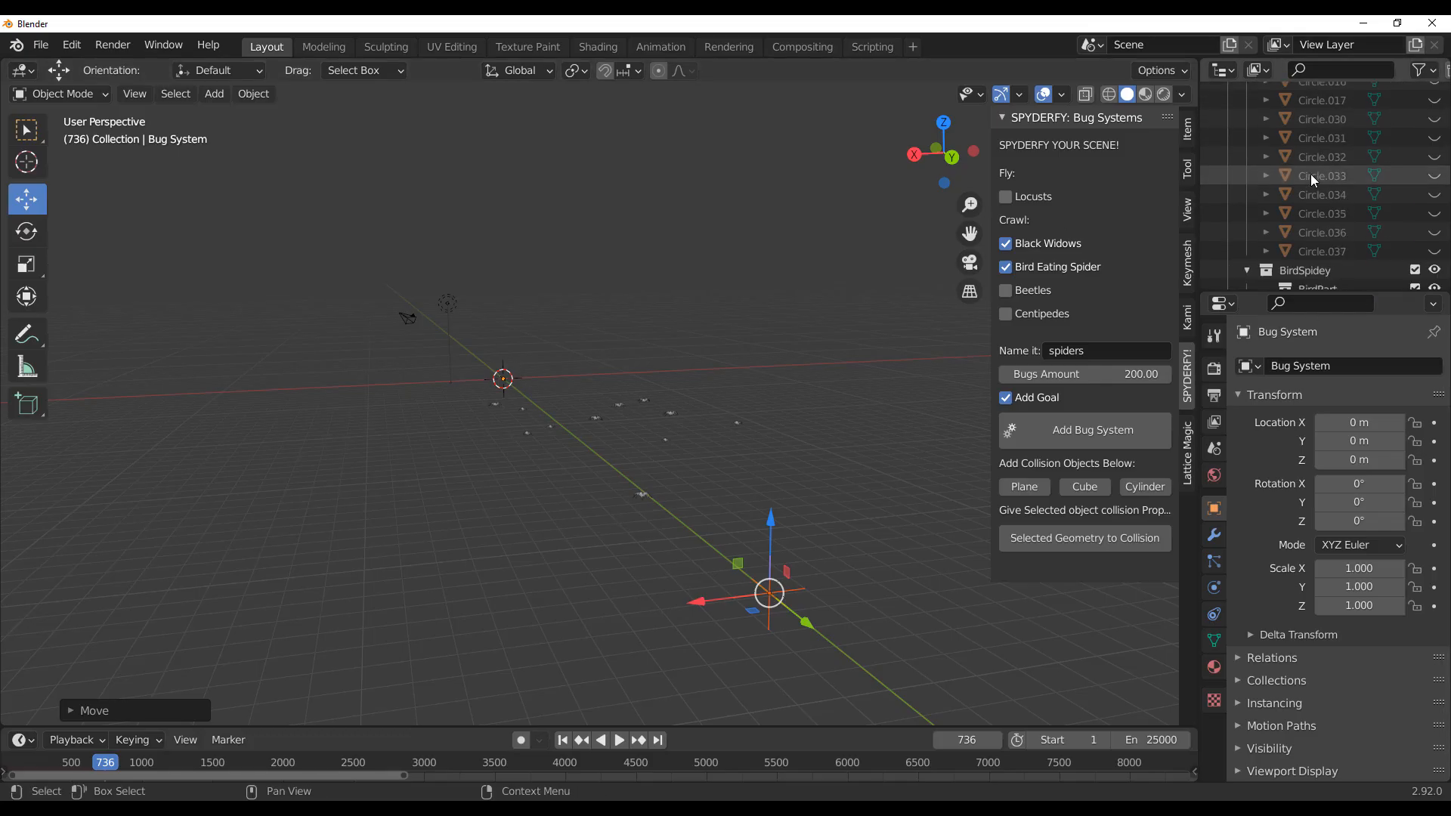
pyautogui.scroll(-3)
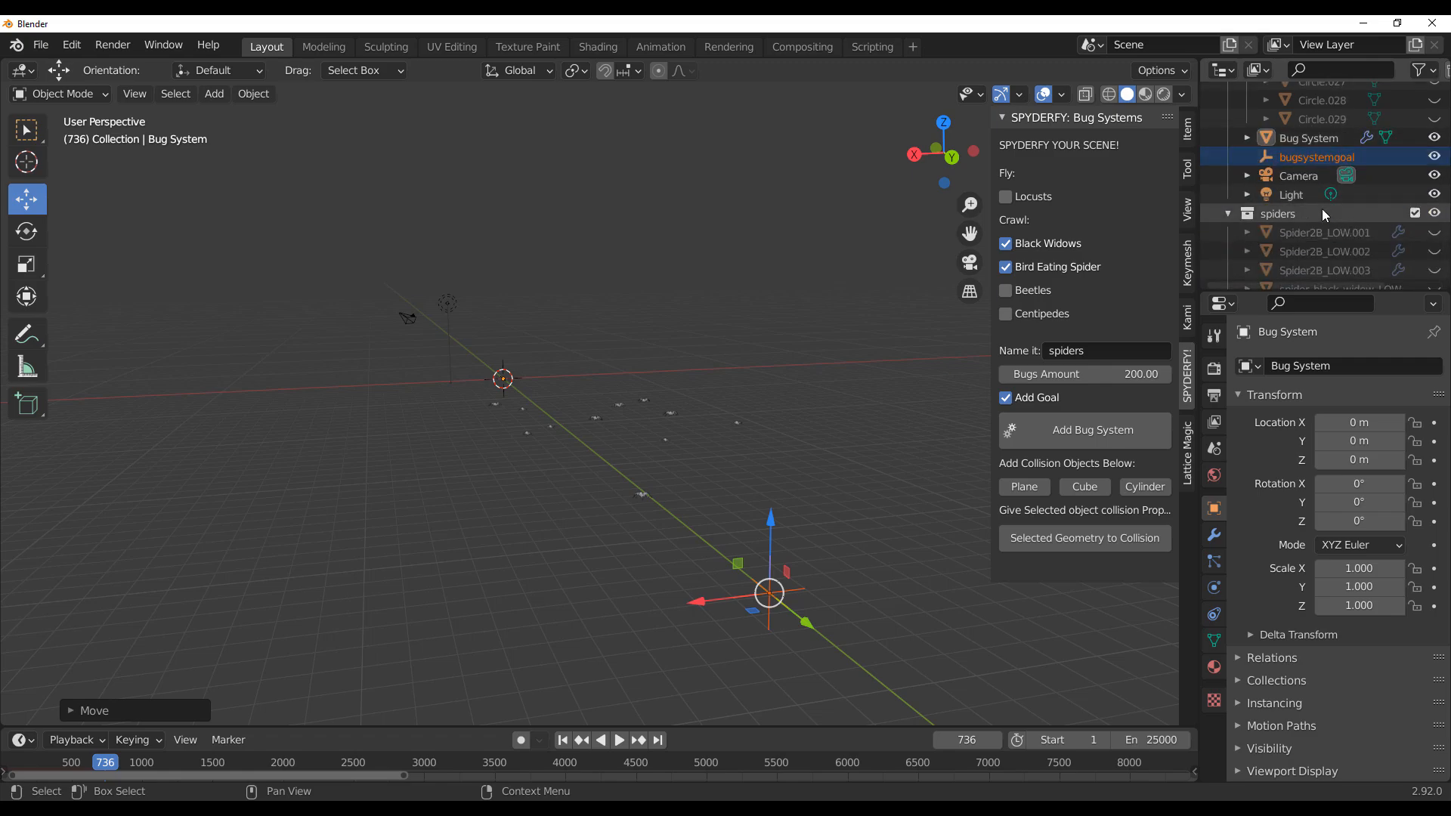
pyautogui.click(1309, 137)
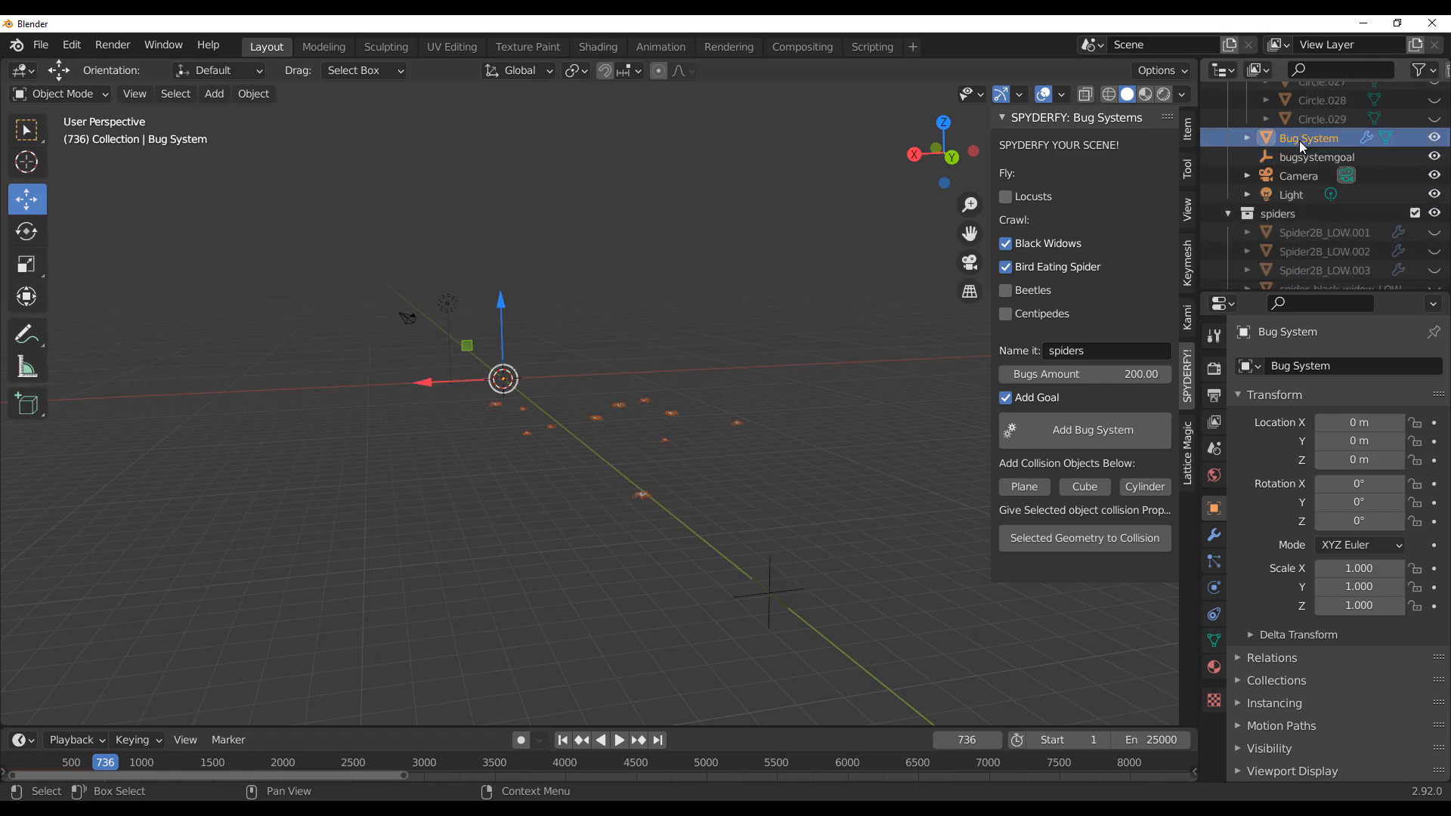
pyautogui.click(562, 739)
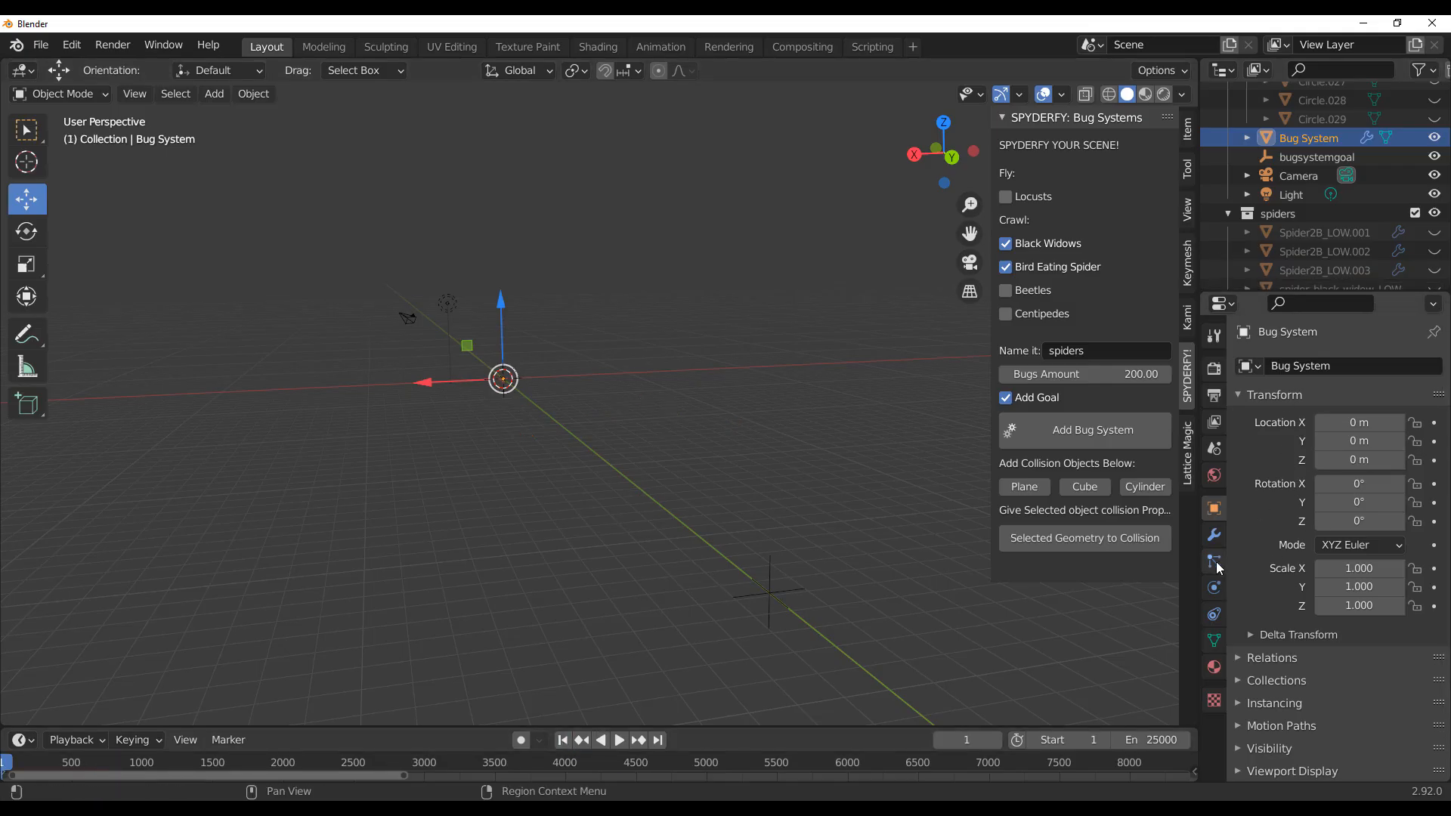
pyautogui.click(1213, 560)
pyautogui.write('5000')
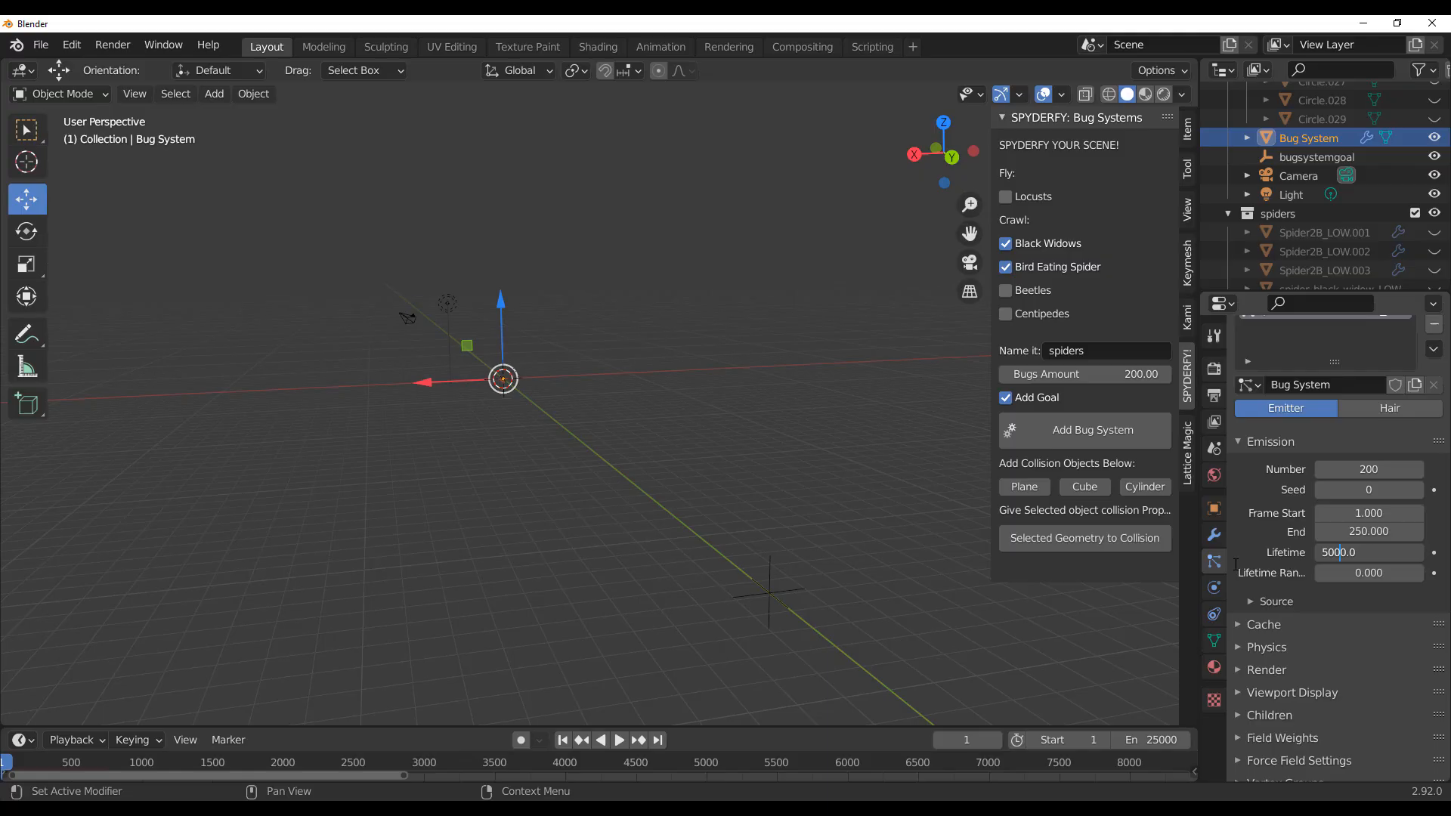
pyautogui.click(618, 739)
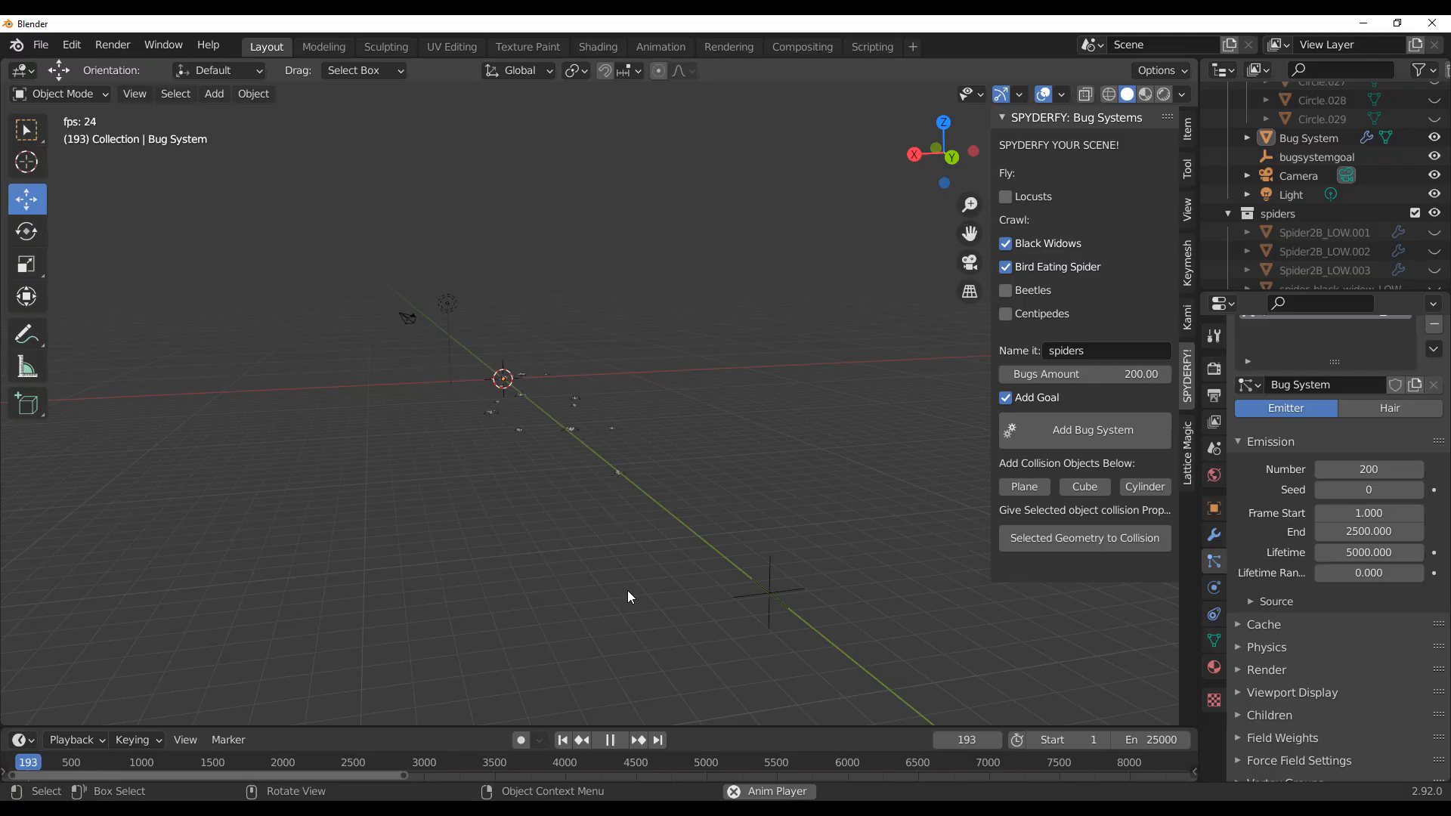
# Toggle playback repeatedly to watch the extended-lifetime spiders before the new black-widow scene.
pyautogui.click(609, 739)
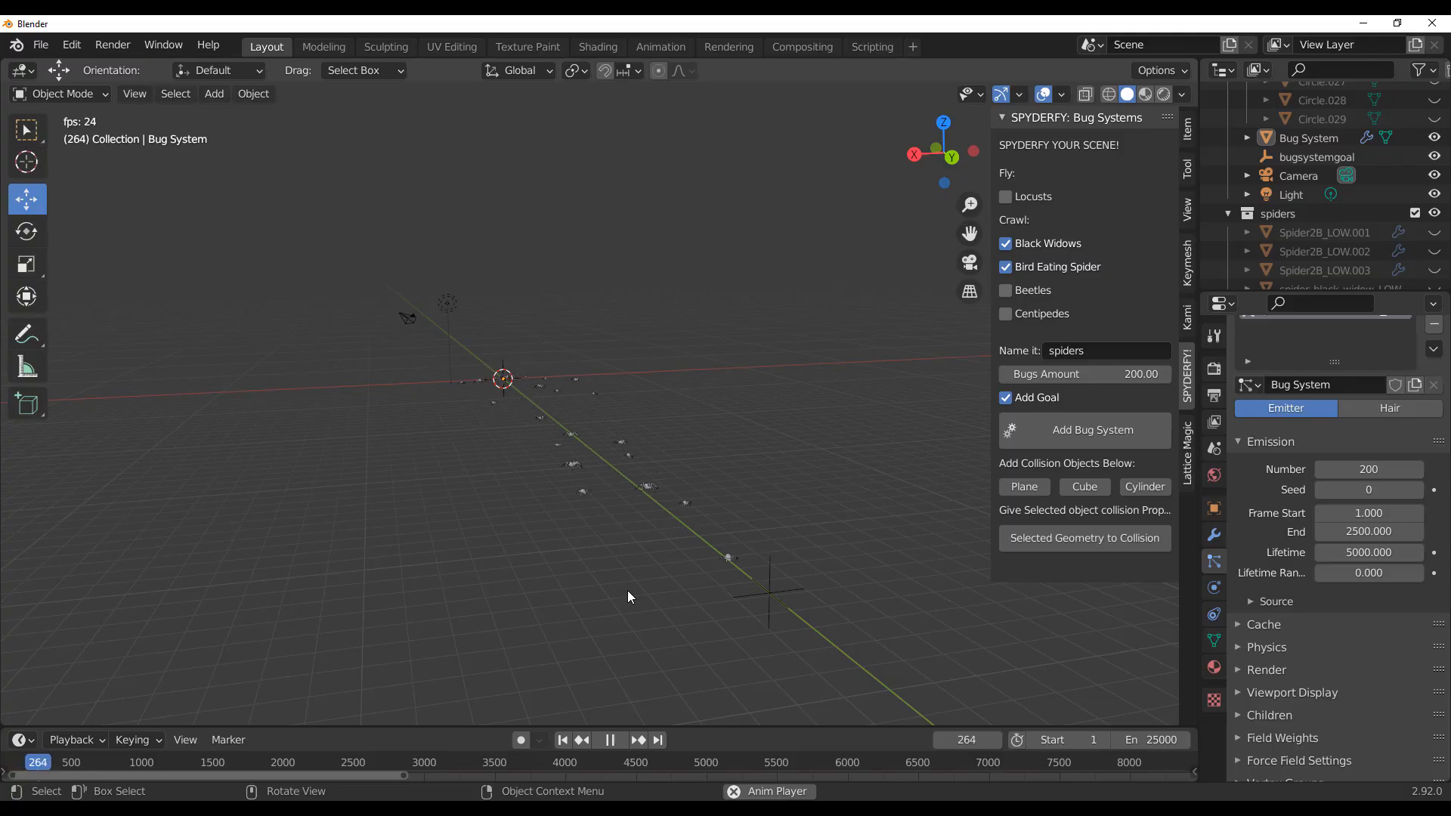
pyautogui.click(609, 738)
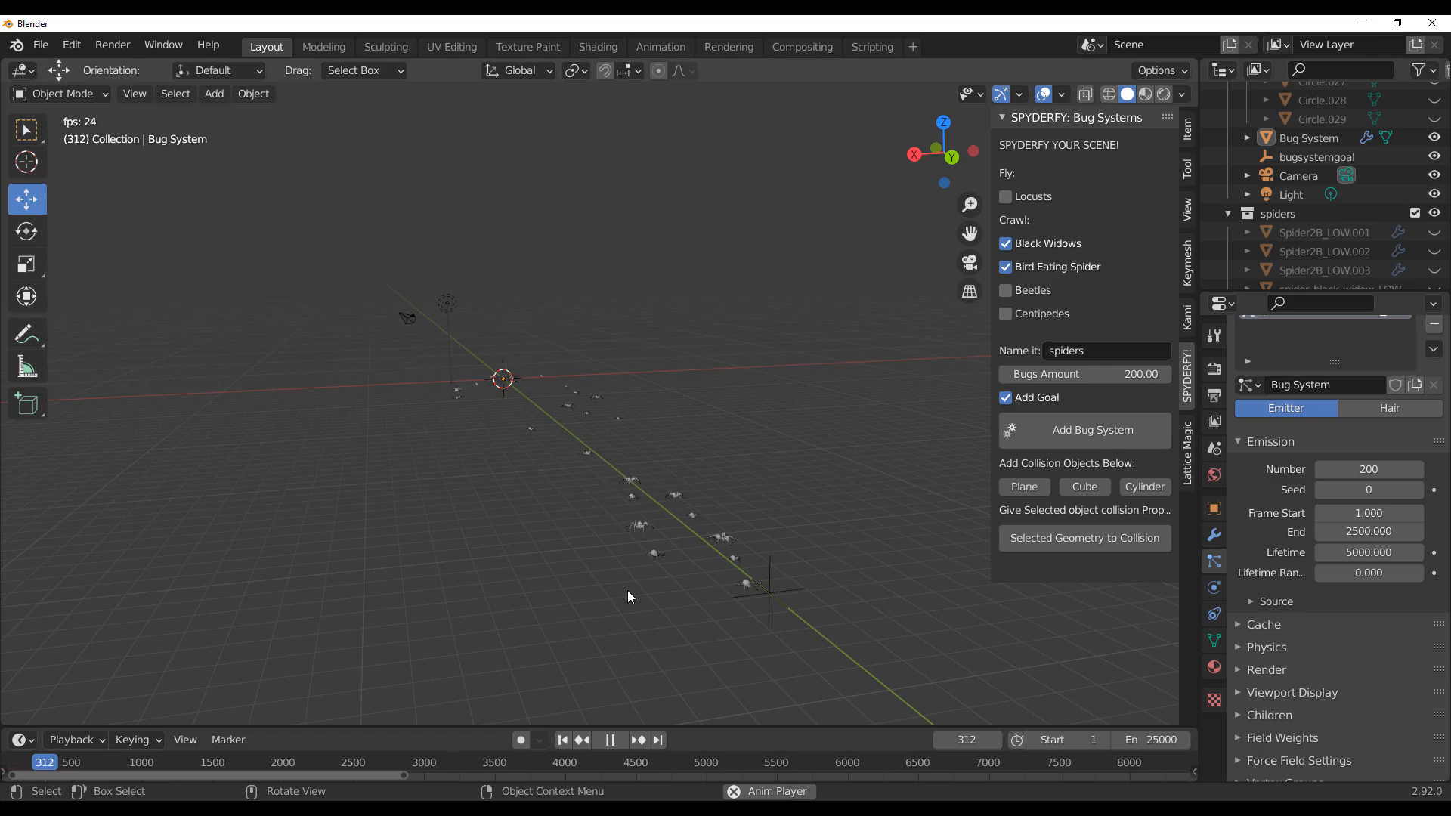
pyautogui.click(609, 739)
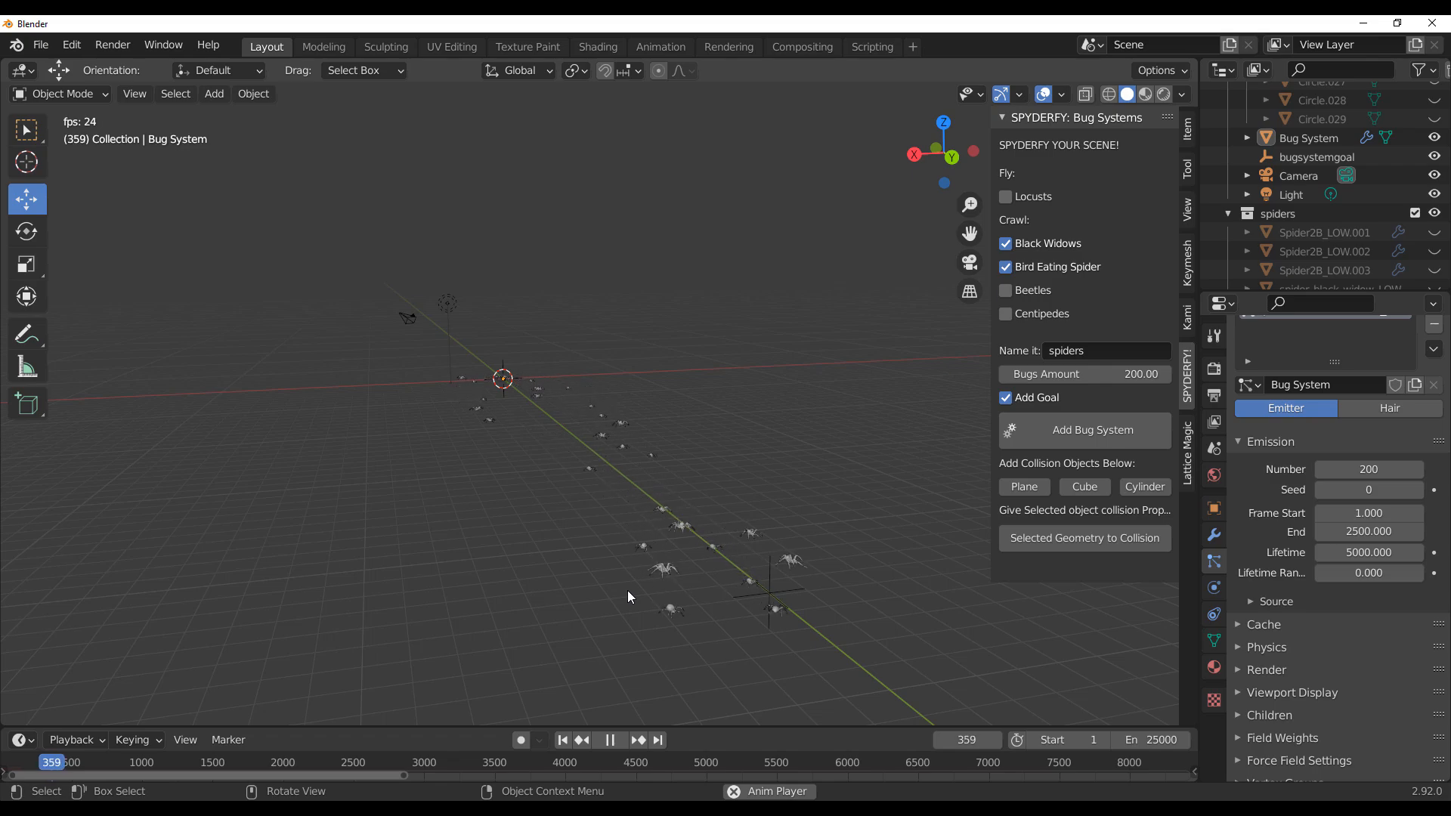
pyautogui.click(609, 738)
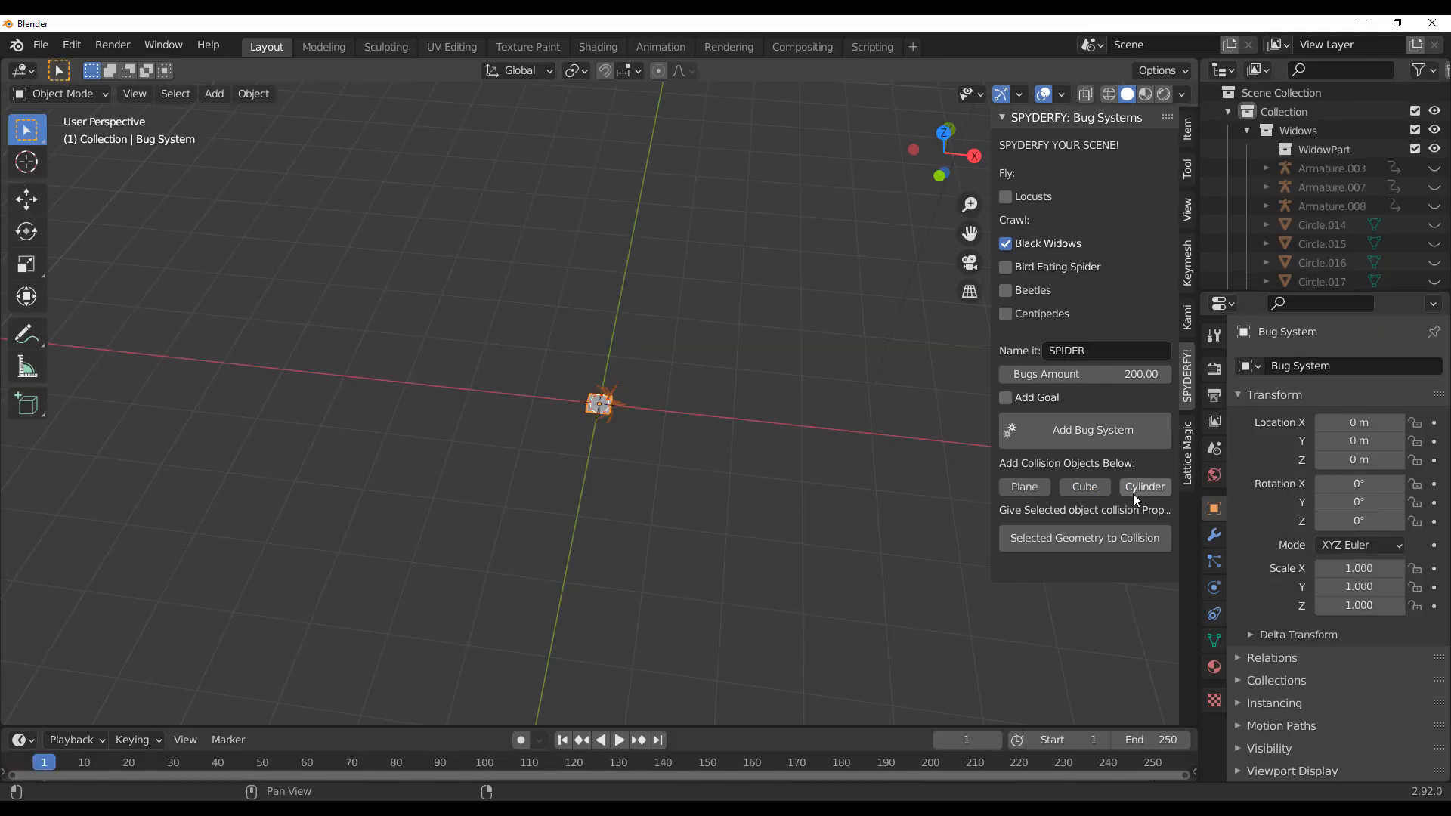
# Add a Spyderfy collision cylinder and move it about 4.45 m along Y.
pyautogui.click(1144, 485)
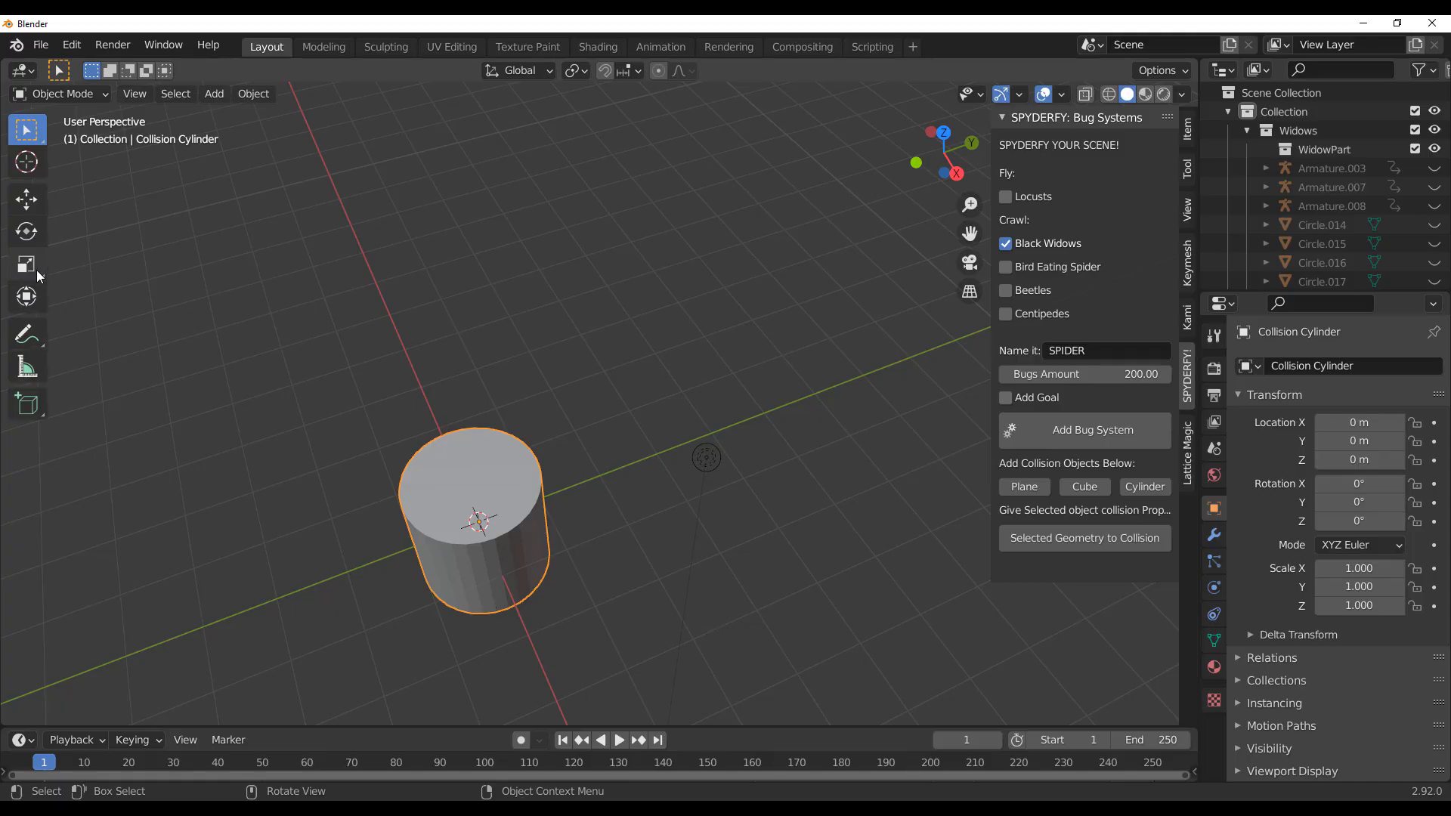
pyautogui.click(26, 200)
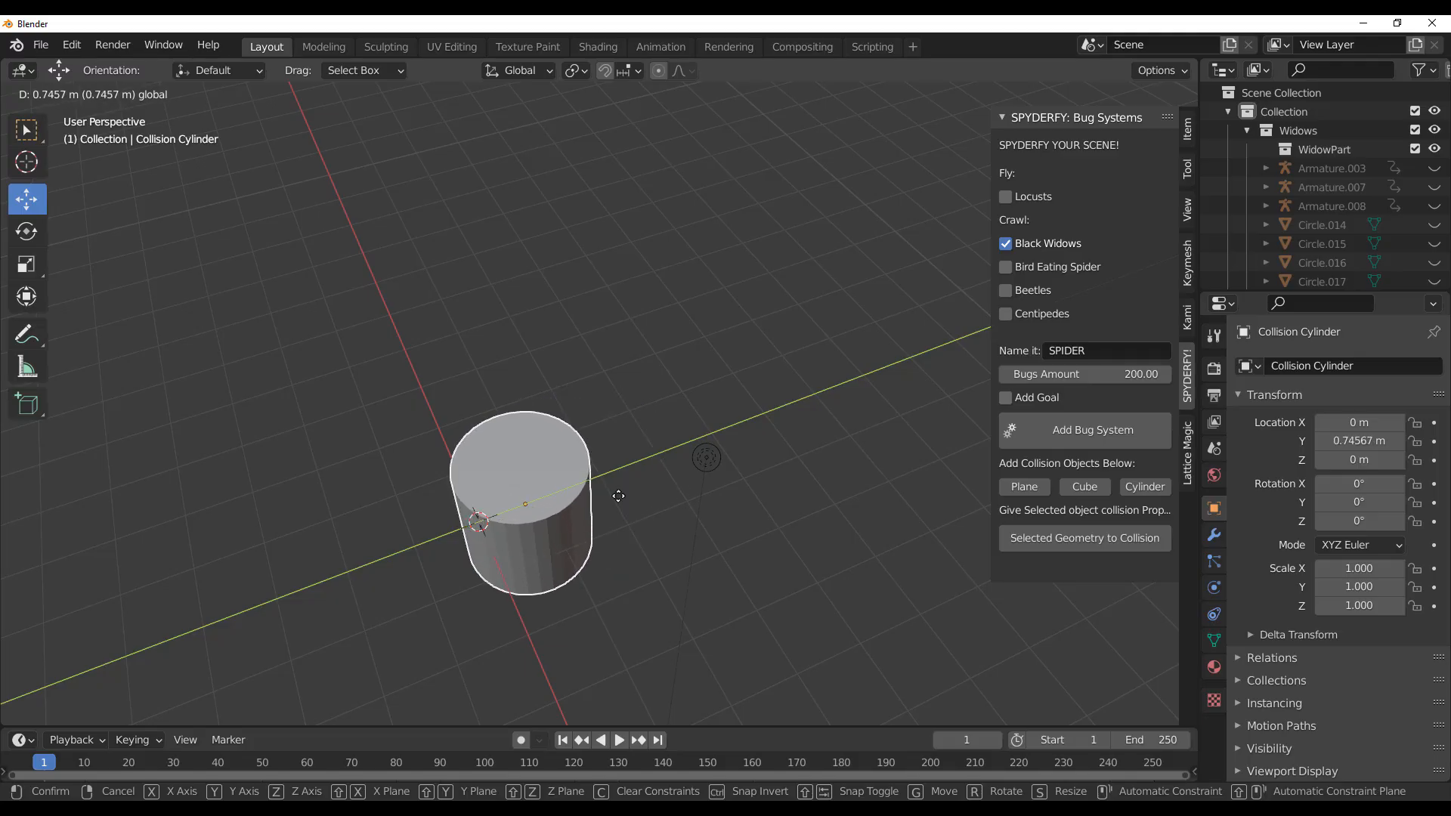
pyautogui.moveTo(638, 514)
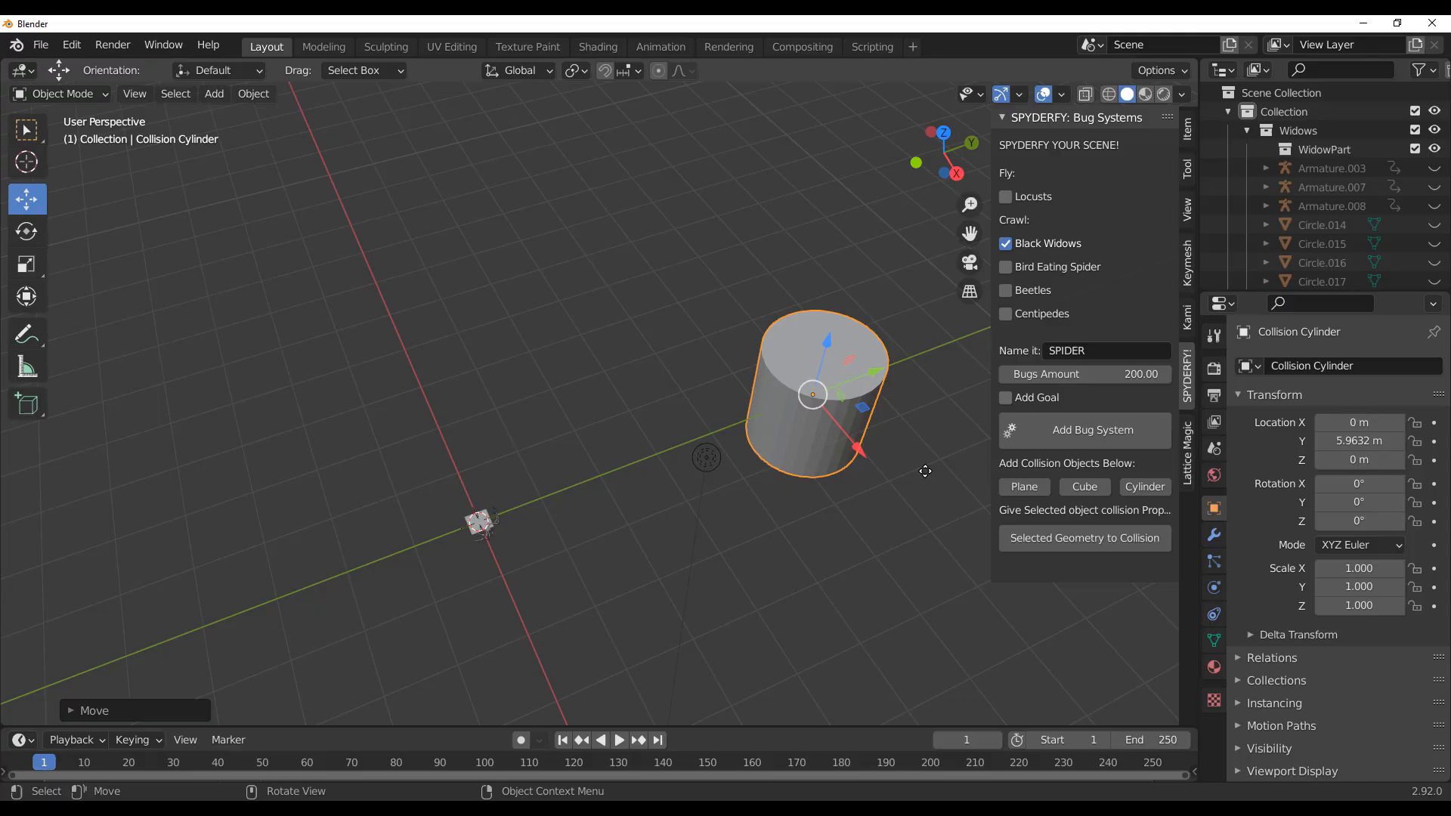
pyautogui.moveTo(888, 505)
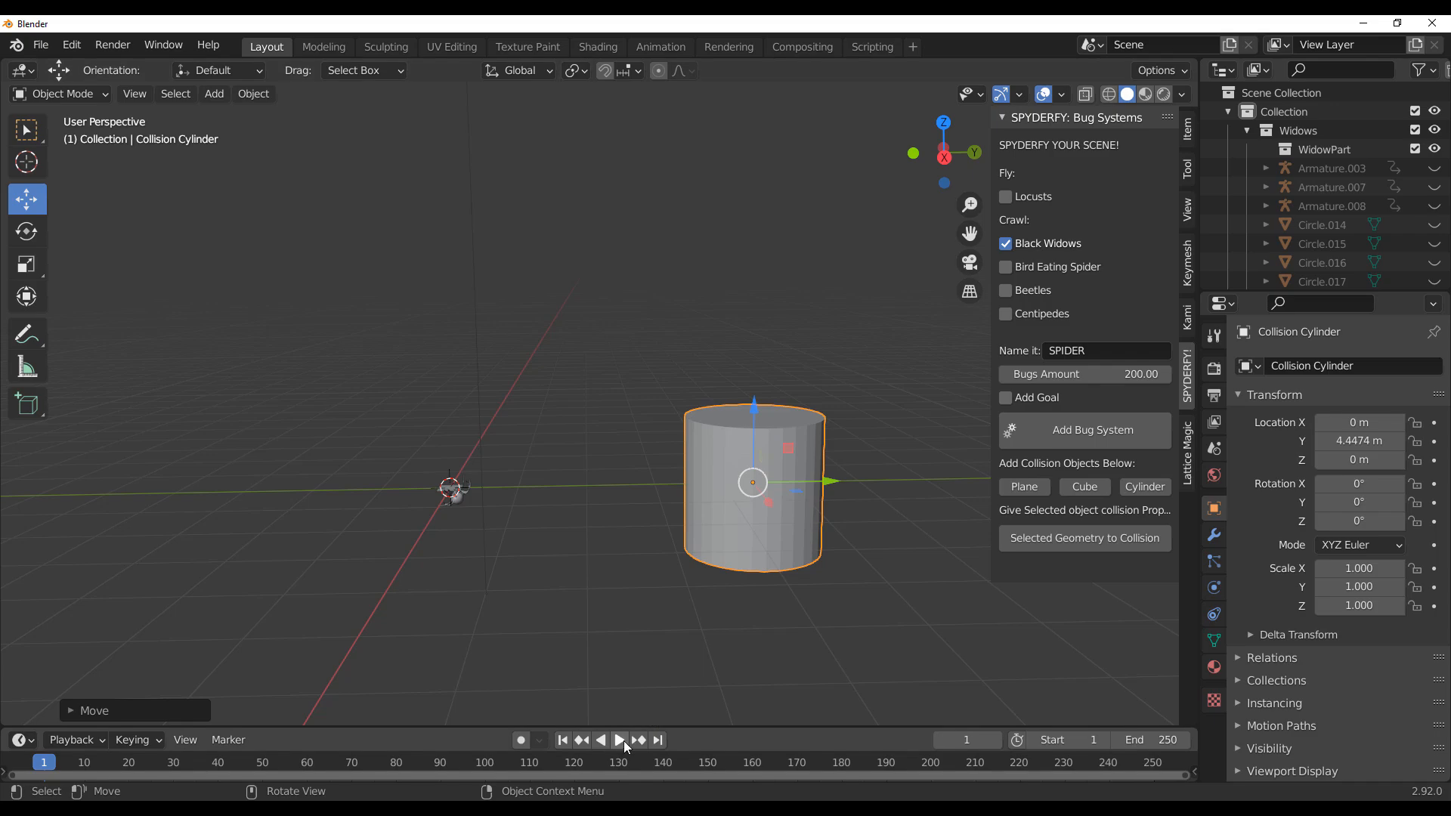
# Play the timeline so the black widows spread out and crawl around the cylinder.
pyautogui.click(618, 739)
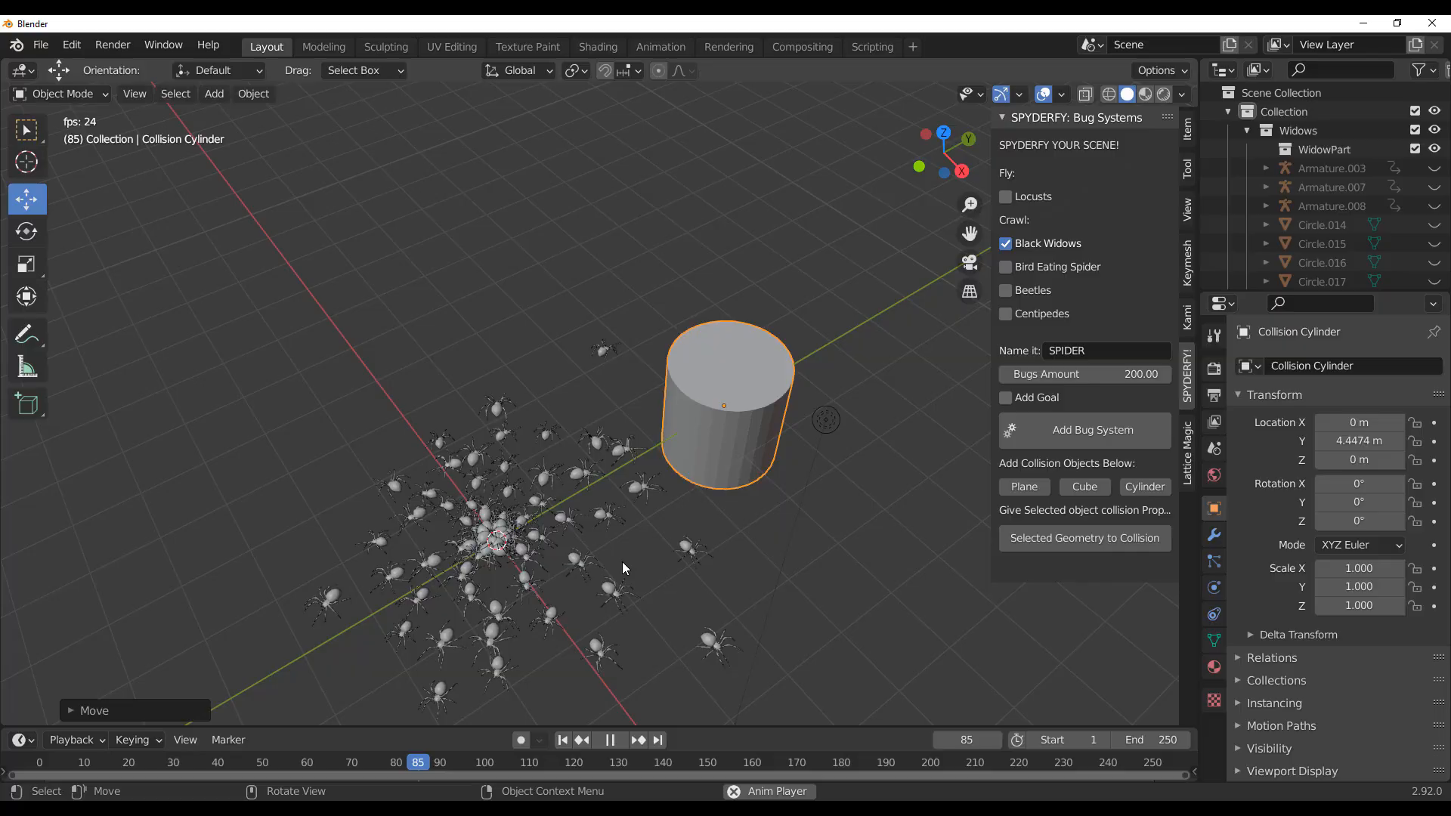
pyautogui.click(609, 739)
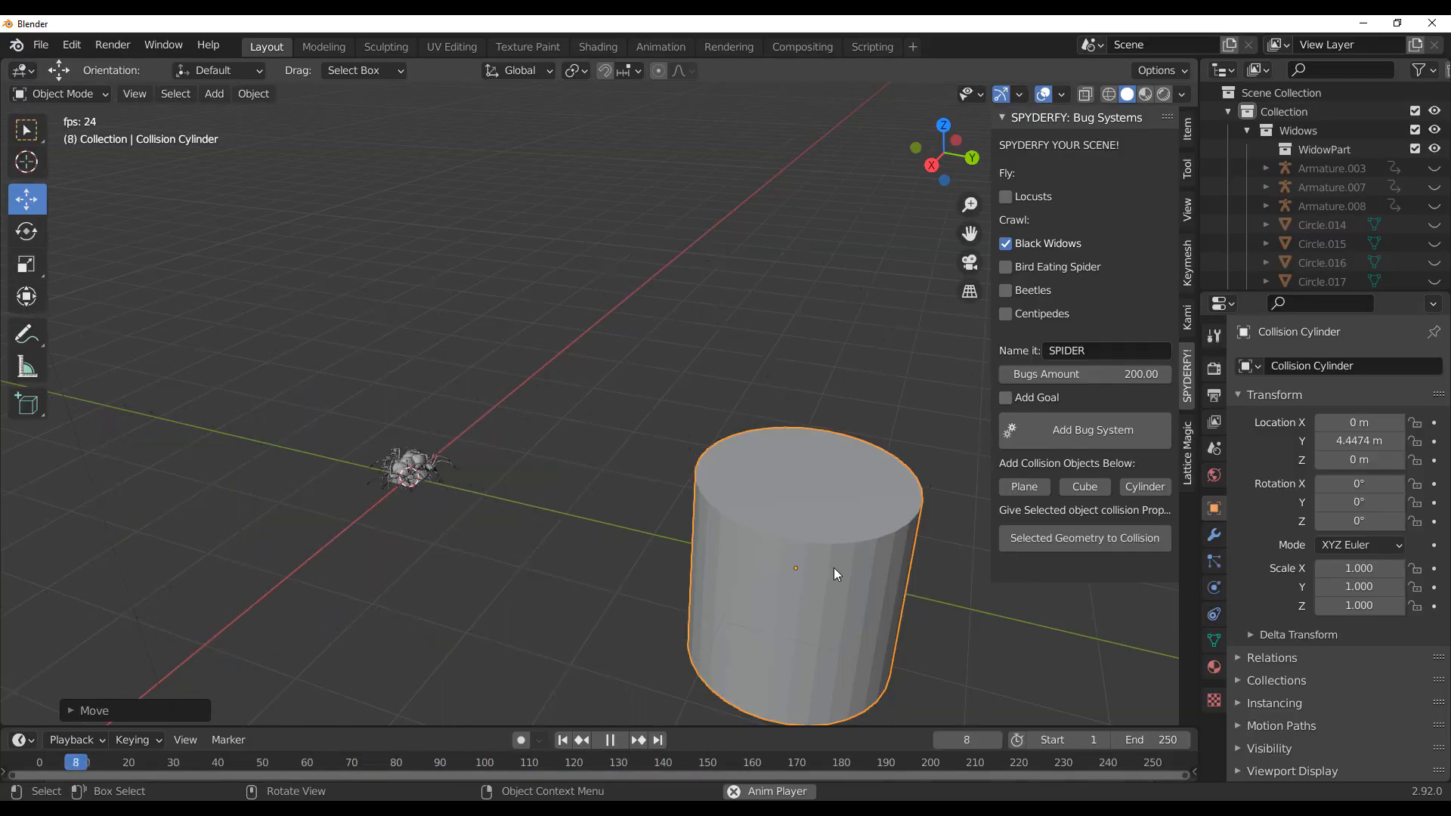
pyautogui.click(609, 739)
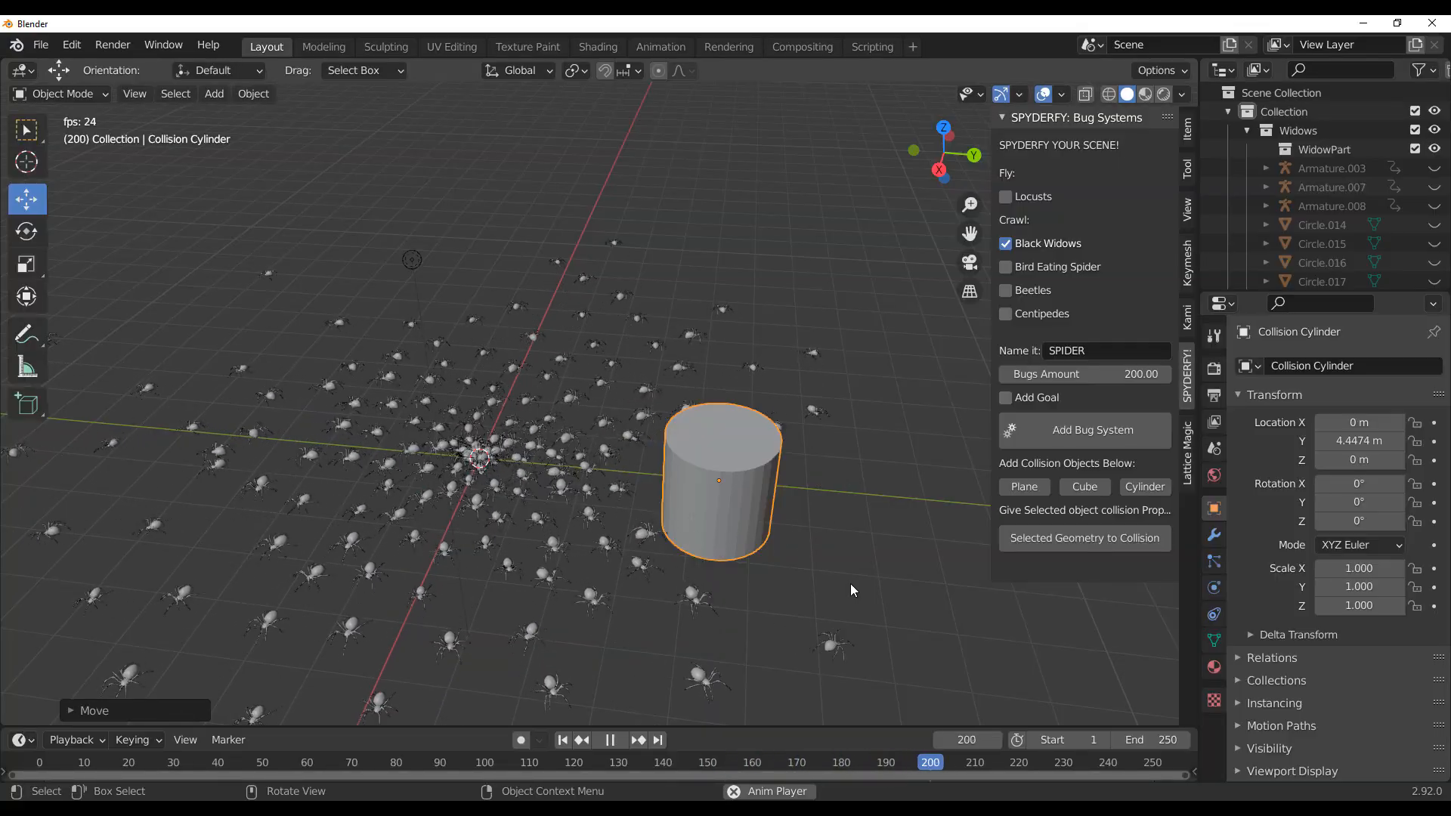
pyautogui.click(607, 739)
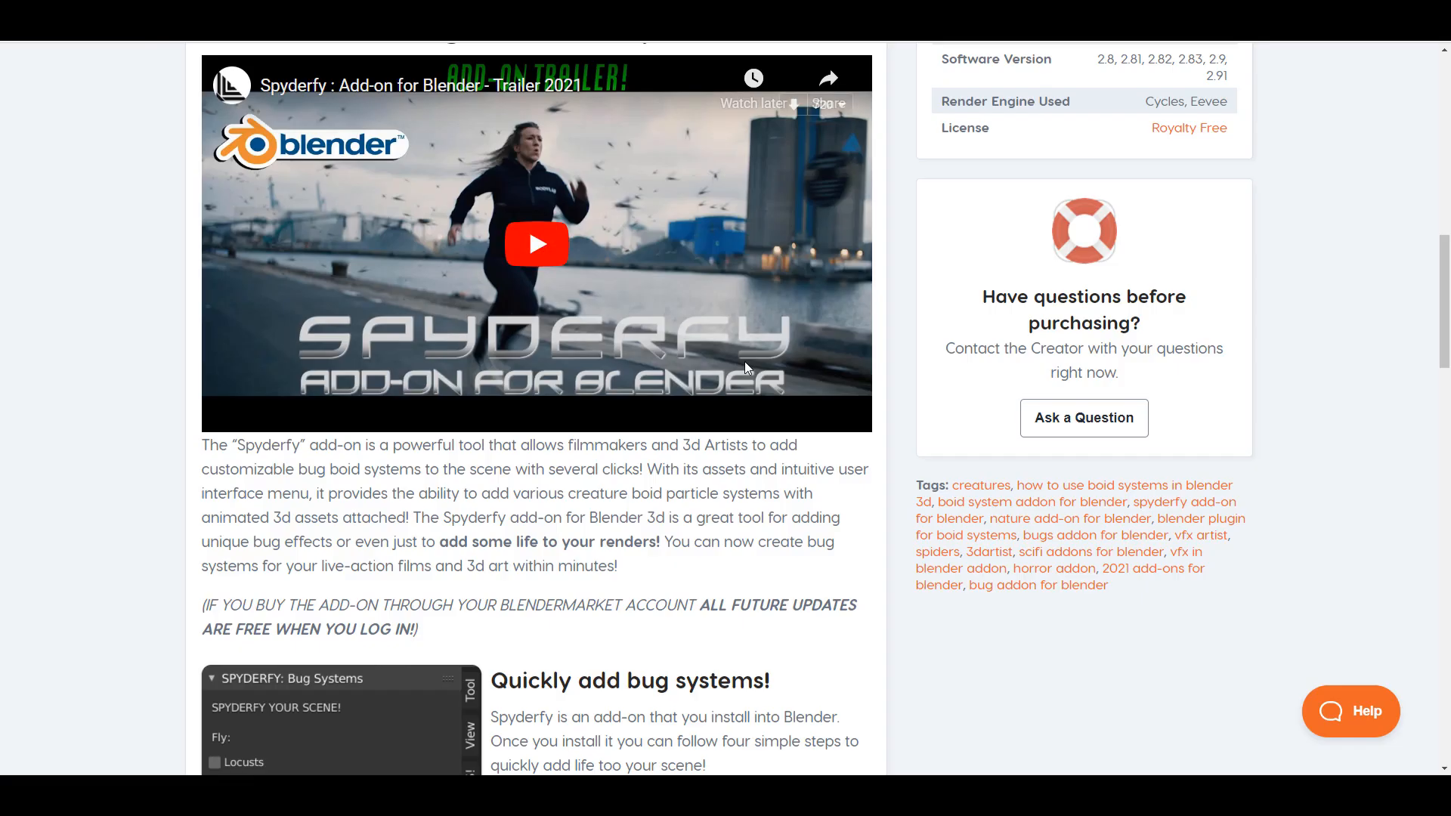
pyautogui.scroll(-3)
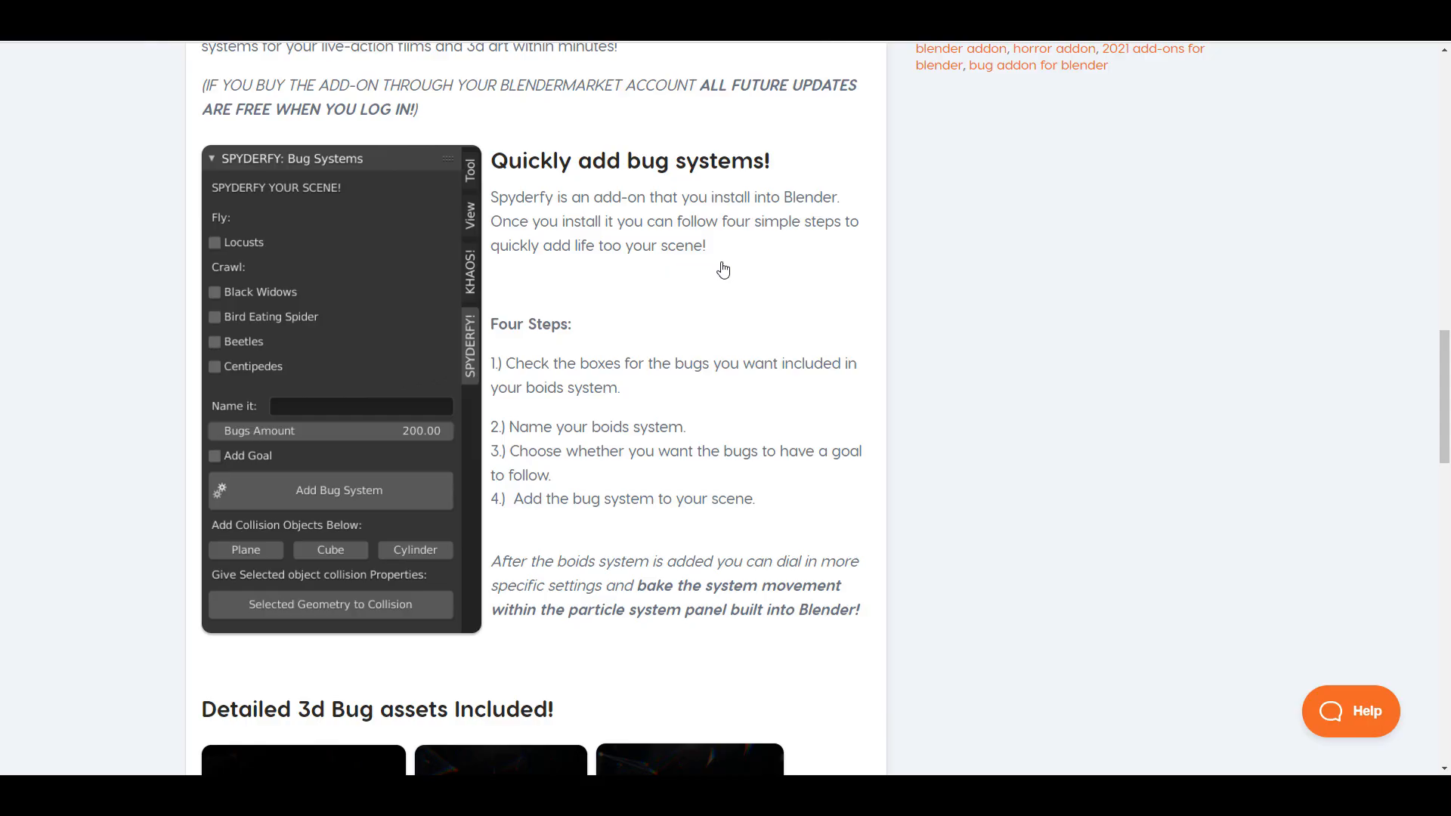
pyautogui.scroll(-3)
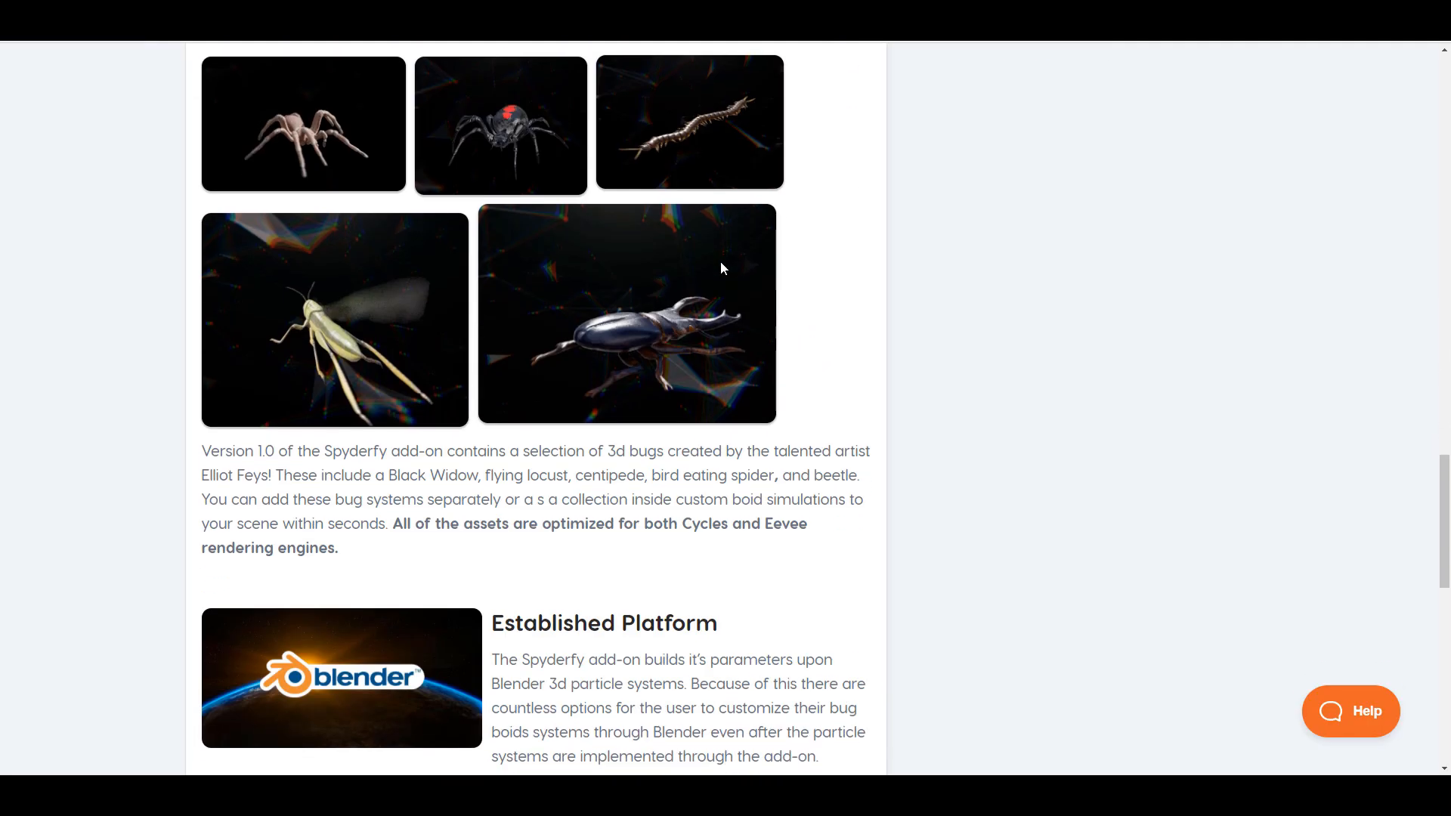
pyautogui.click(745, 529)
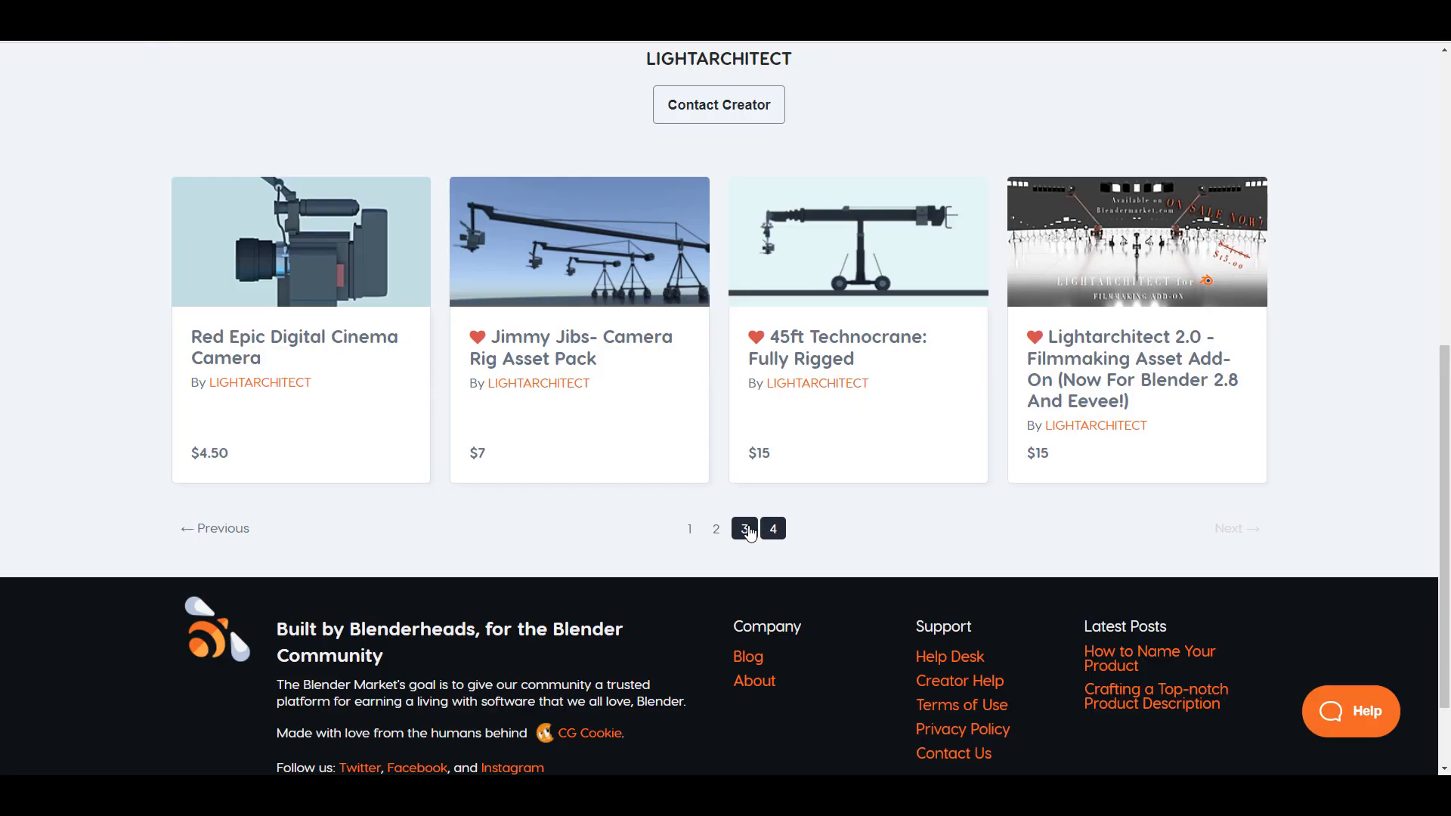
pyautogui.click(772, 529)
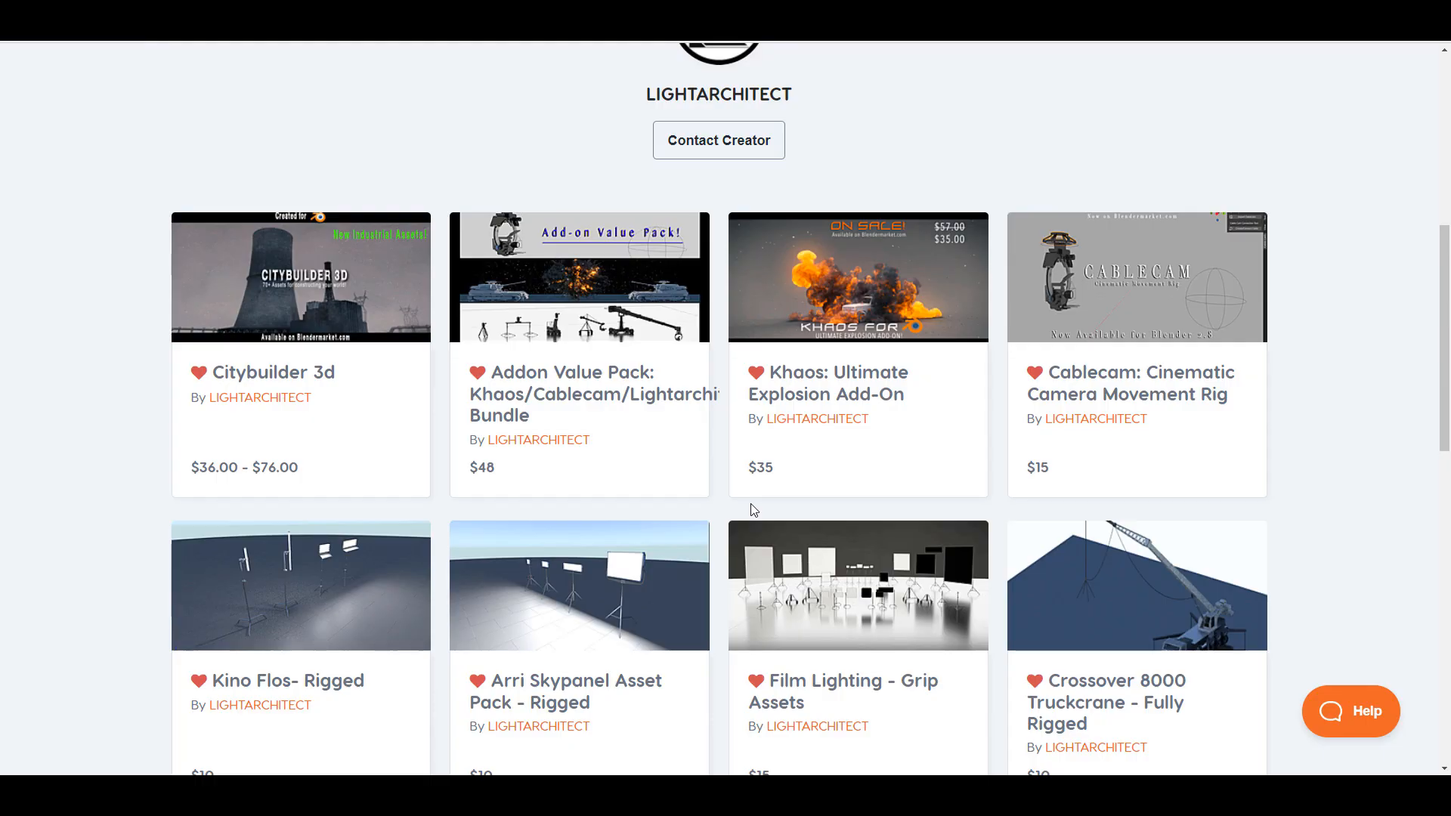
pyautogui.scroll(-3)
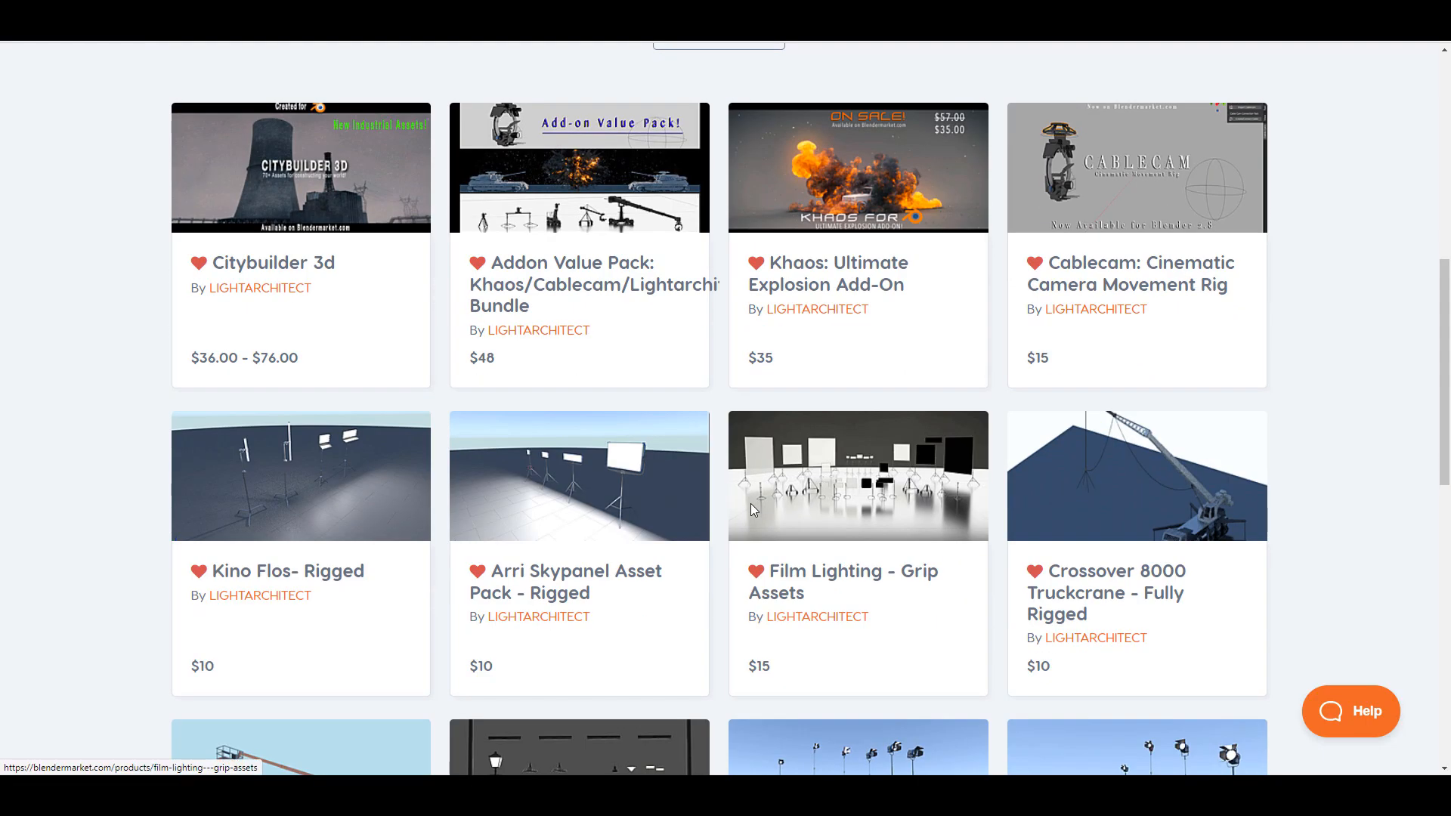
pyautogui.scroll(-3)
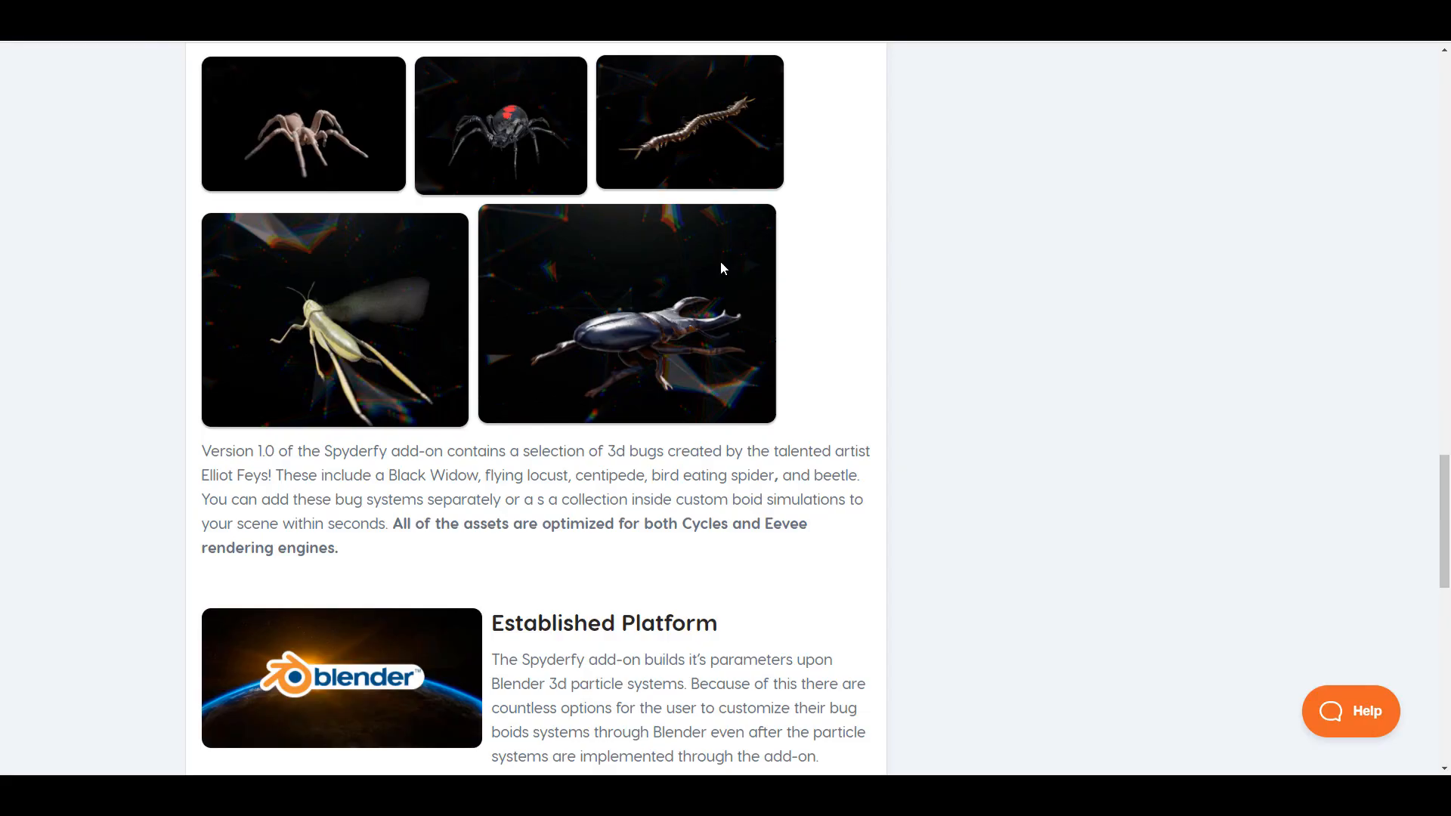
pyautogui.scroll(-3)
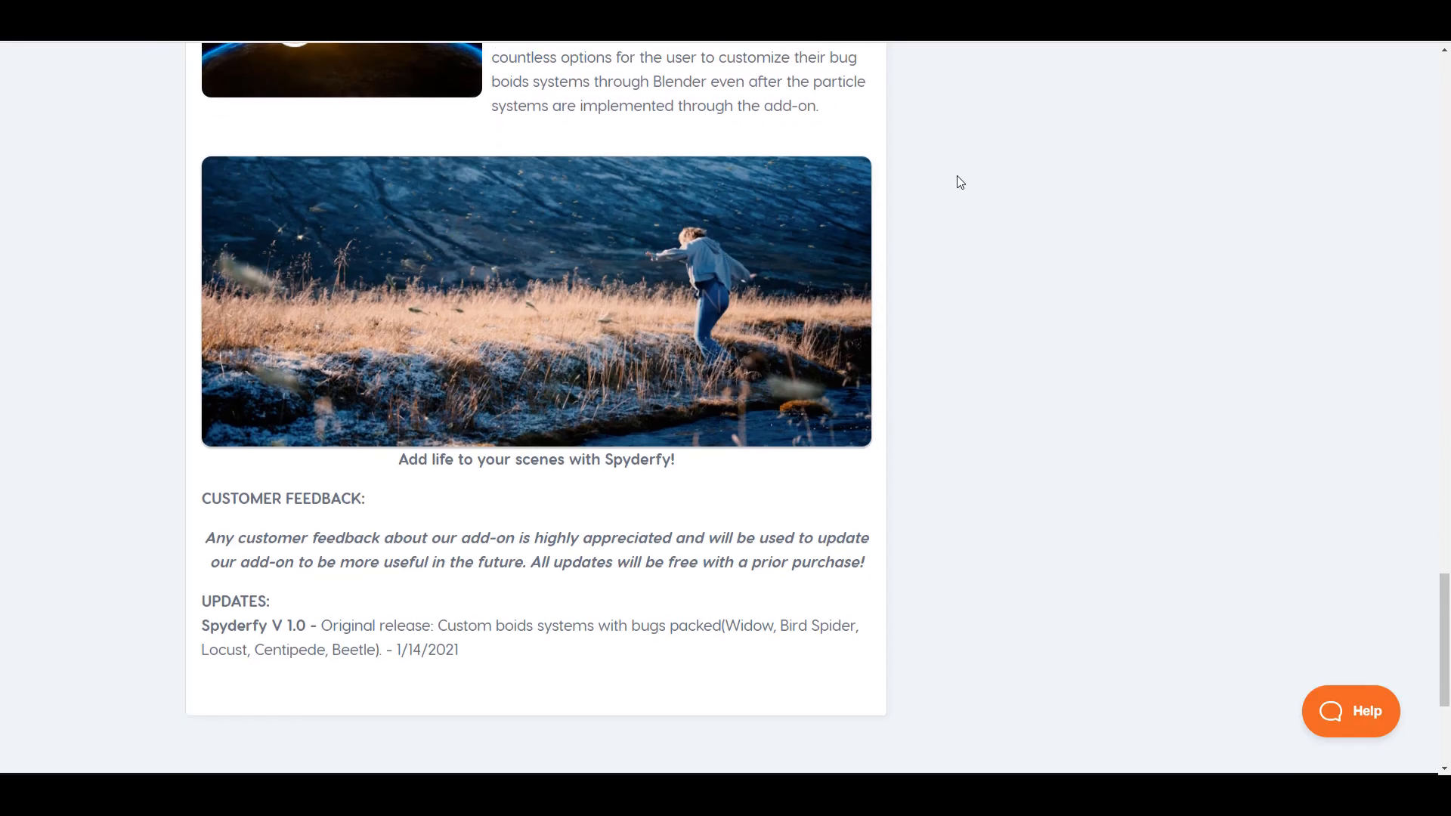
pyautogui.scroll(3)
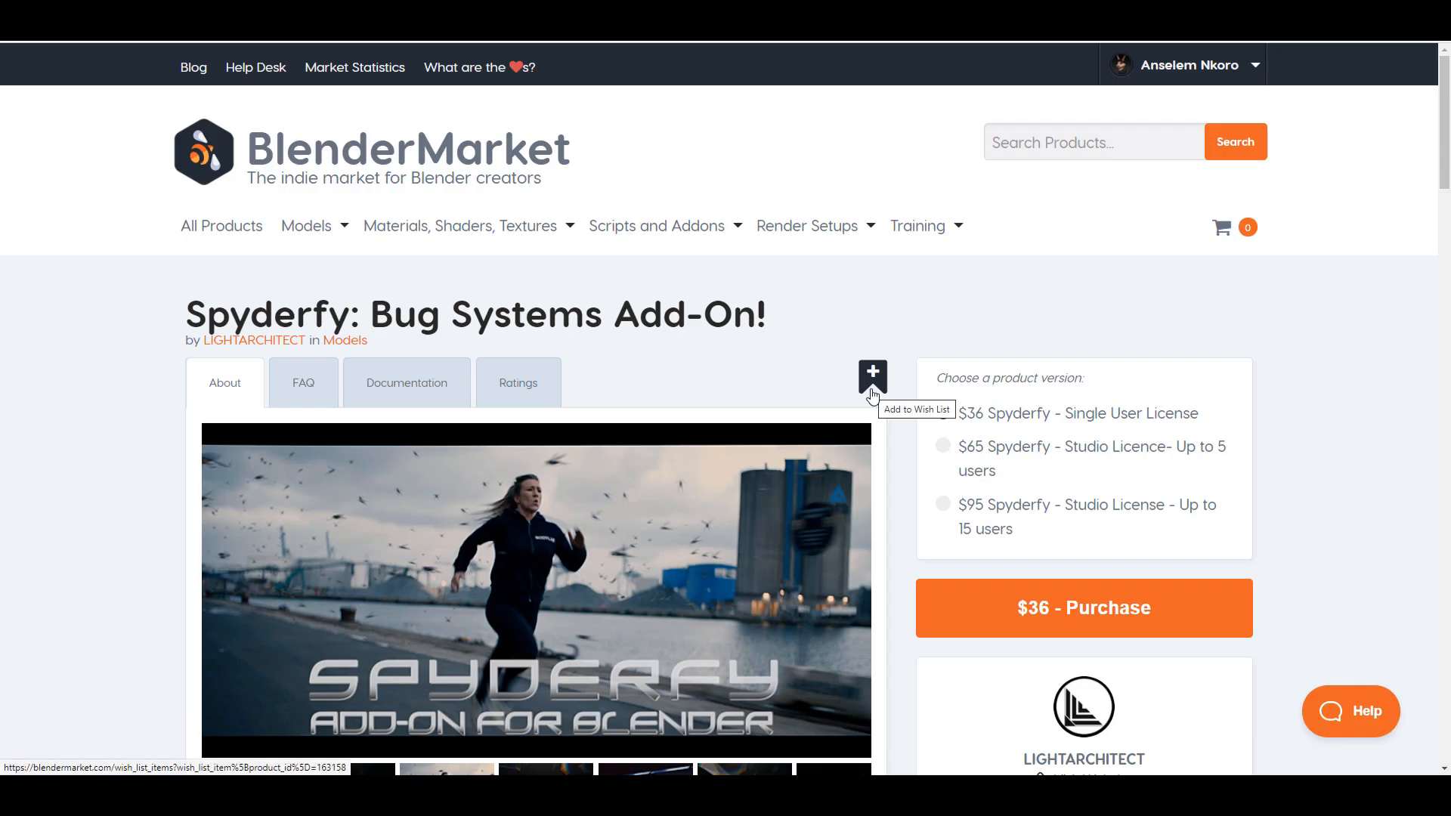
pyautogui.scroll(-3)
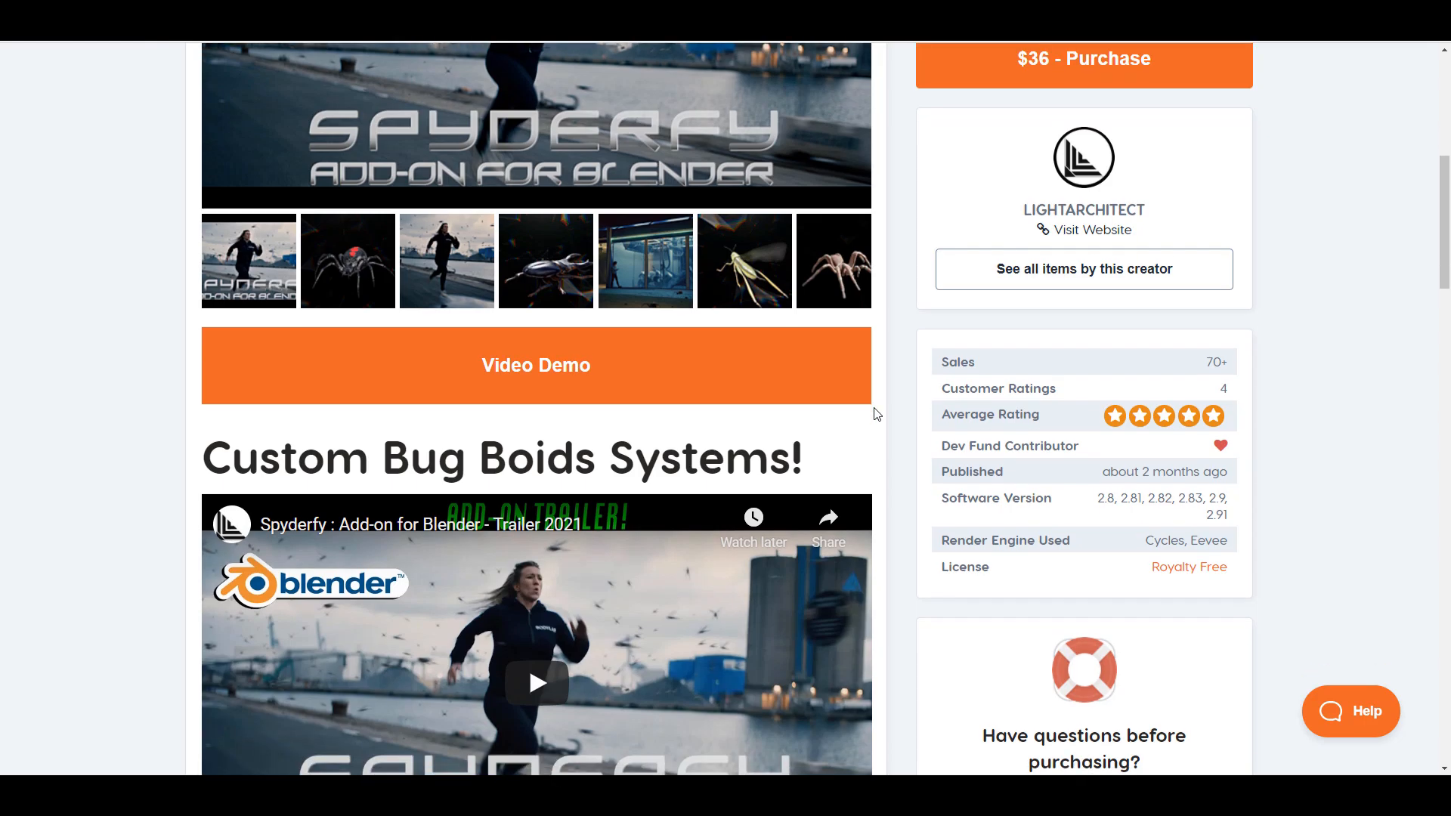
pyautogui.scroll(-3)
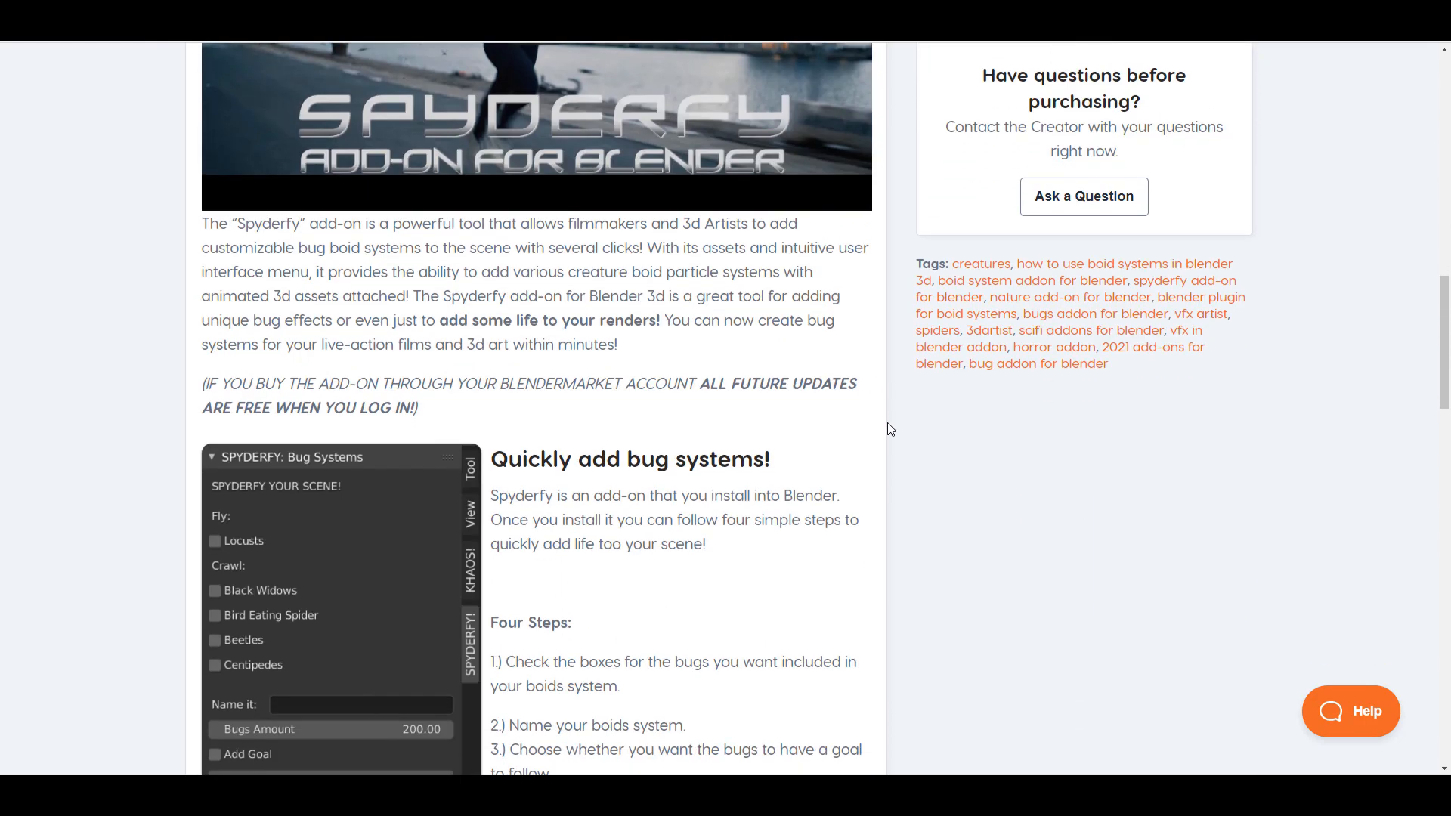
pyautogui.scroll(3)
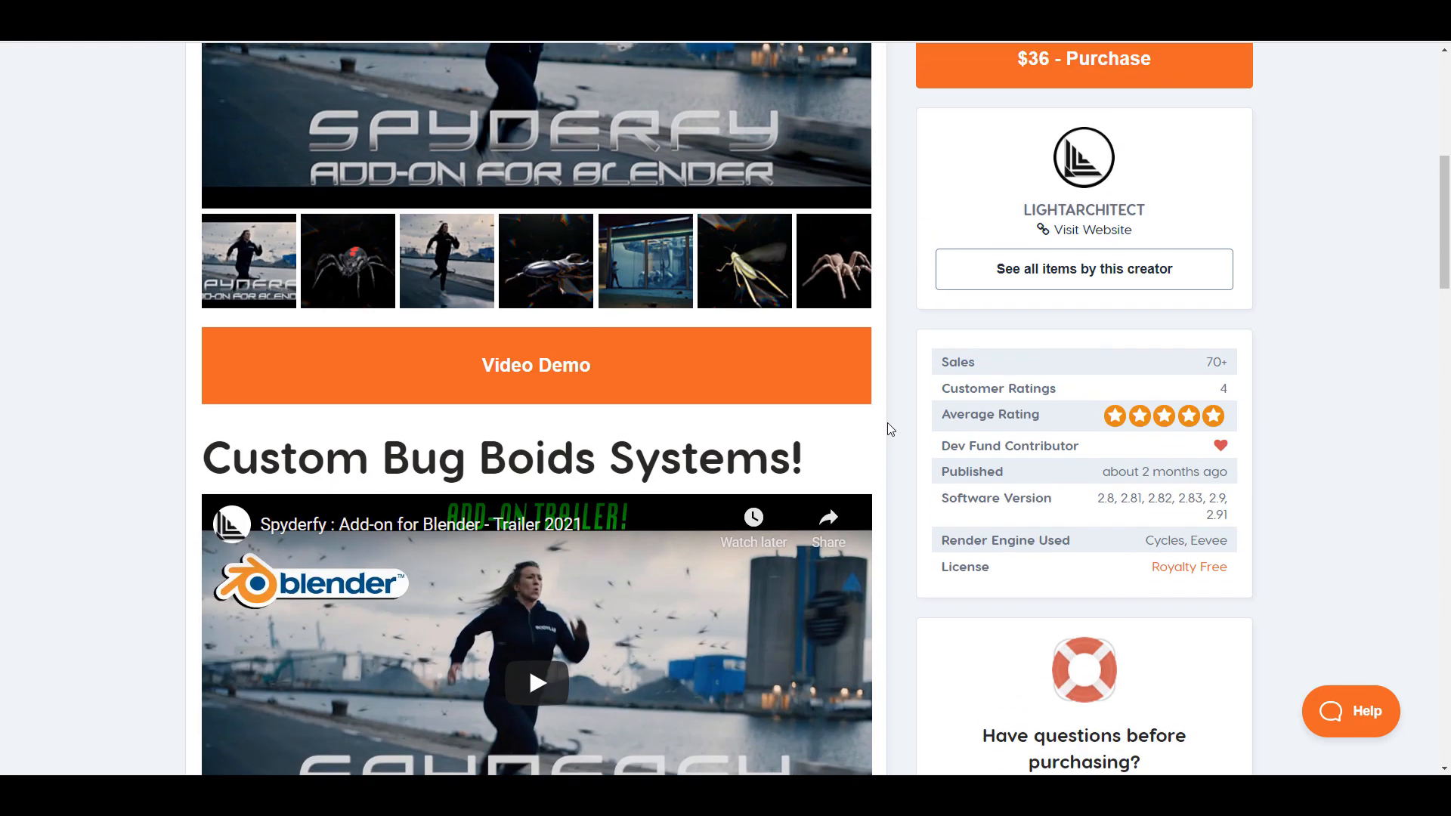